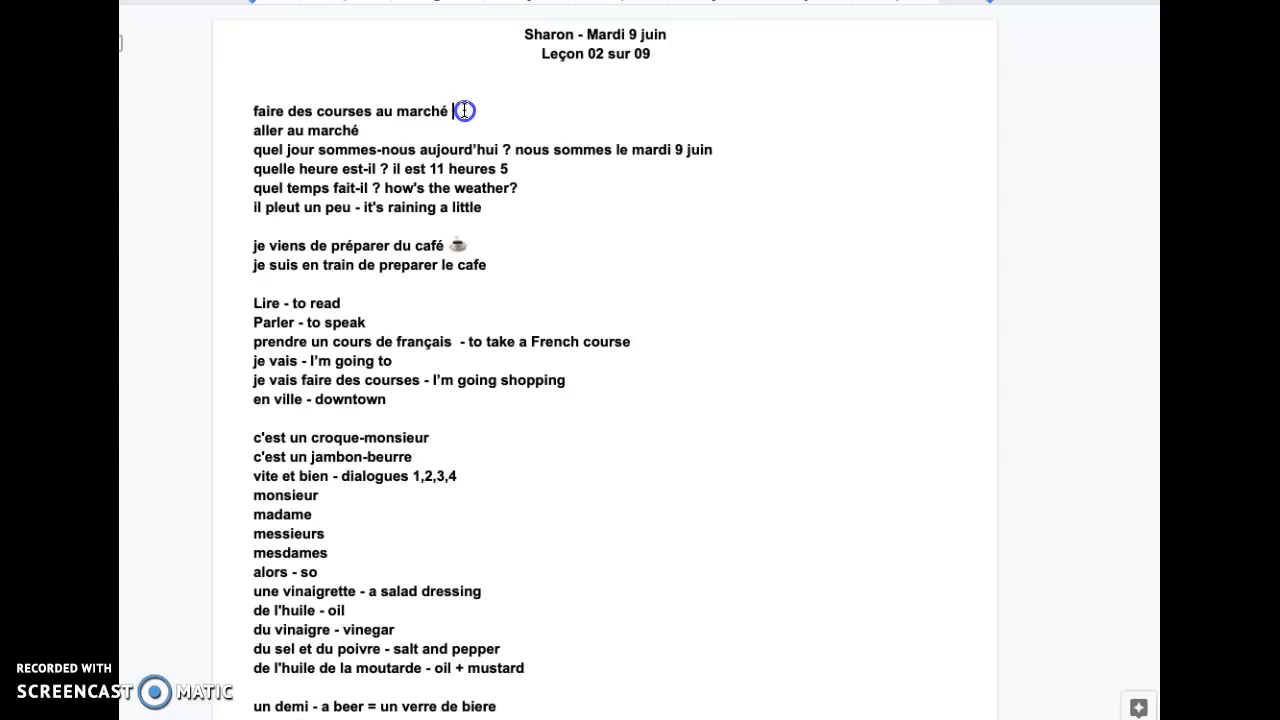
Translate 'faire des courses au marché' as '- go shopping at the market - farmer's market'.
text(- so)
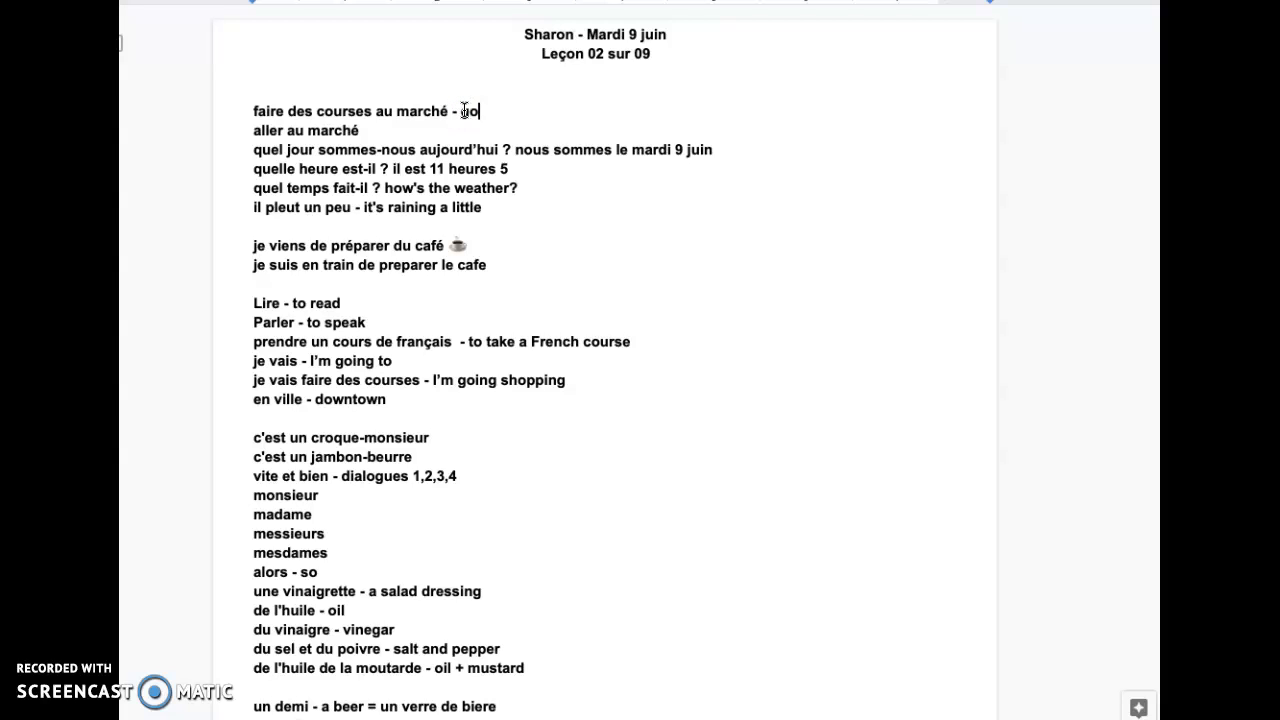
text(shopping at the market - farm)
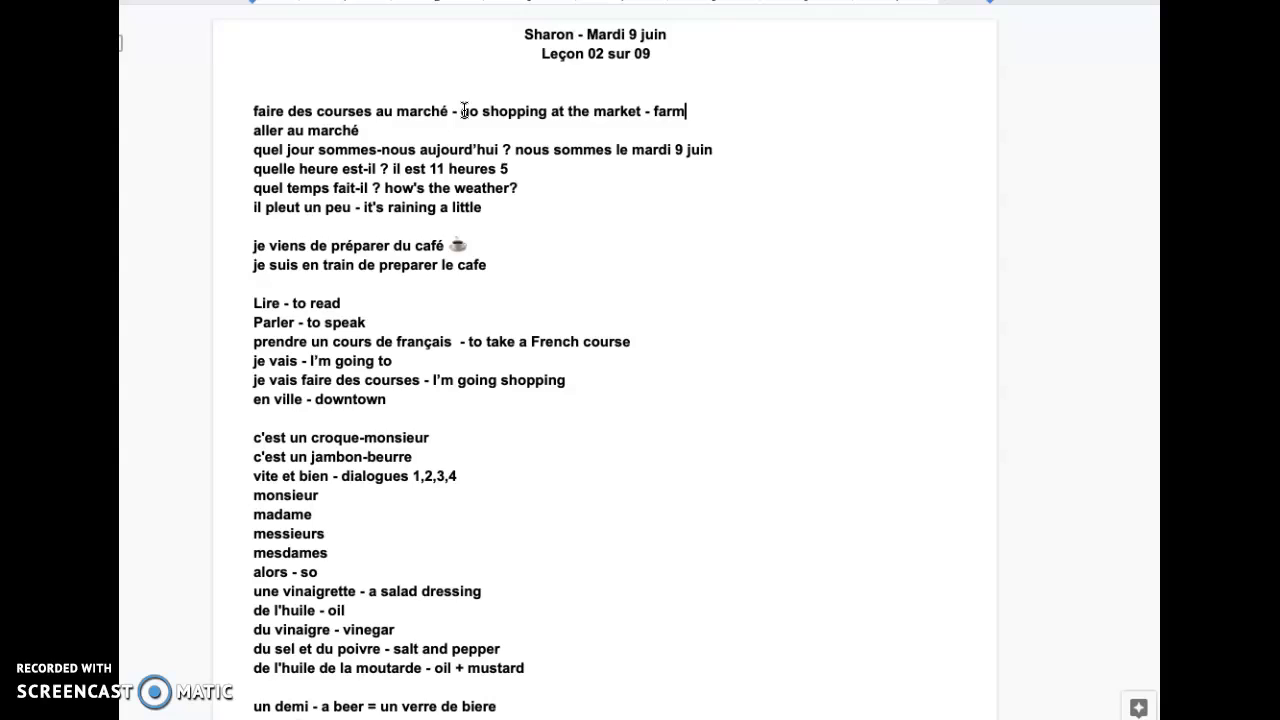
text(er's mark)
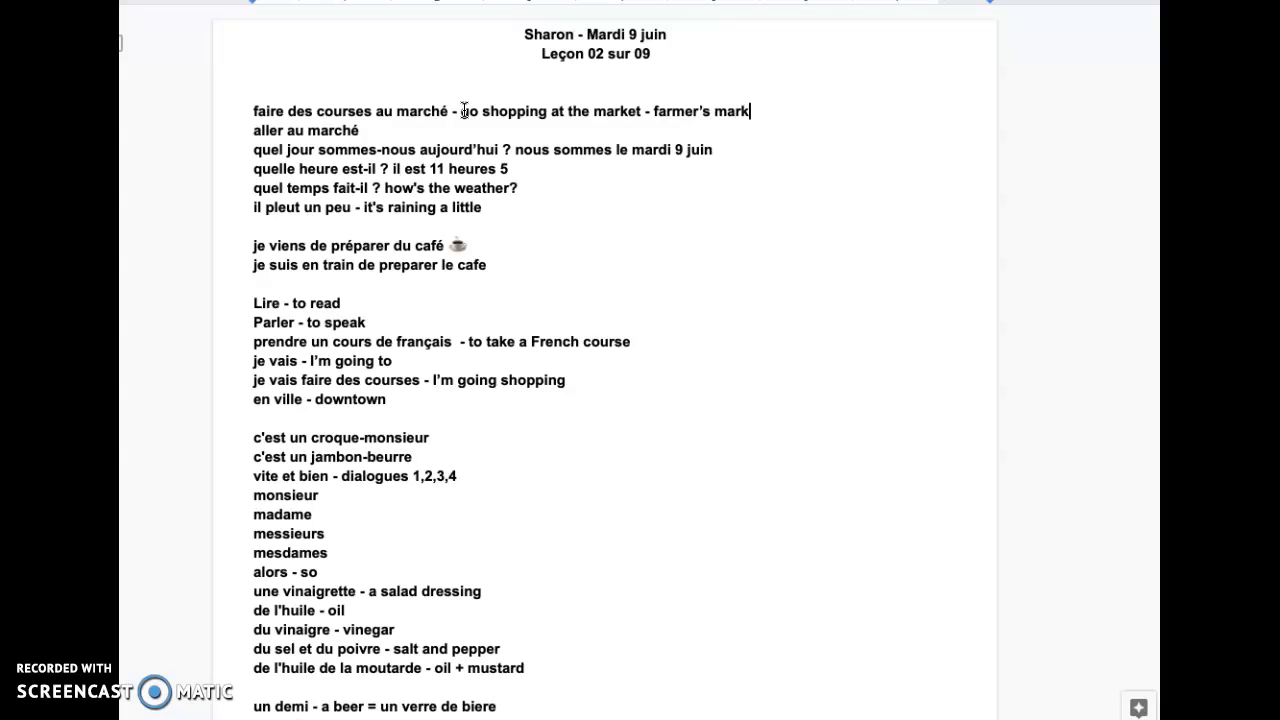
text(et)
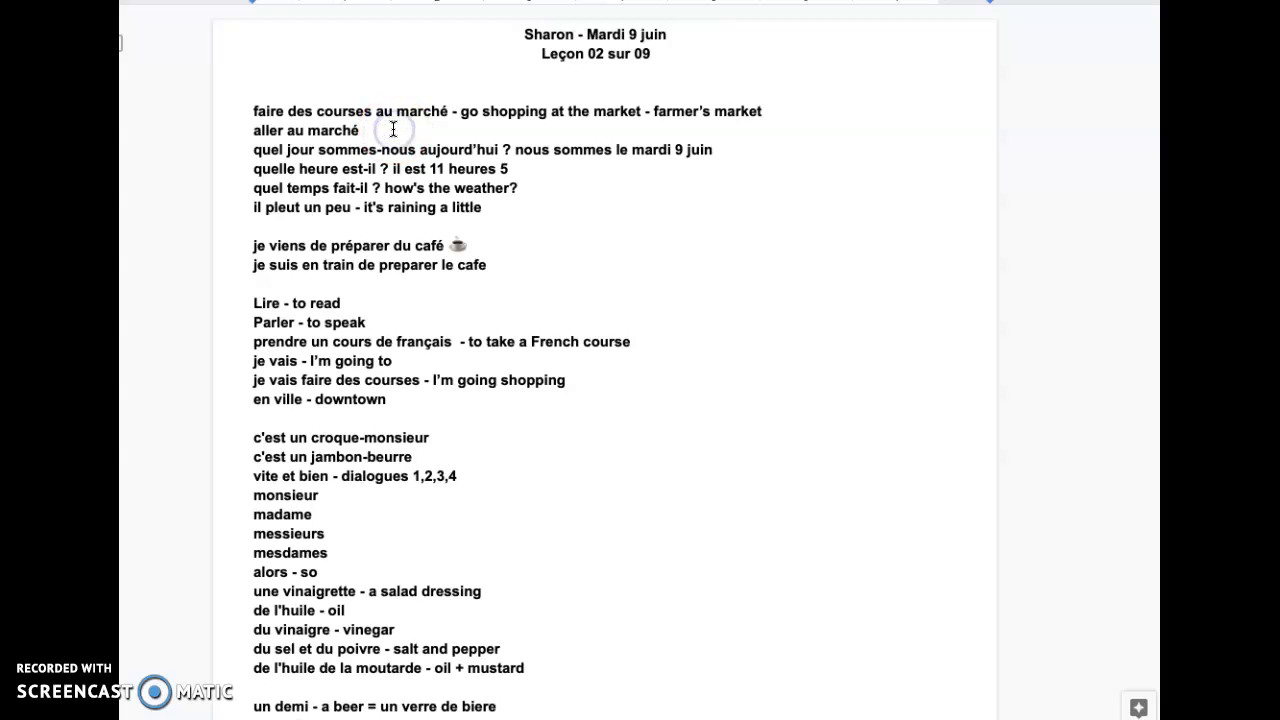
Translate 'aller au marché' as '- to go to the market'.
text(- to go to the market)
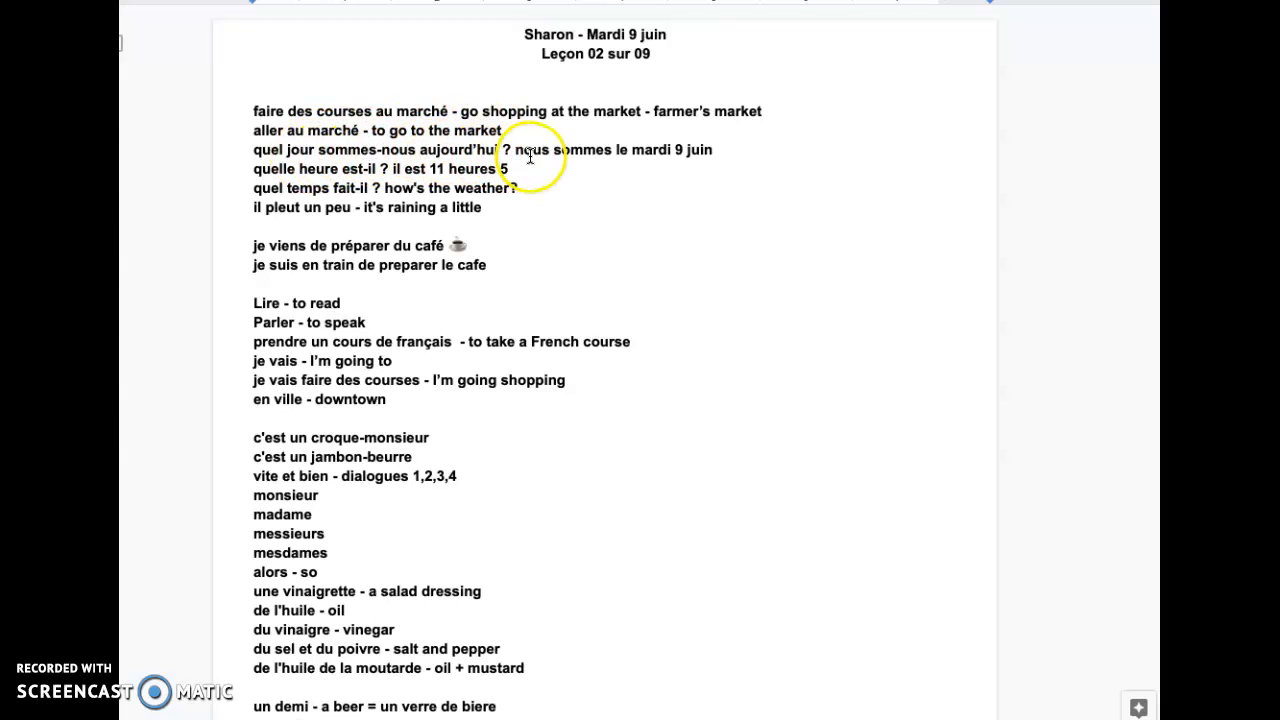
mouse_move(532, 156)
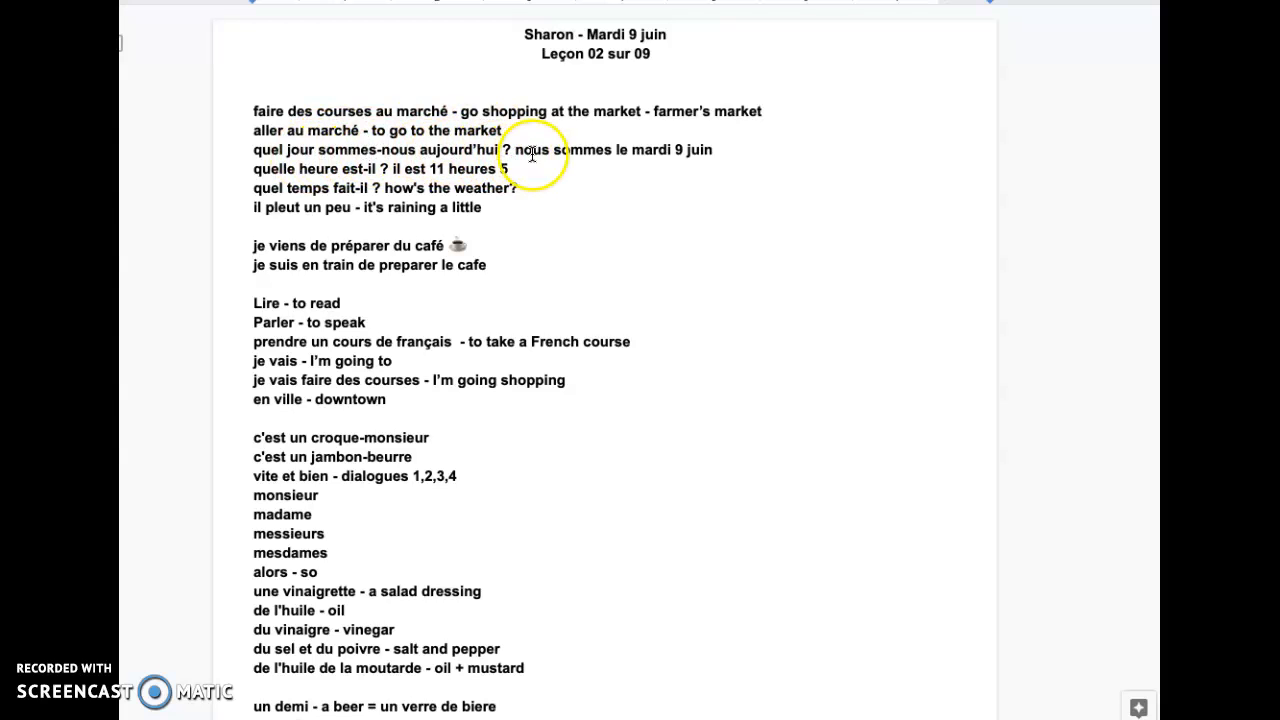
mouse_move(720, 158)
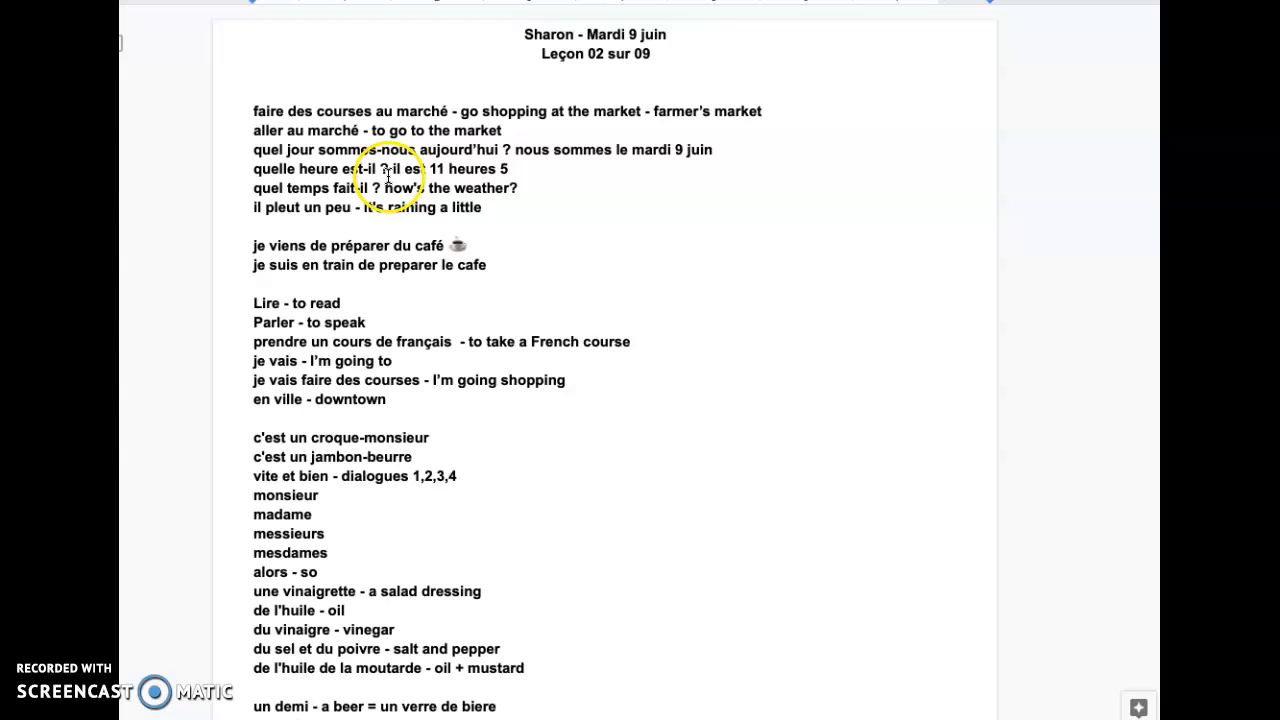
mouse_move(528, 168)
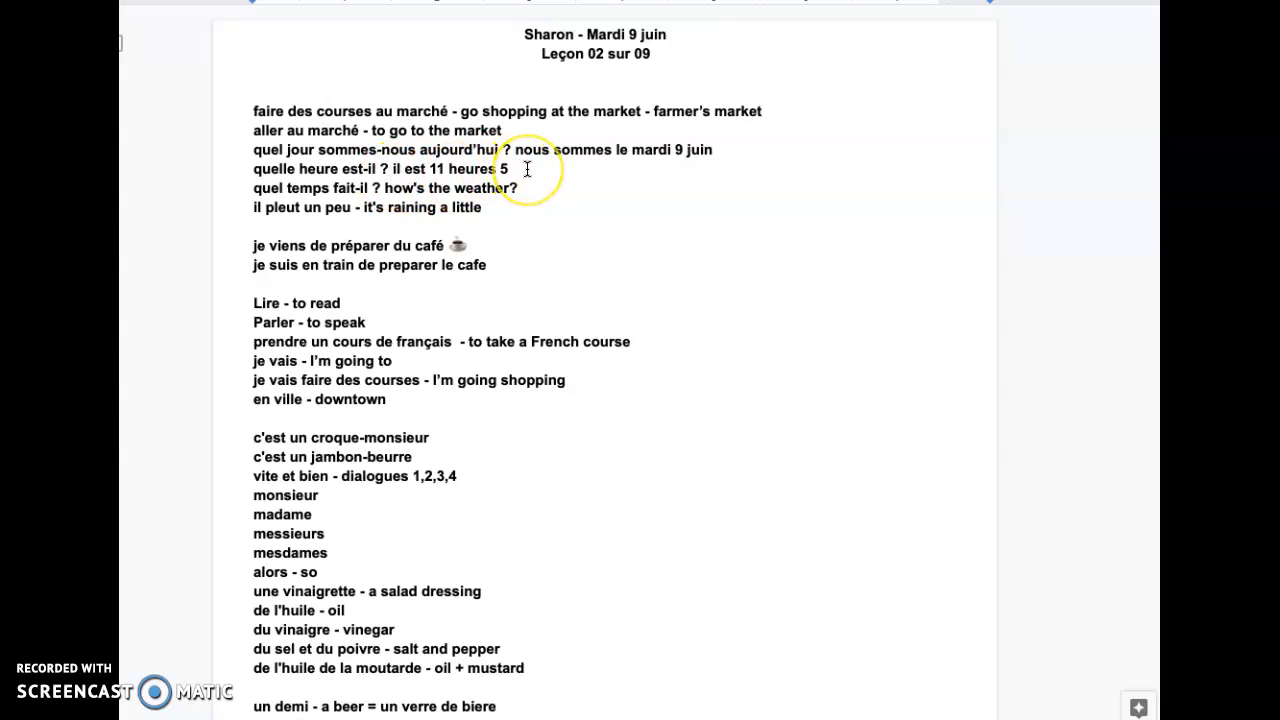
mouse_move(356, 198)
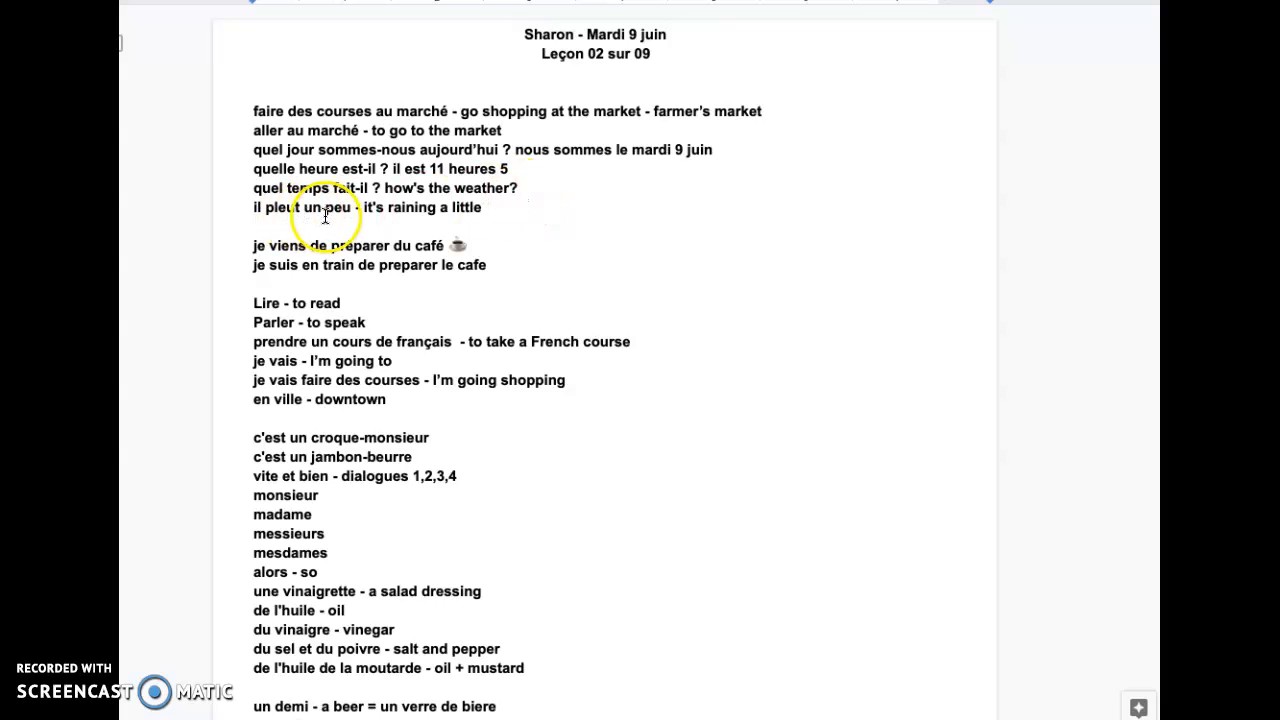
mouse_move(498, 210)
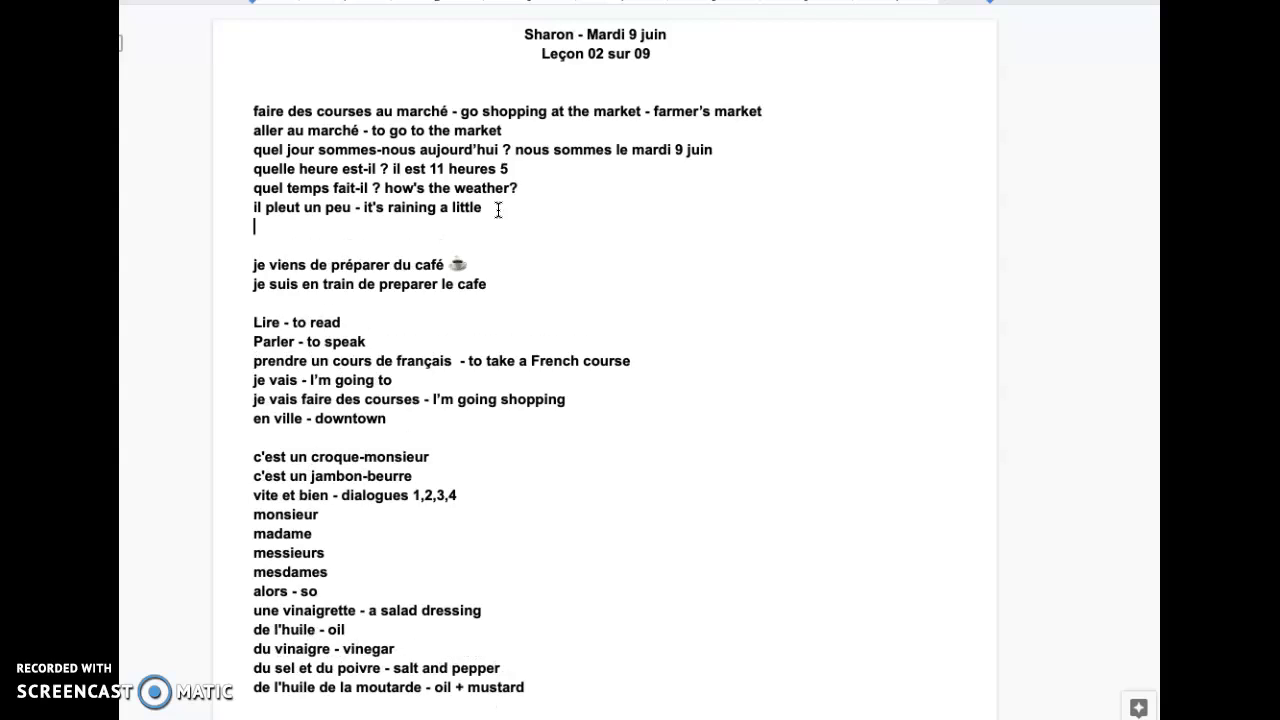
Add the weather line 'Il a fait de l'orage - it was stormy'.
text(Il a fait de l'or)
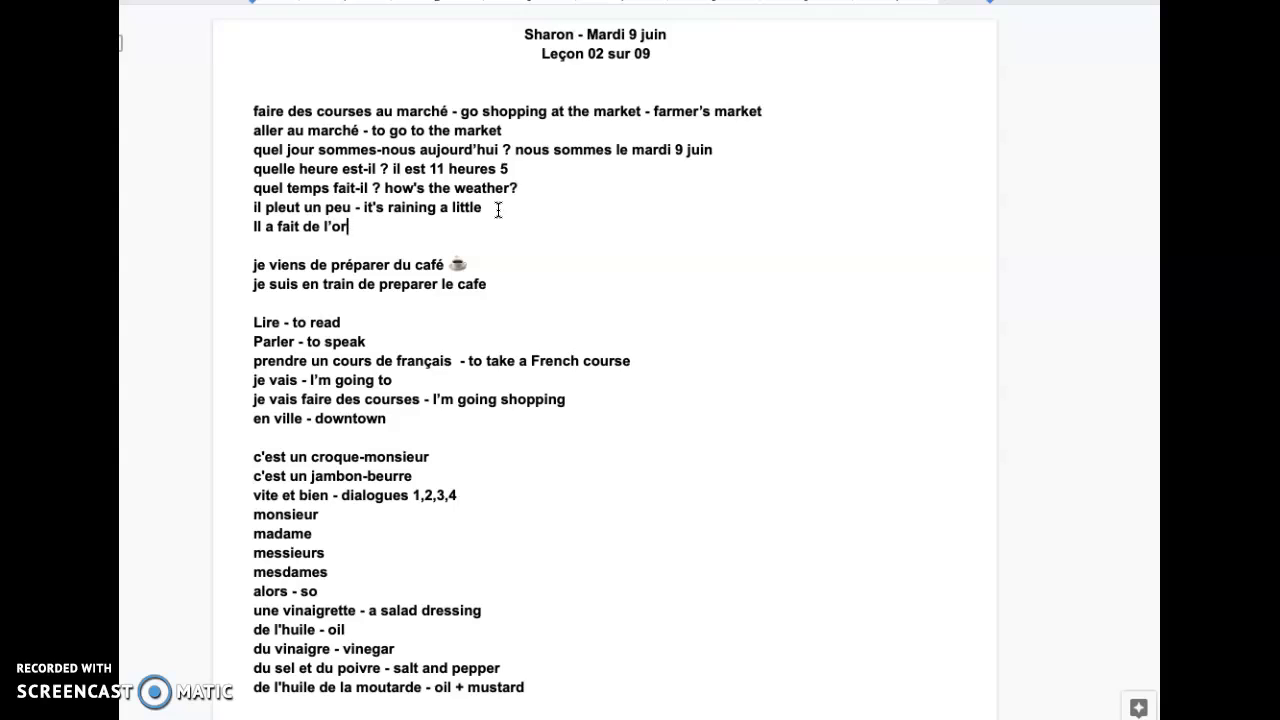
text(age)
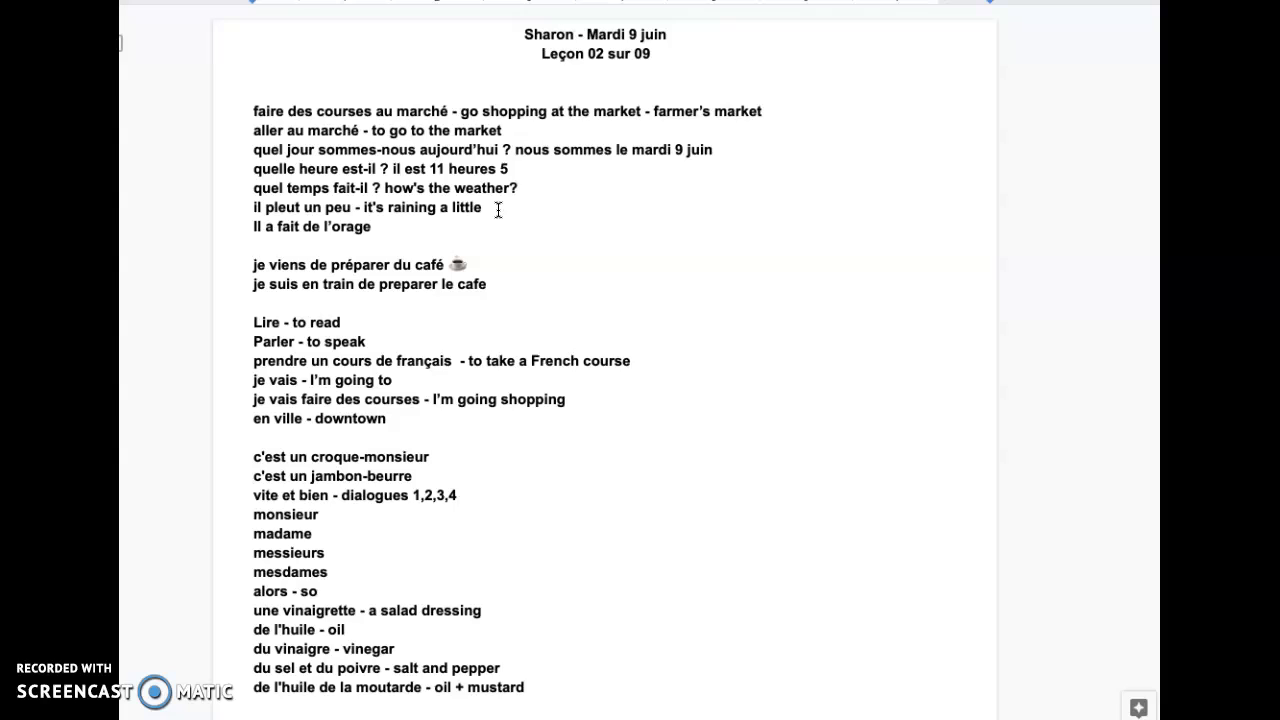
text(-)
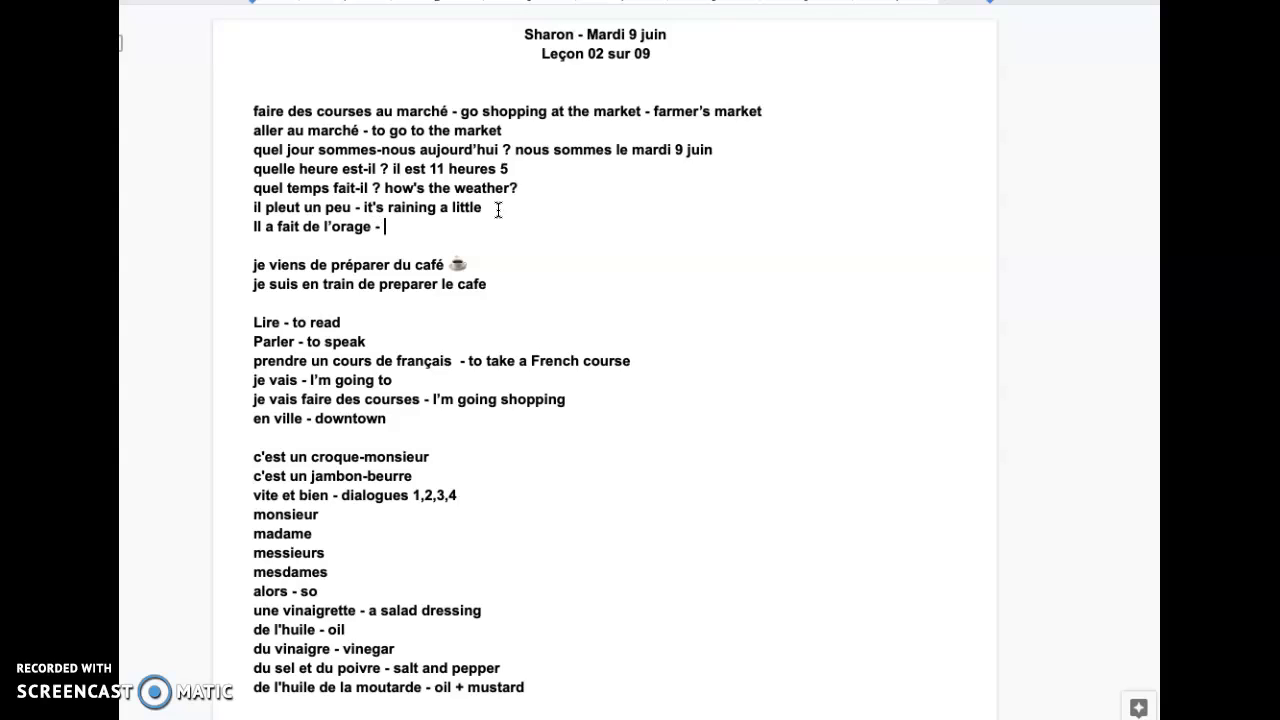
text(it was)
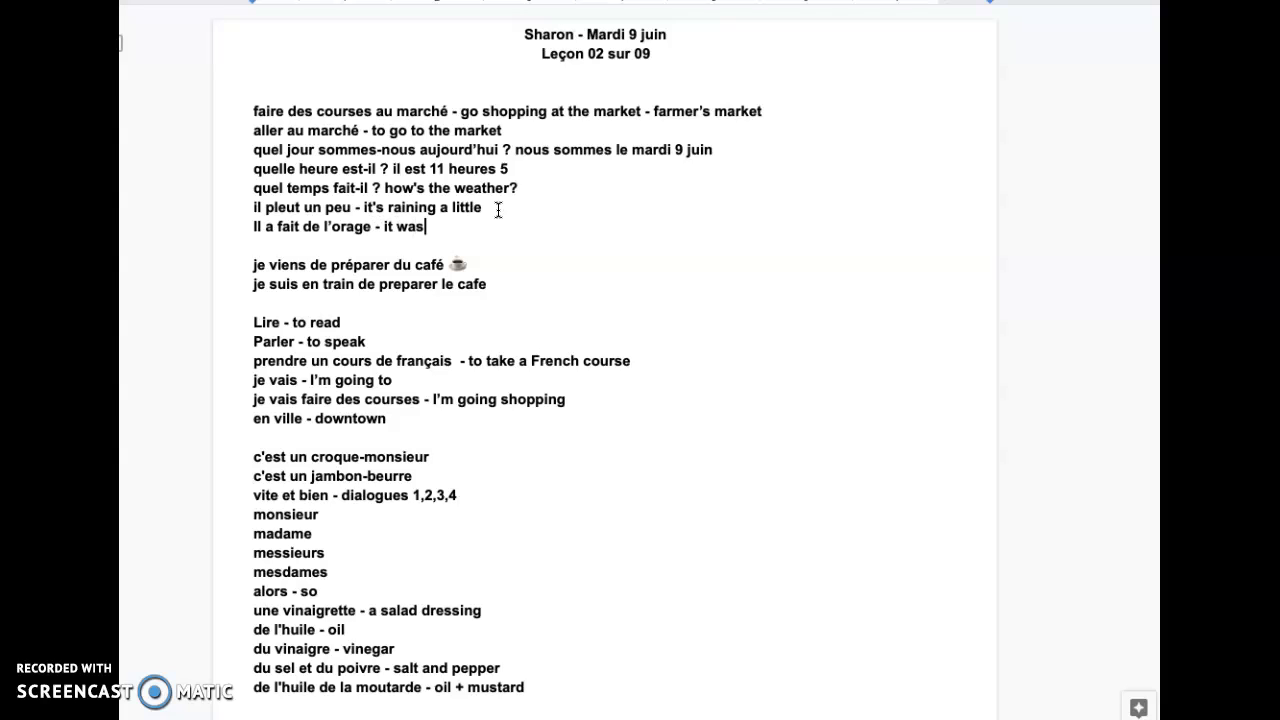
text(st)
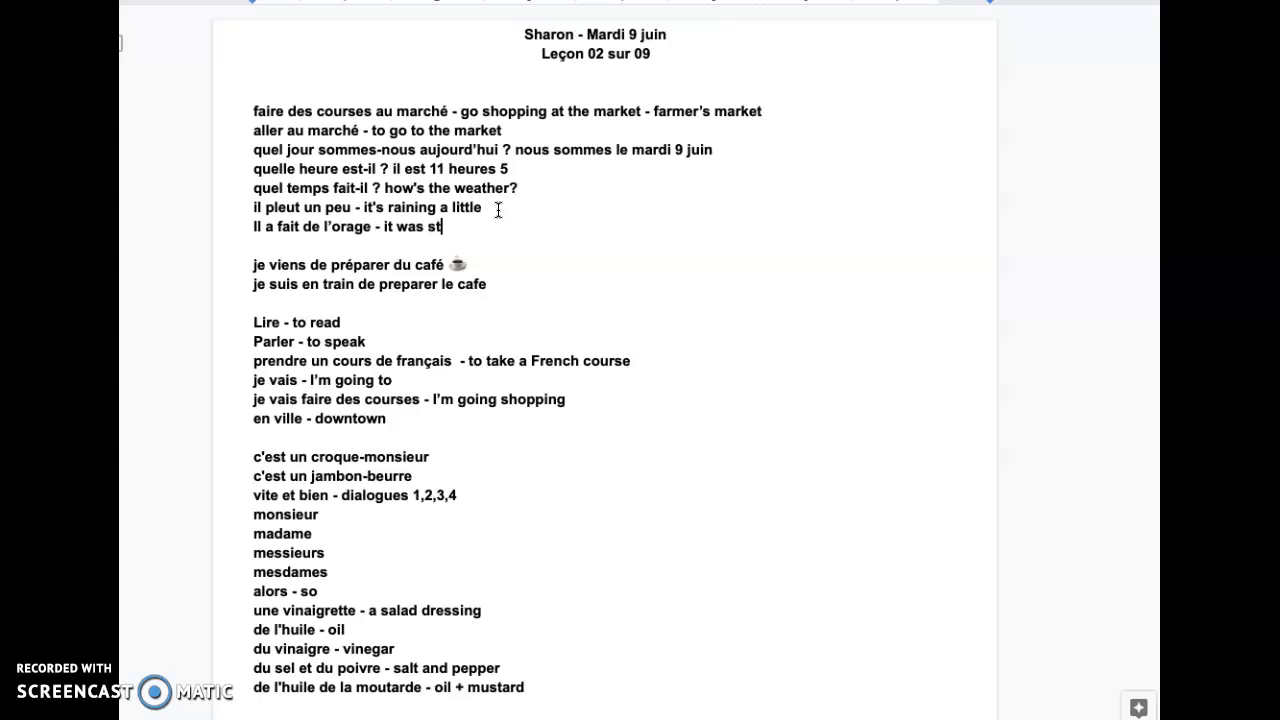
text(ormy)
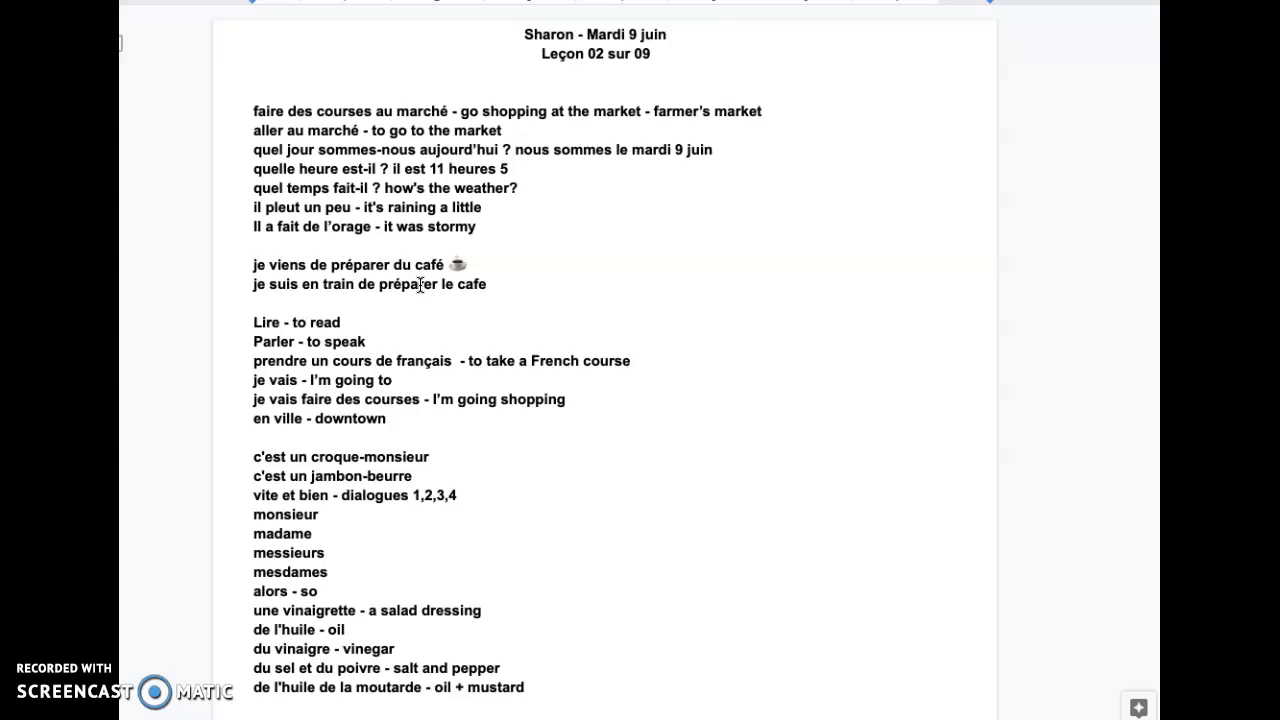
Select the unaccented 'preparer' to correct it to 'préparer'.
double_click(428, 264)
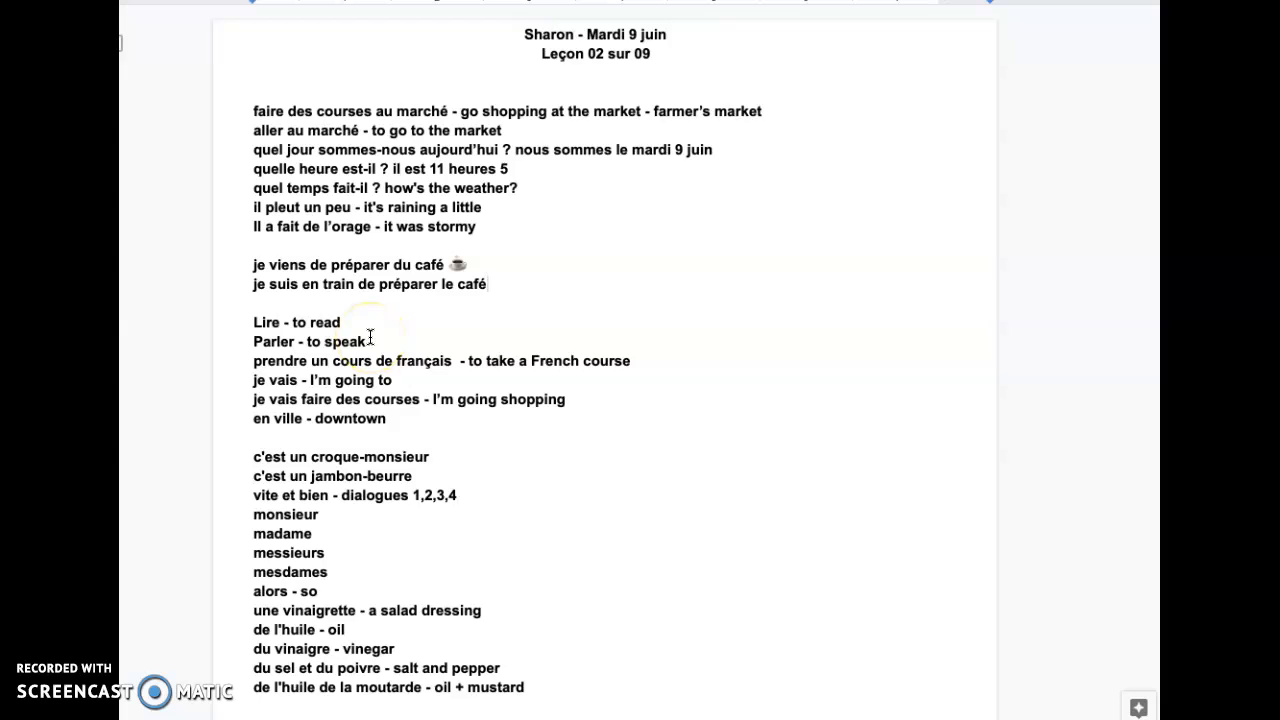
mouse_move(356, 332)
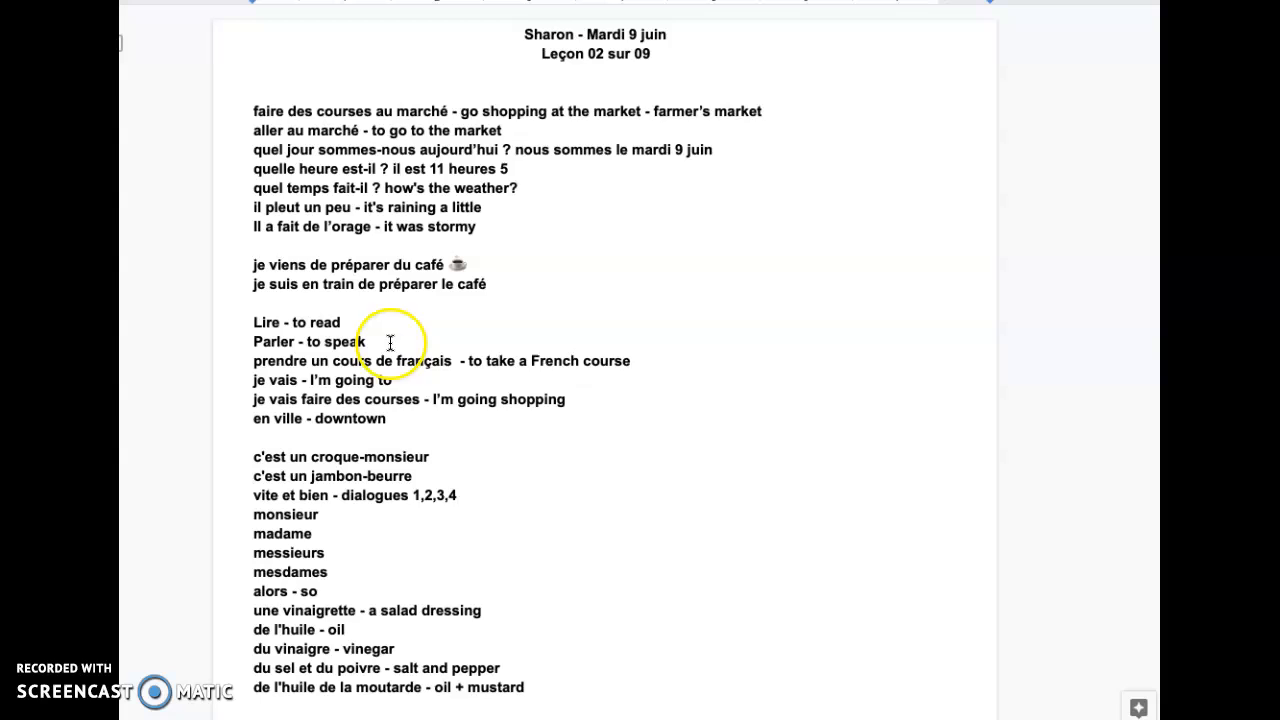
mouse_move(436, 368)
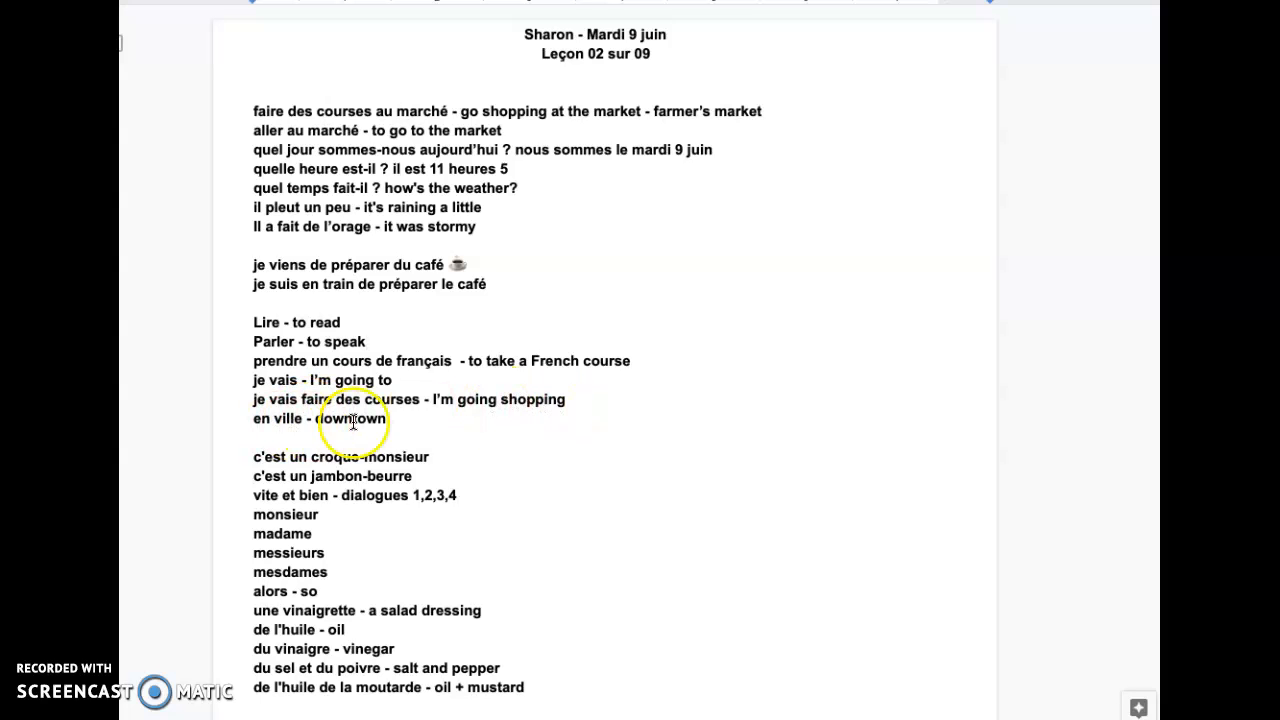
Scroll down to the condiments line to add a comma after 'de l'huile'.
scroll(down, 3)
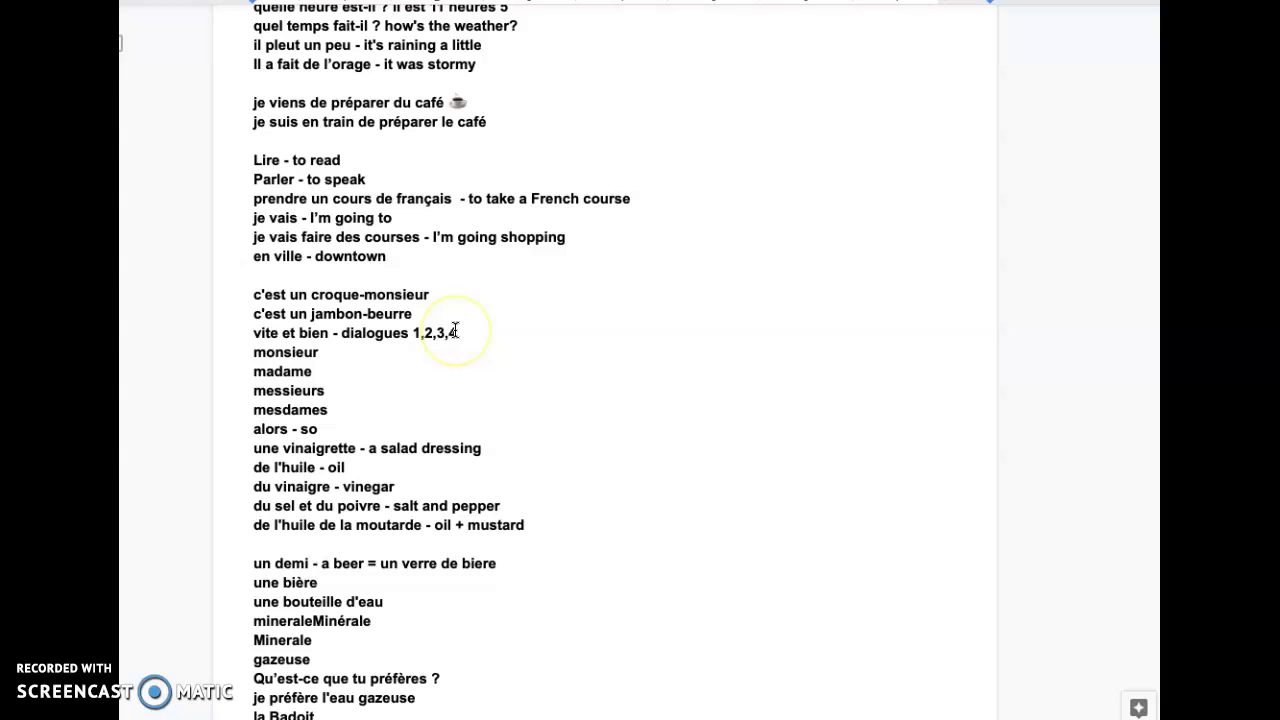
mouse_move(504, 324)
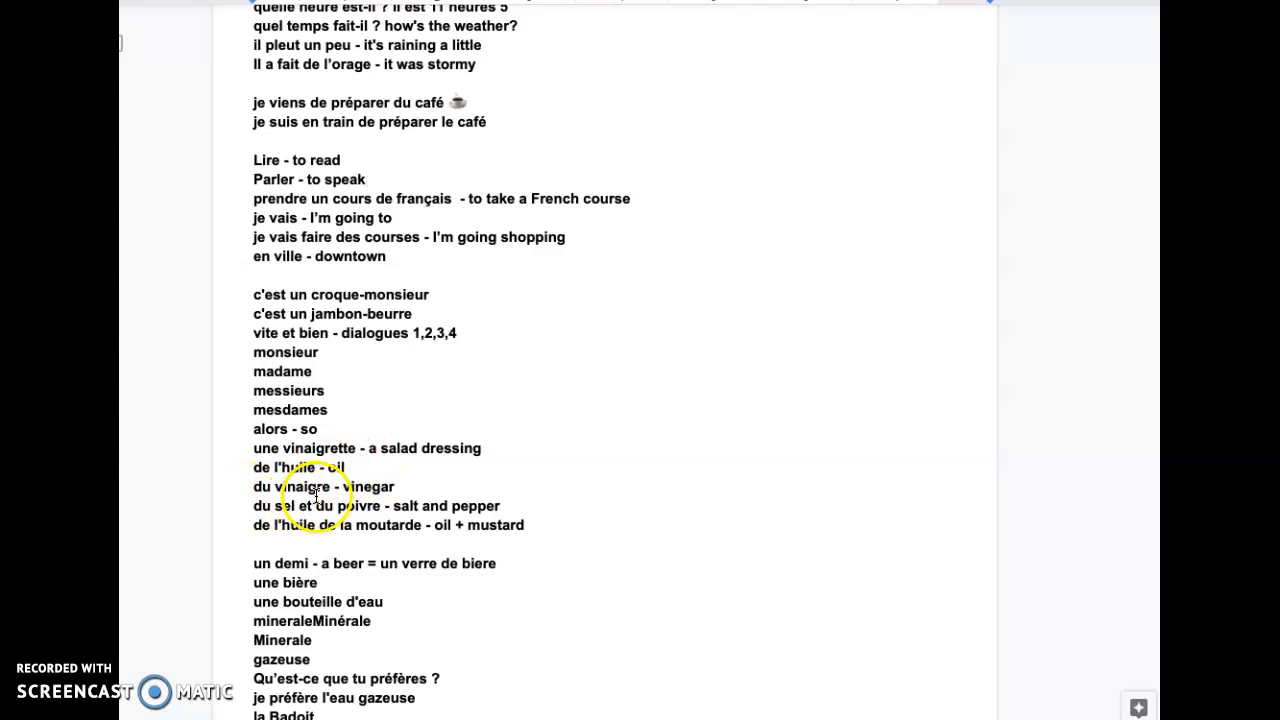
mouse_move(398, 492)
text(,)
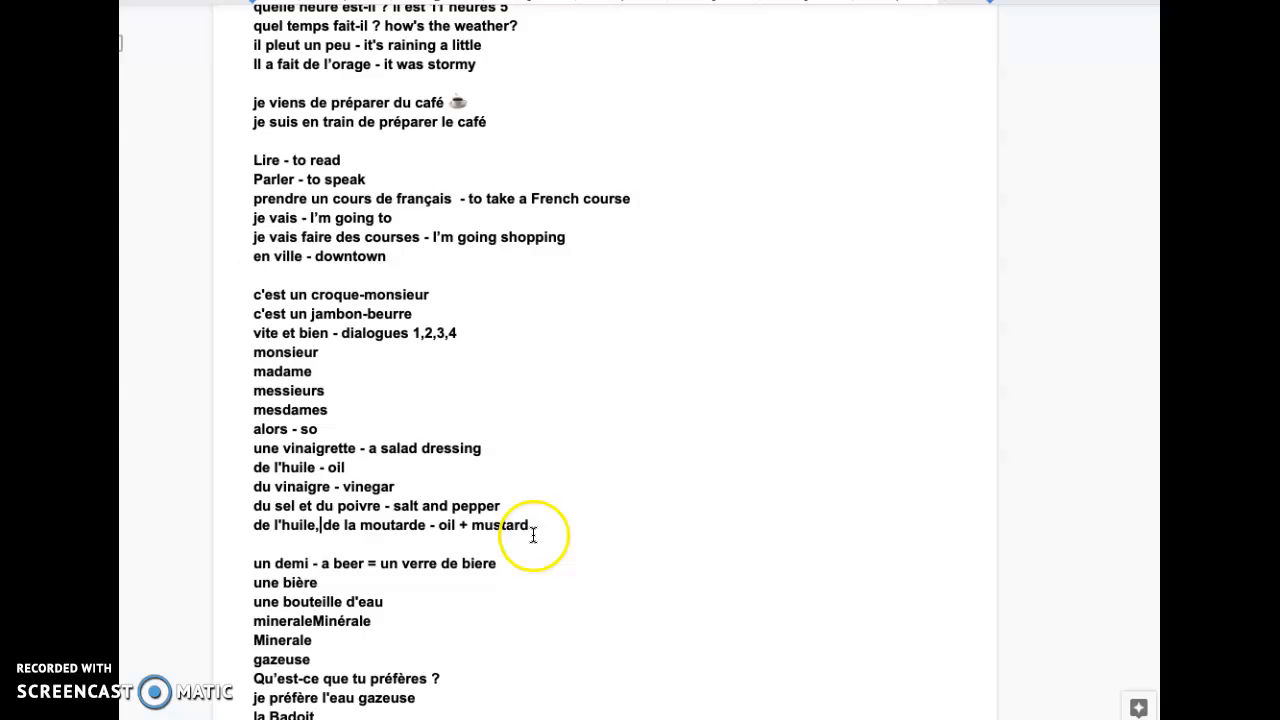
Correct the accent so the drinks line reads 'un verre de bière'.
scroll(down, 3)
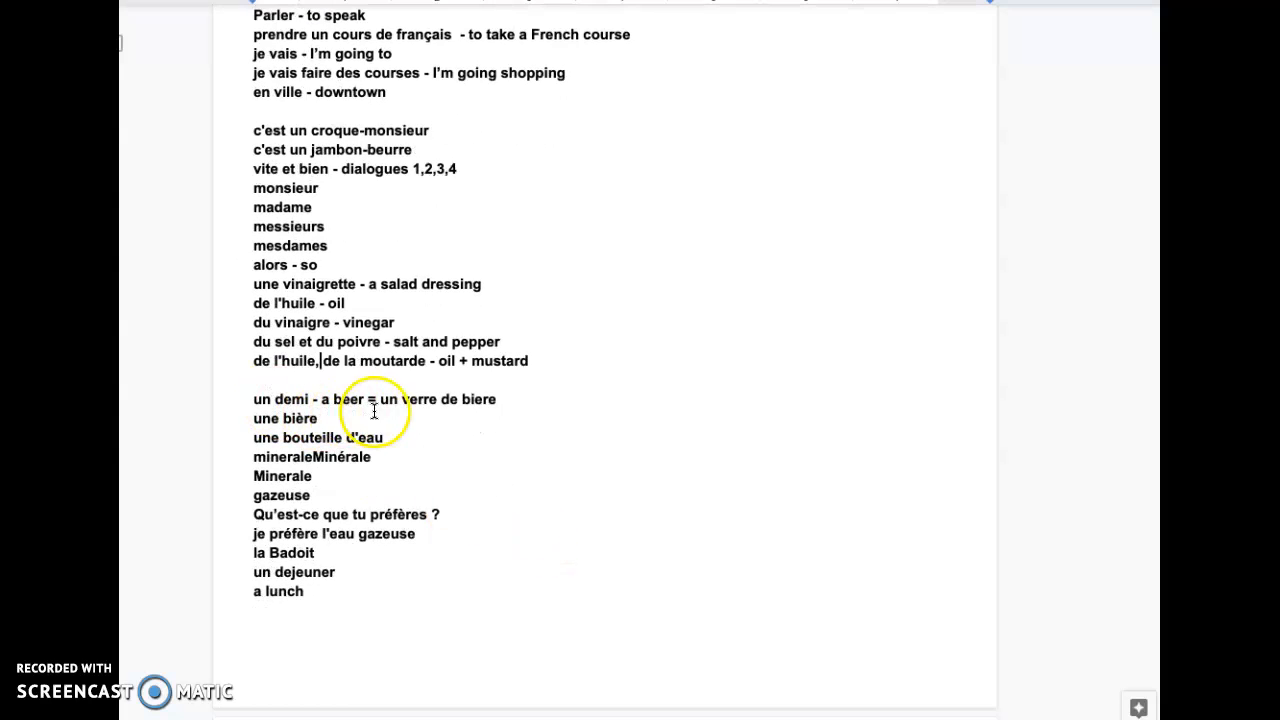
mouse_move(484, 400)
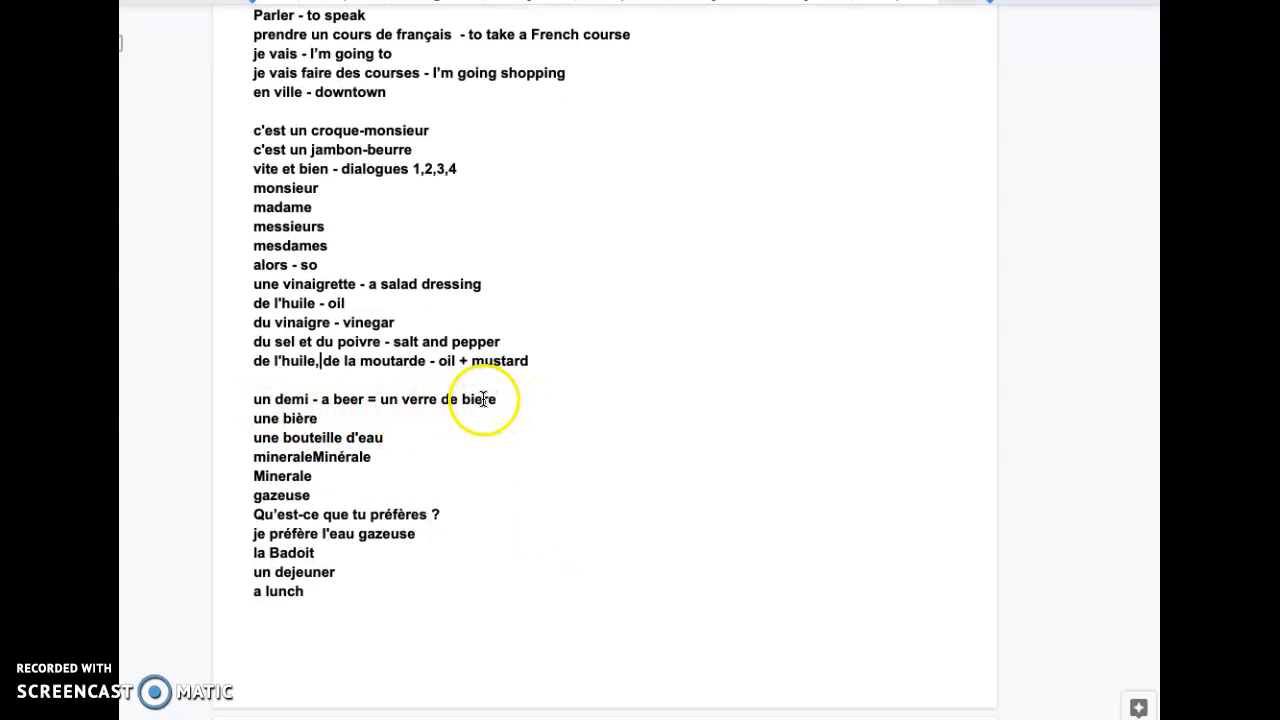
double_click(300, 418)
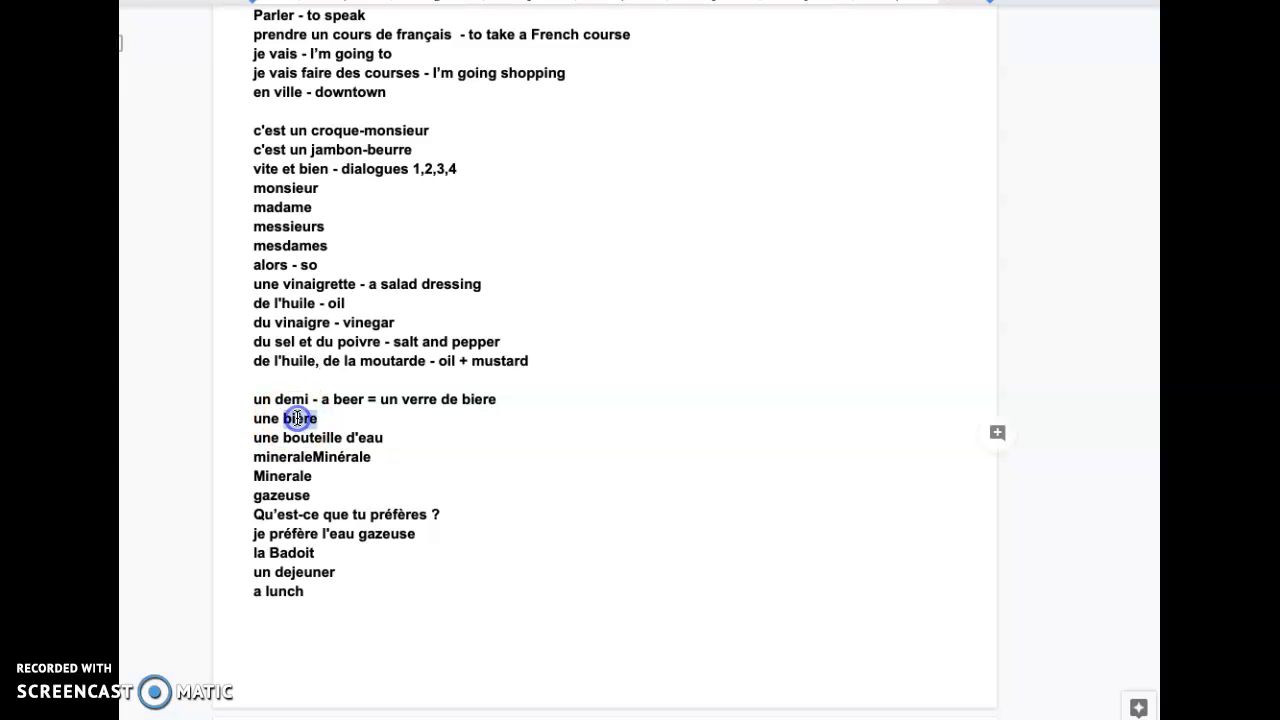
double_click(300, 418)
text(G)
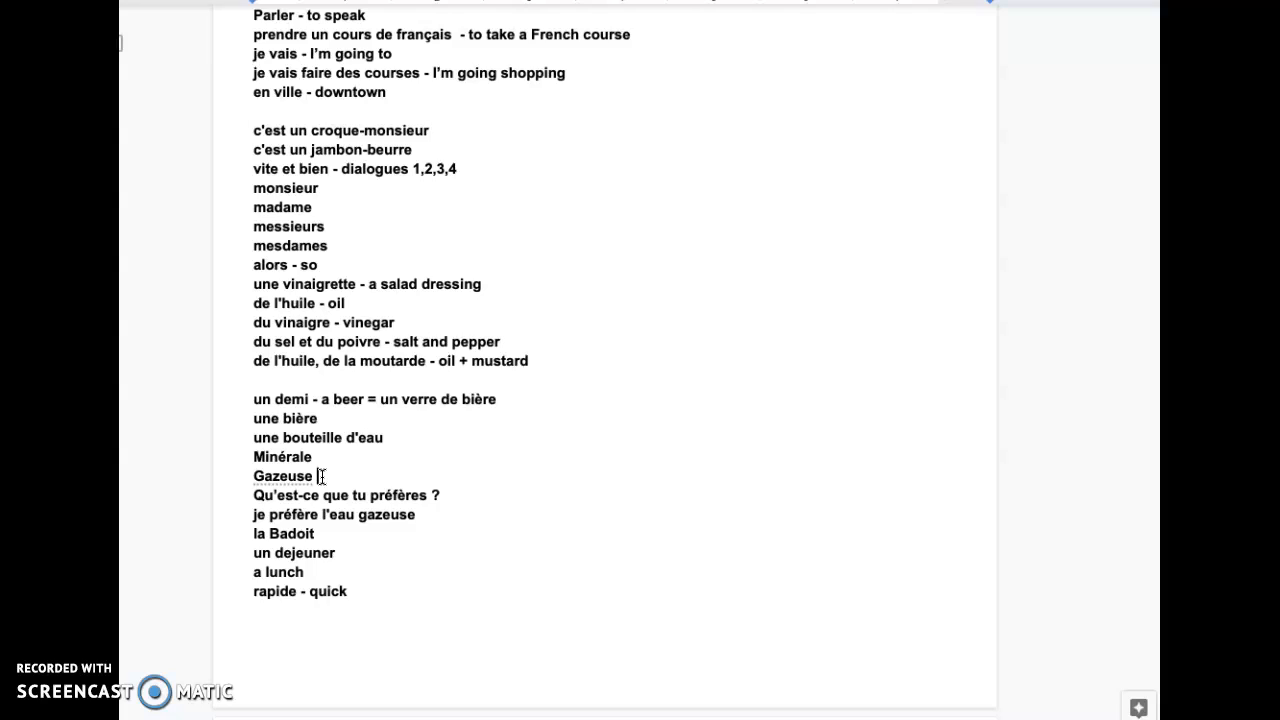
Add 'petillante' beside Gazeuse and start a new line below it.
text(petilla)
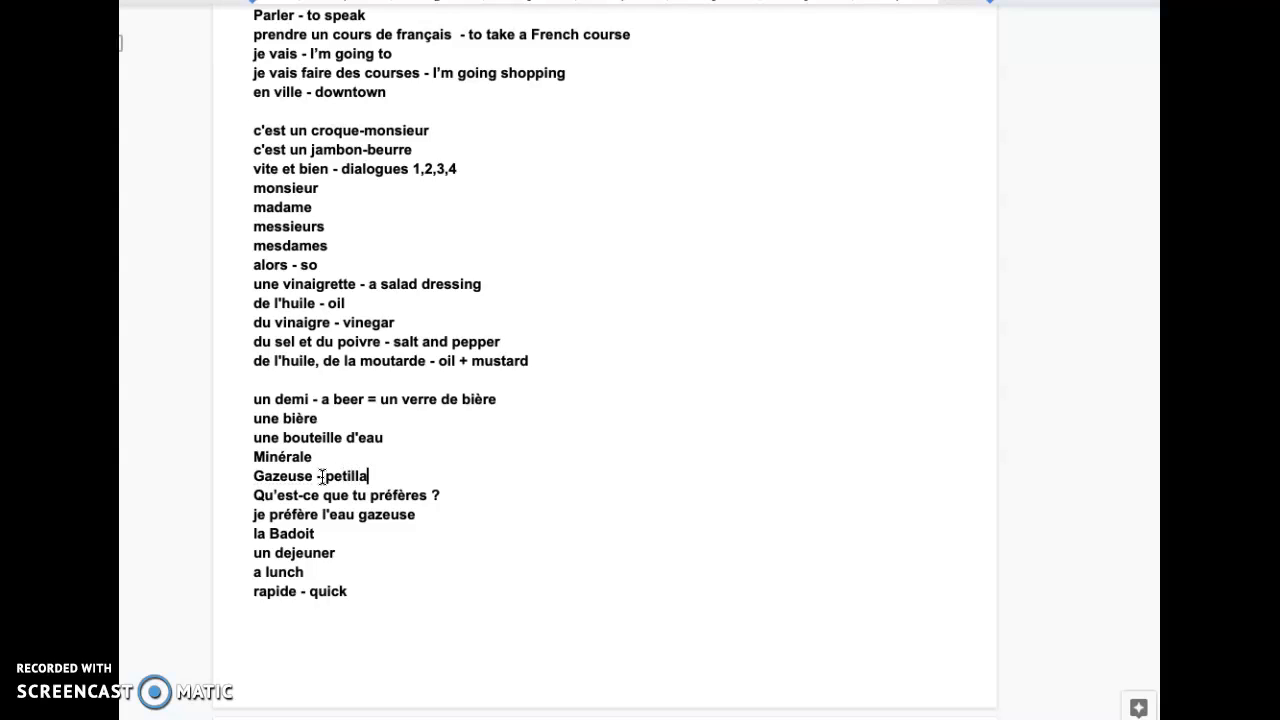
text(nte)
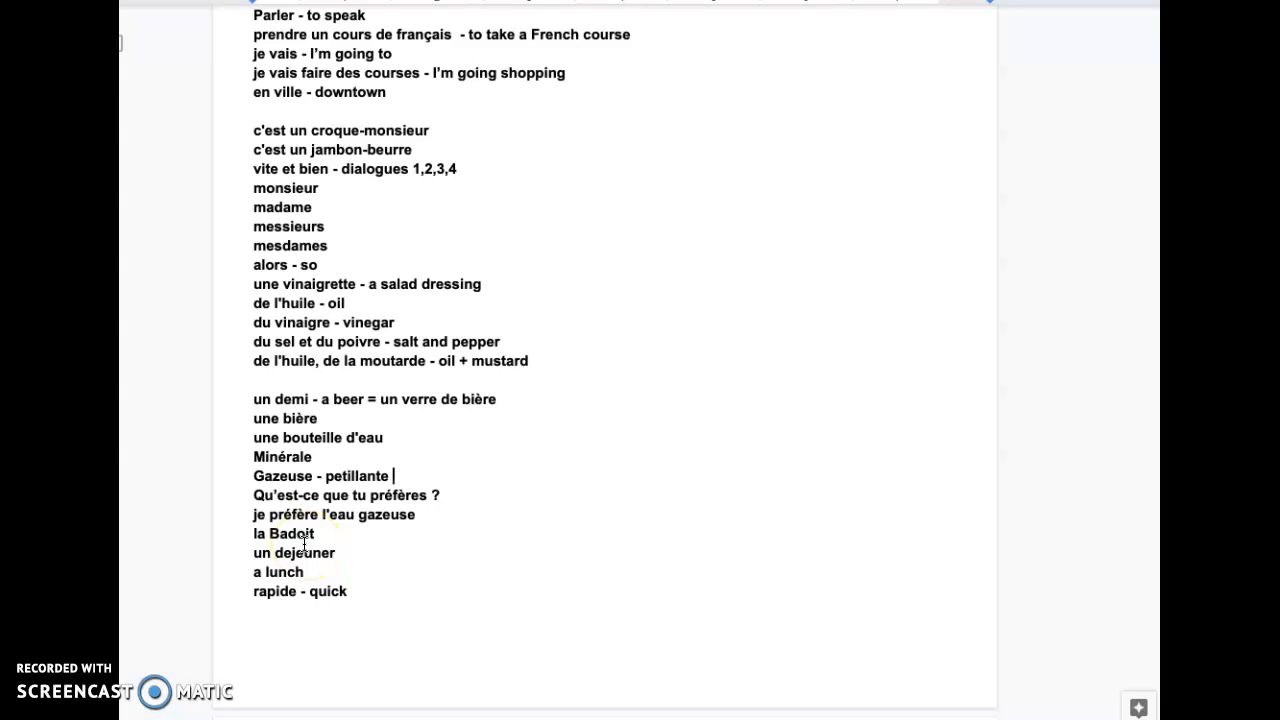
key(Enter)
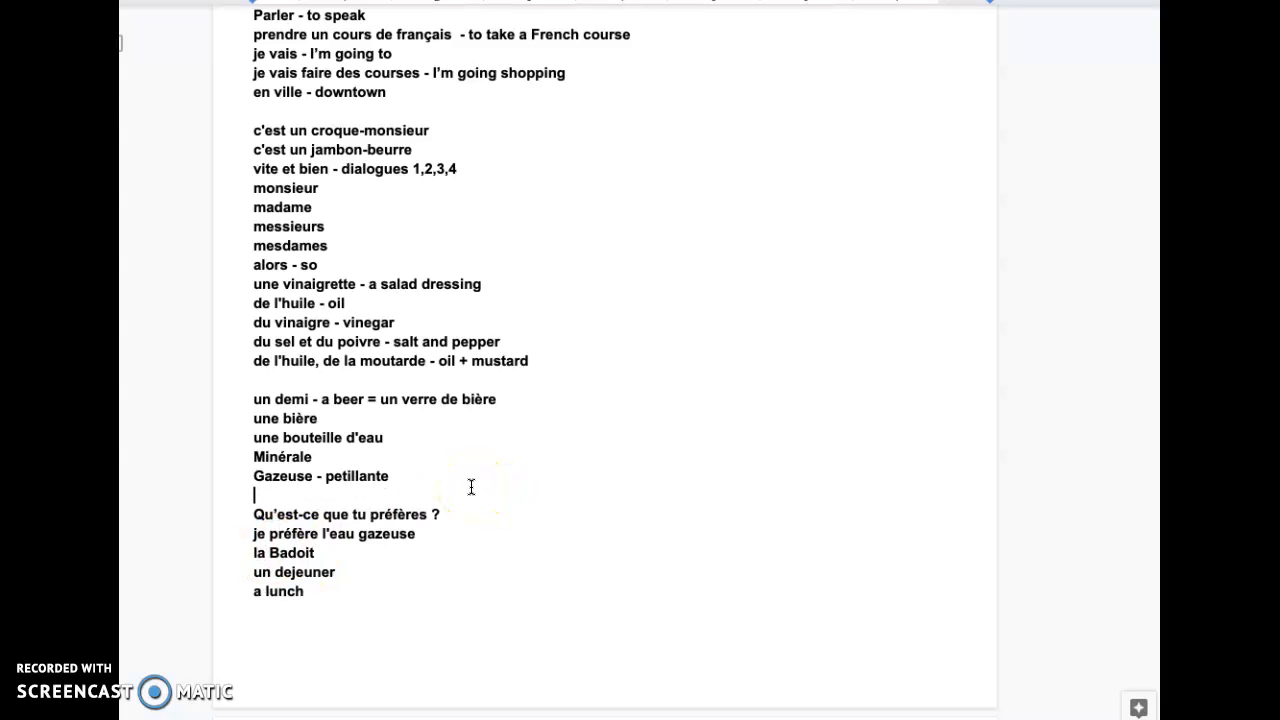
scroll(down, 3)
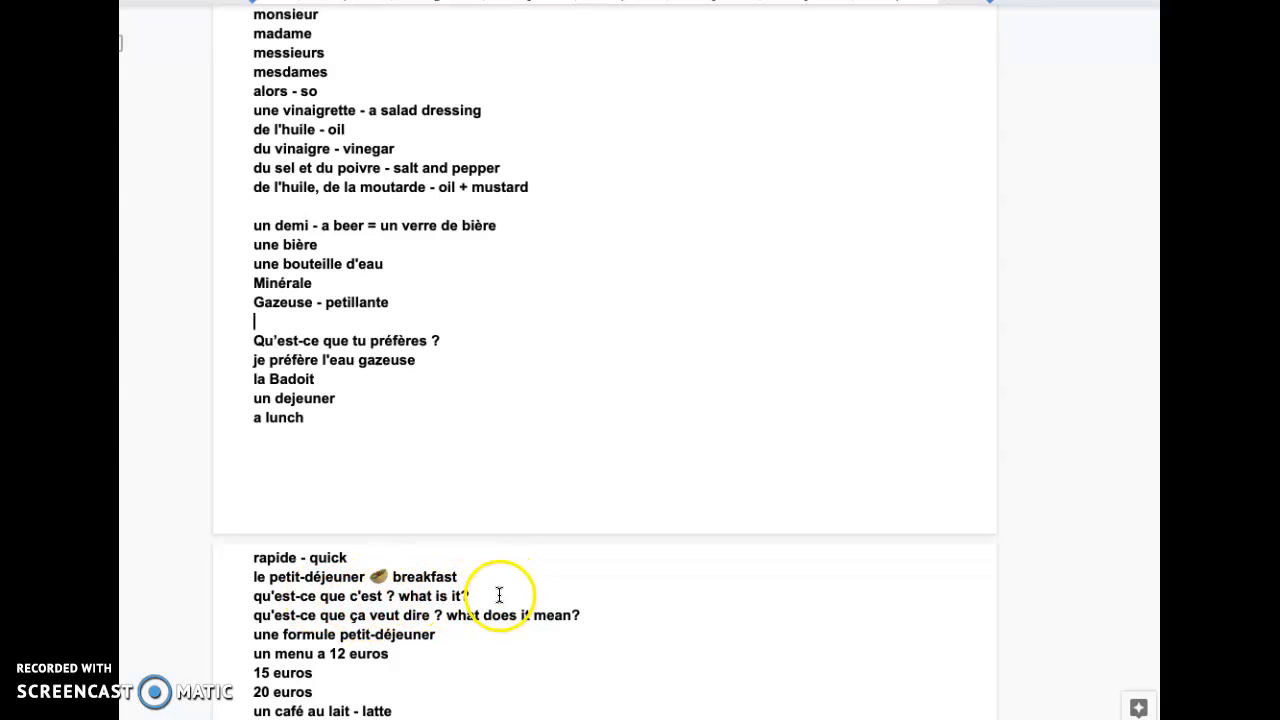
mouse_move(614, 616)
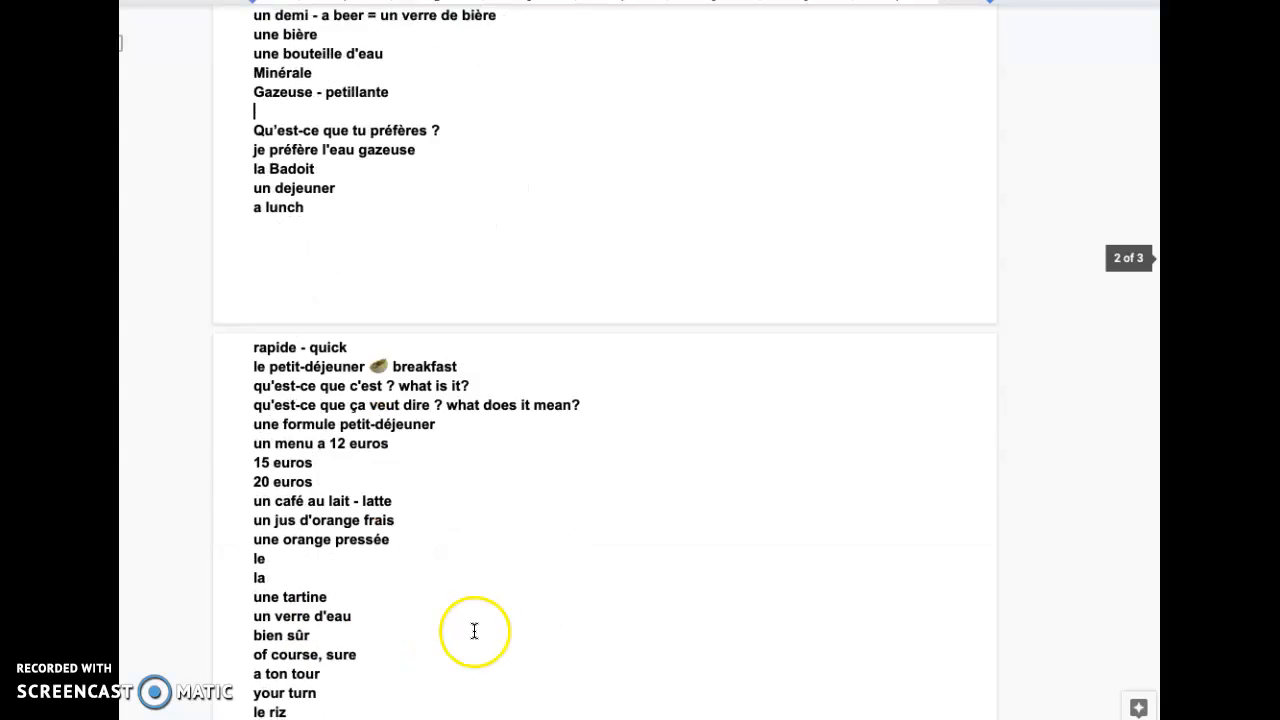
scroll(down, 3)
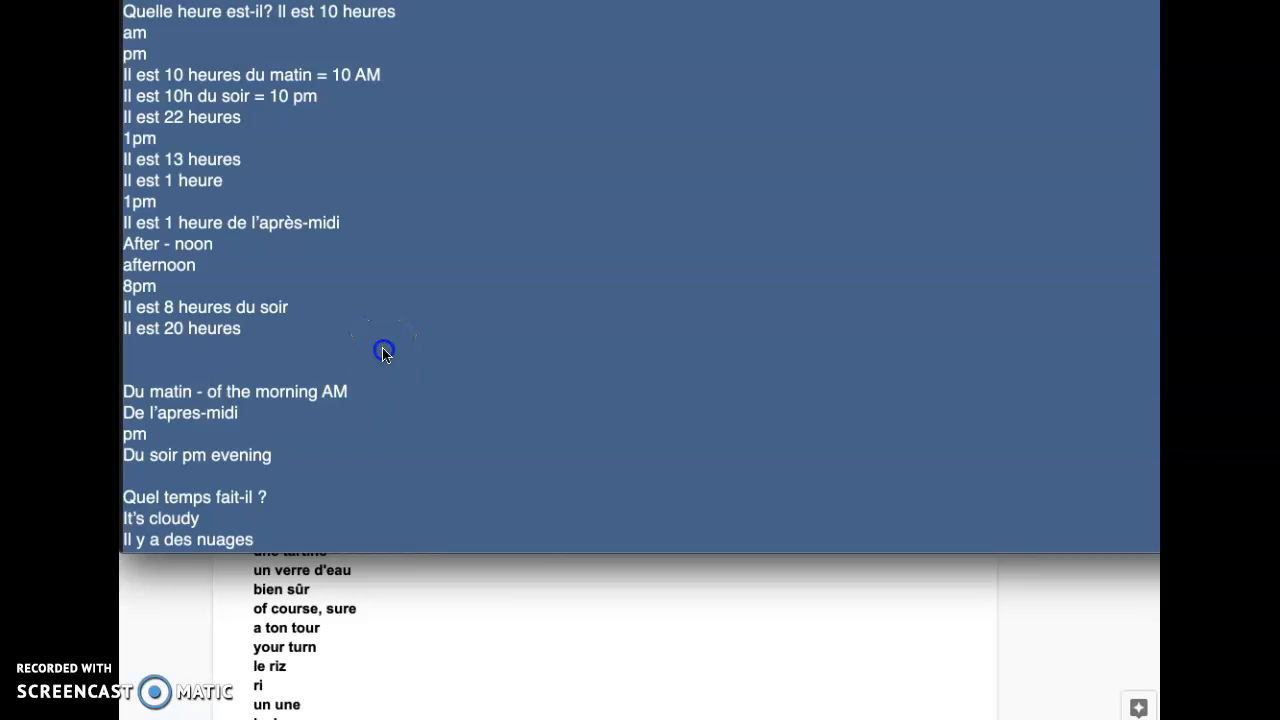
Add the line 'Un menu a 15 euros' in the note editor under 'Il est 20 heures'.
text(unm)
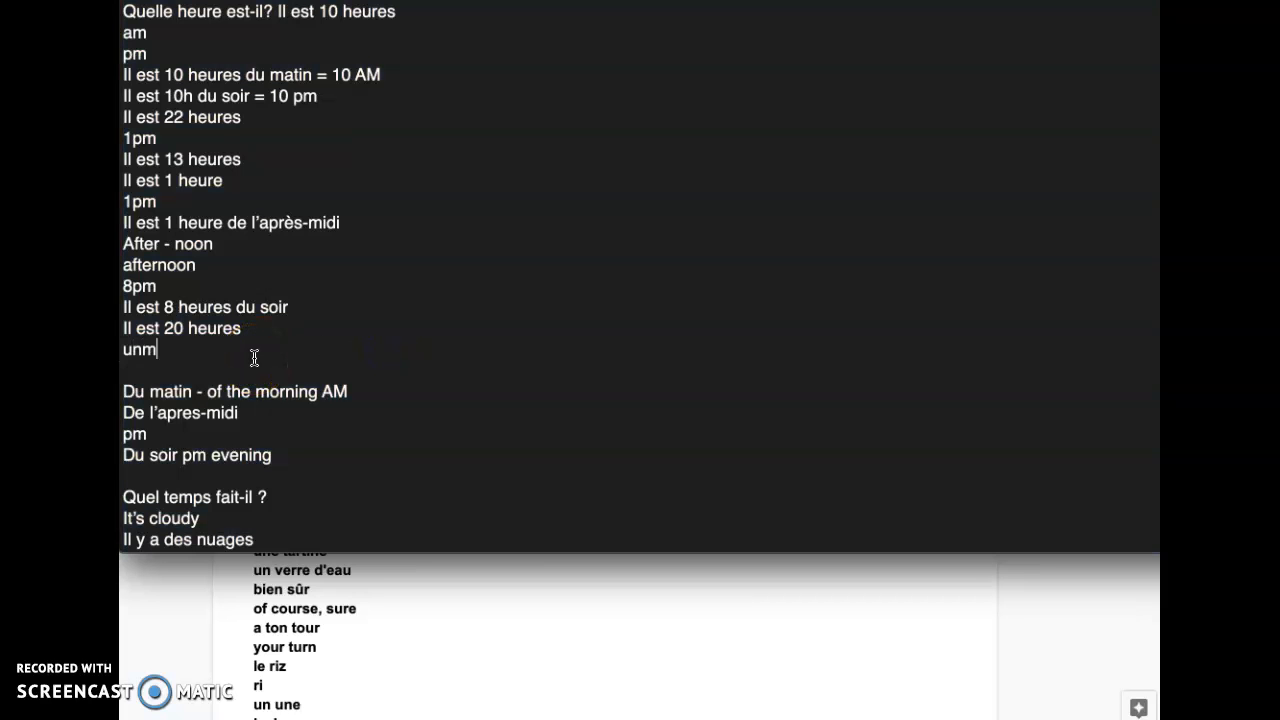
text(Un menu a)
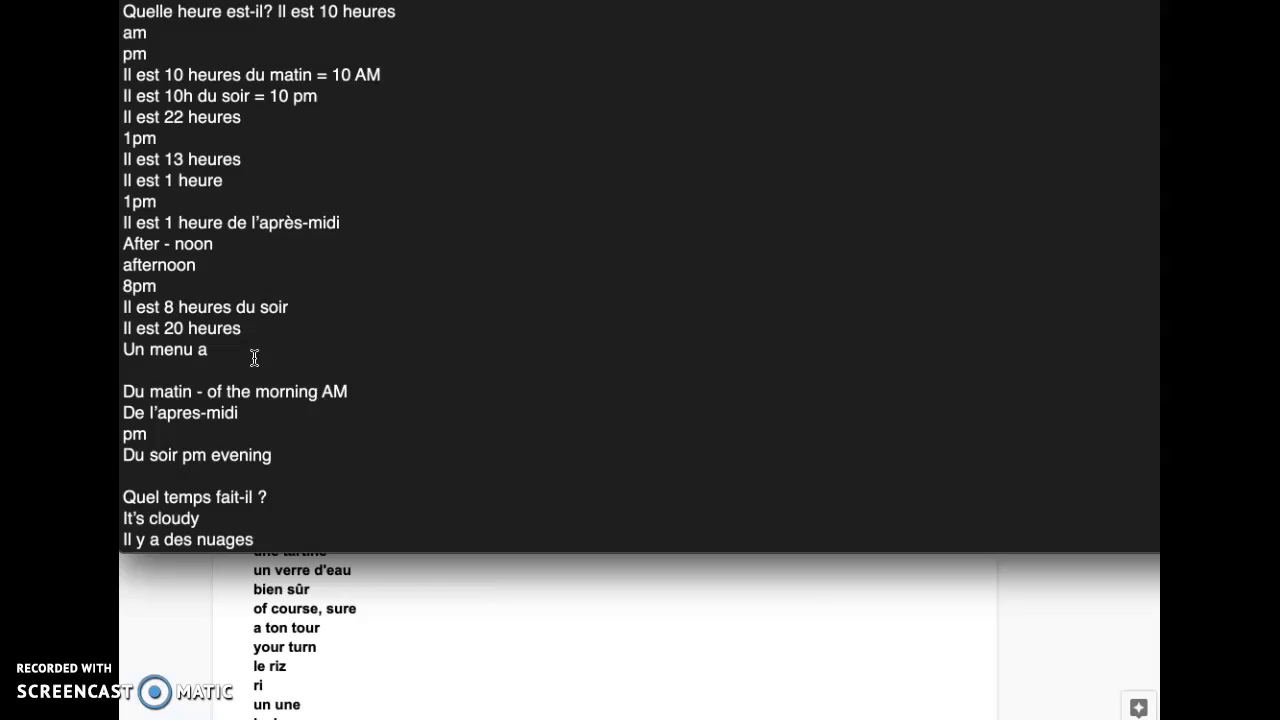
text(15 euros)
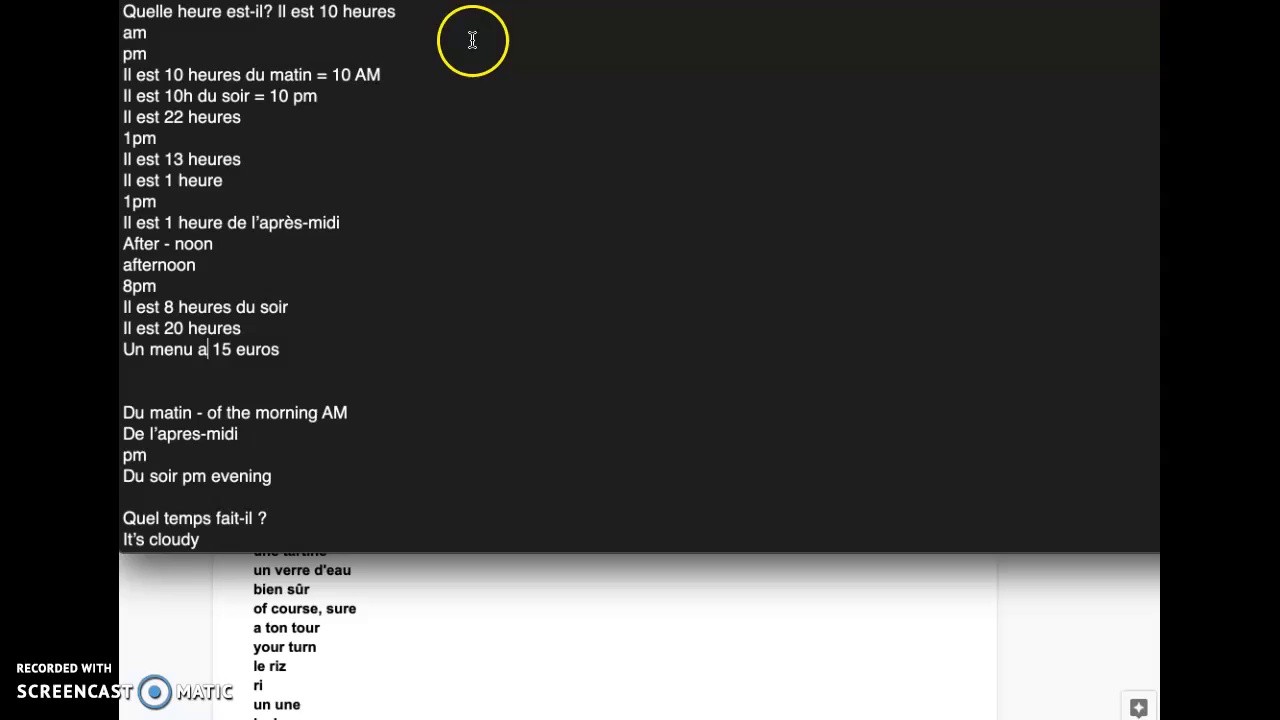
scroll(down, 3)
text( - a slice of bread)
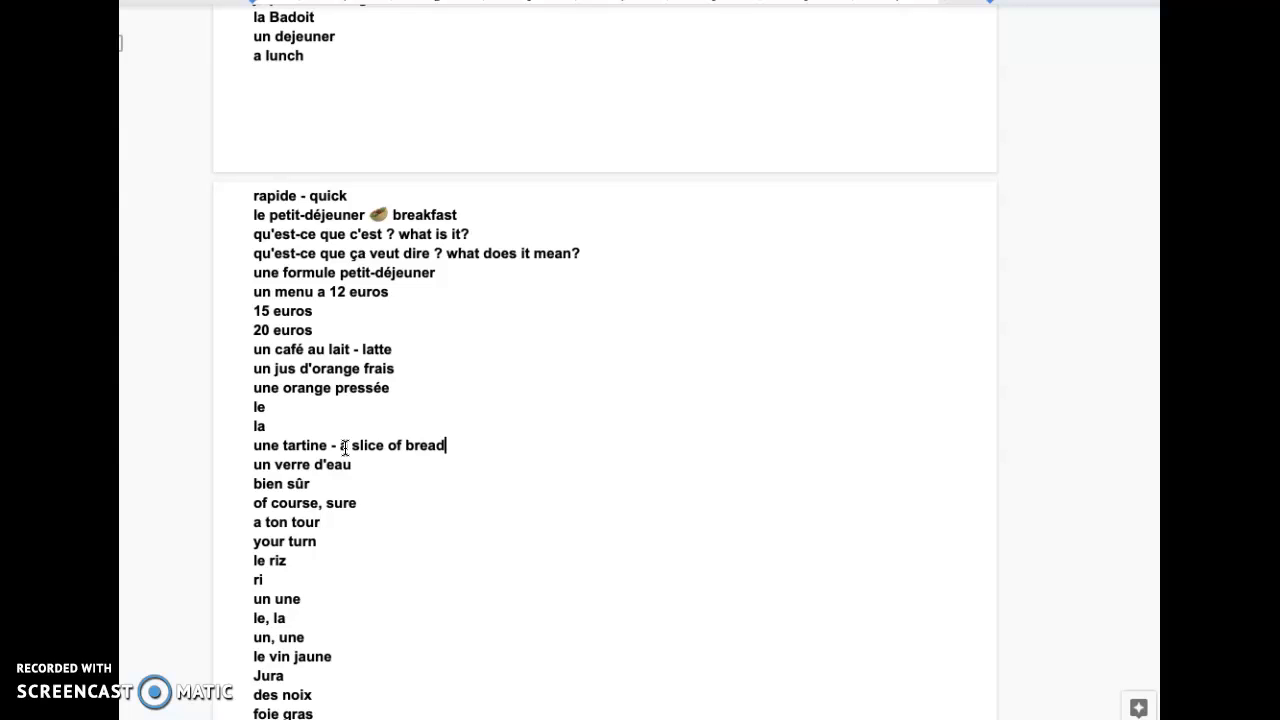
Complete the tartine translation as 'a slice of bread with butter'.
text(wi)
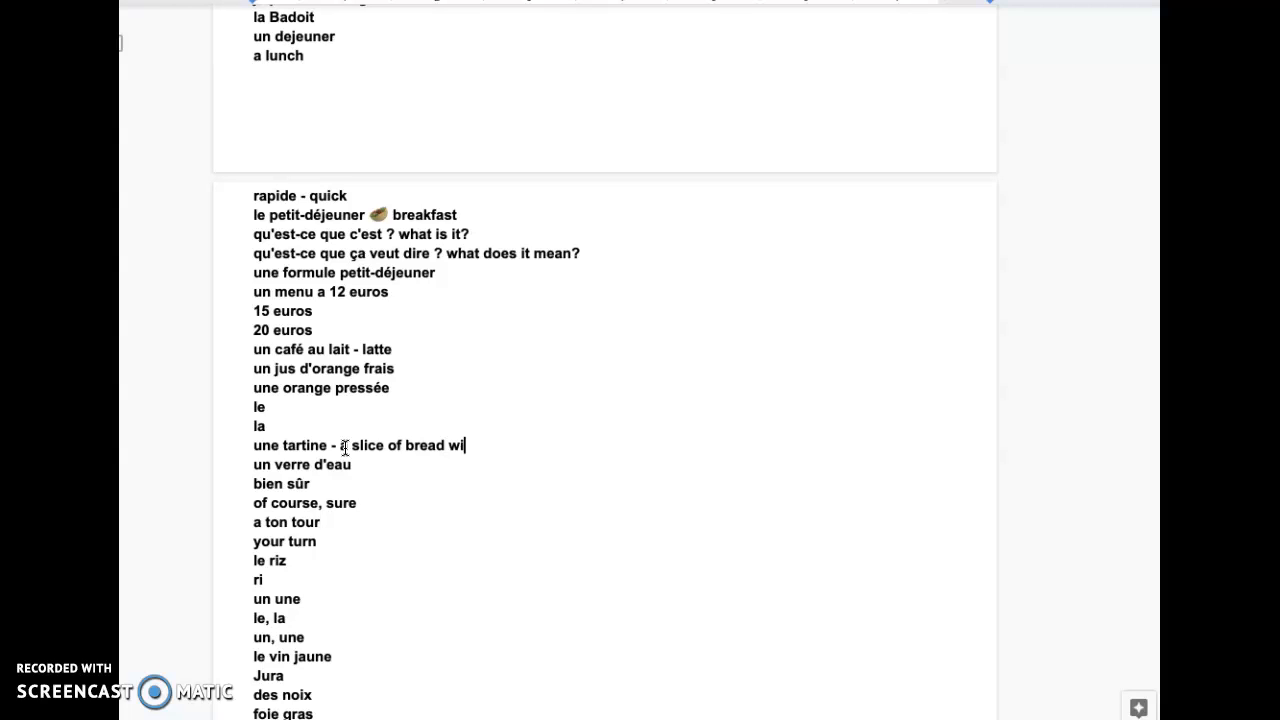
text(th butter)
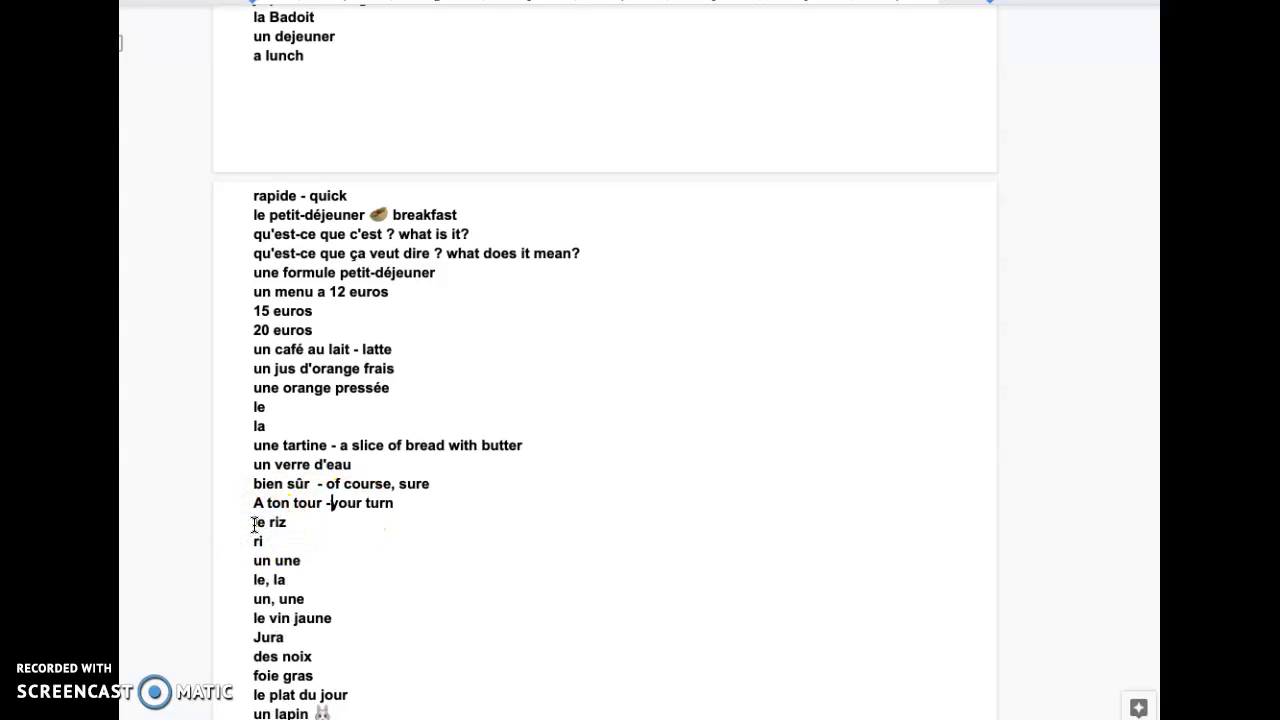
Translate 'le riz' as '- rice' and the articles 'un une' as '- an, a', 'les, l' - the'.
click(290, 522)
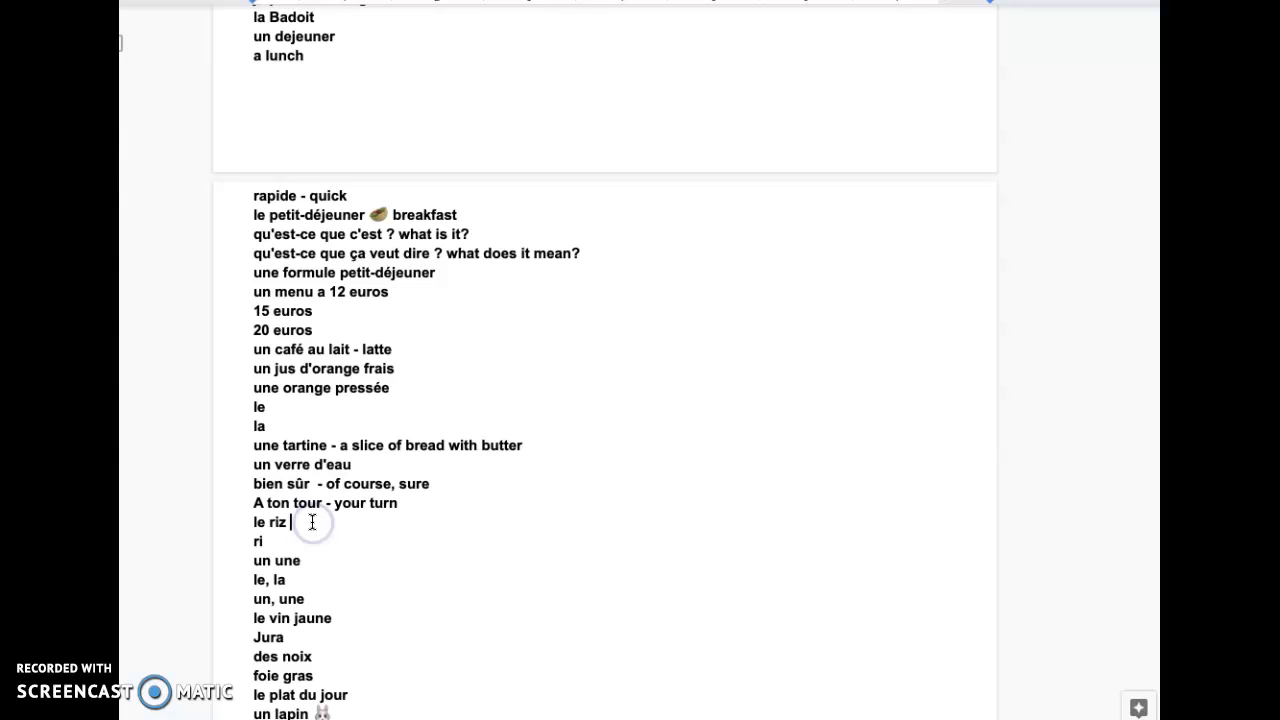
text(- rice)
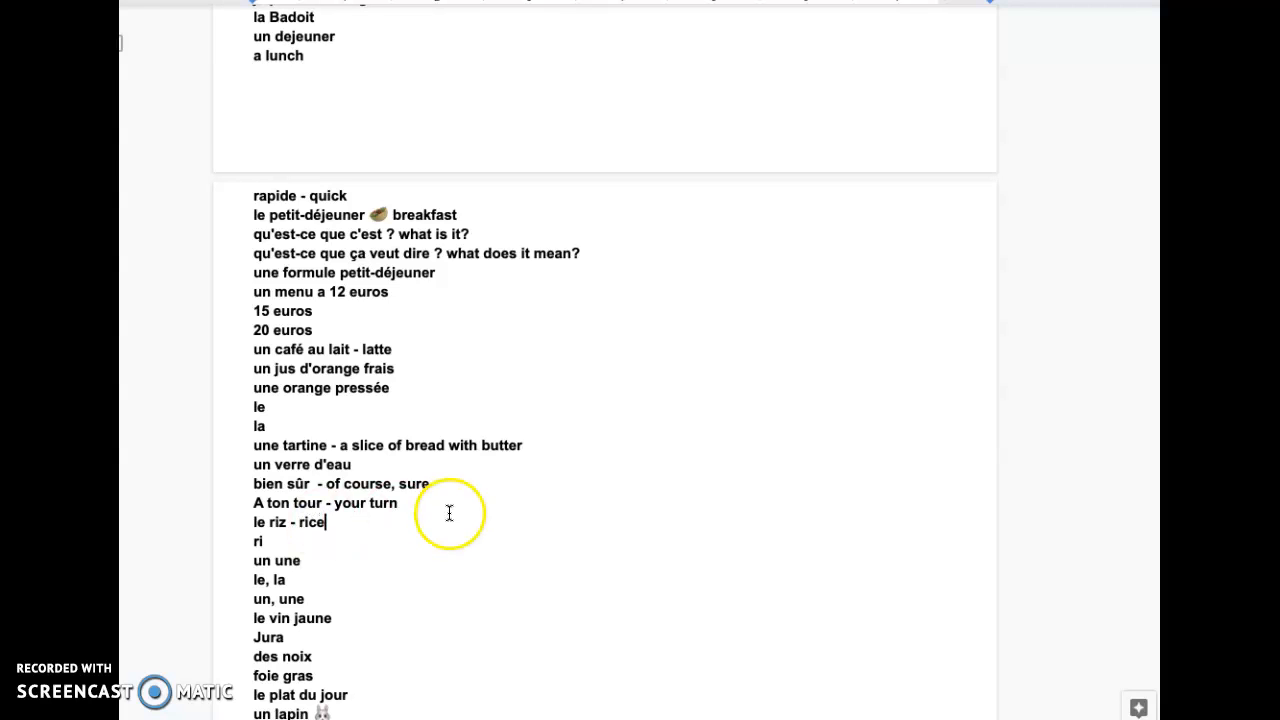
scroll(down, 3)
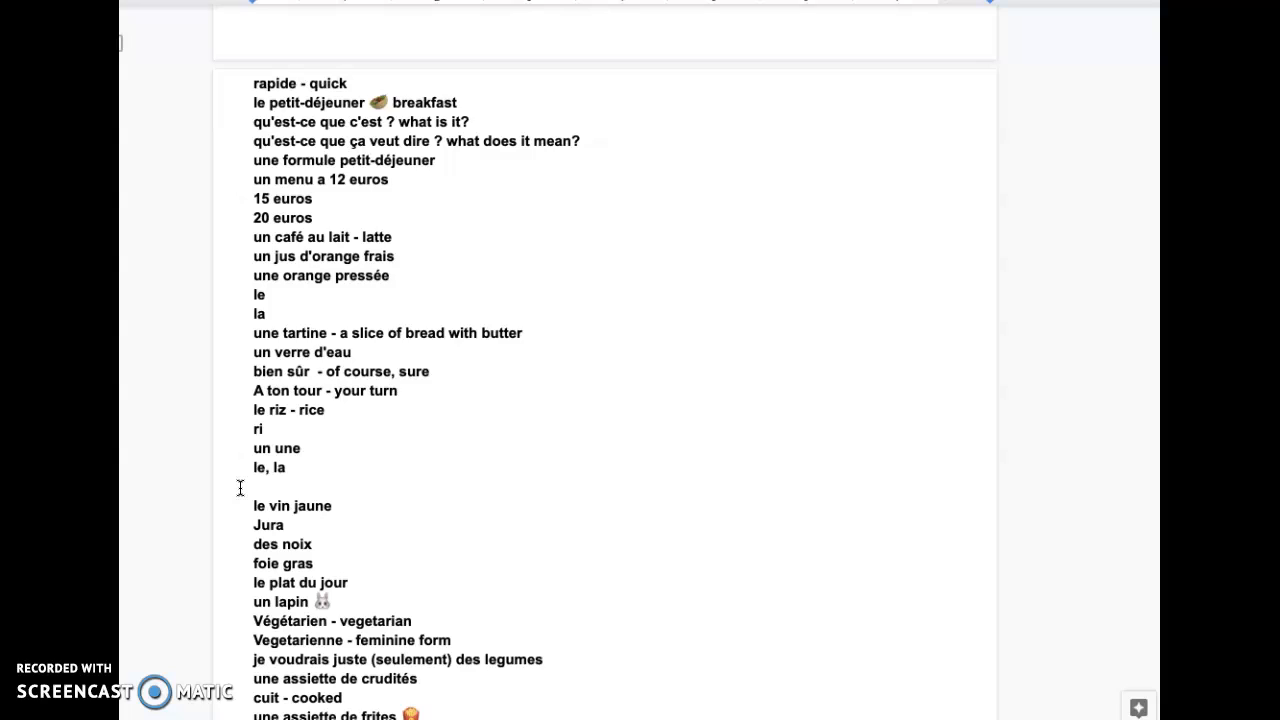
click(336, 448)
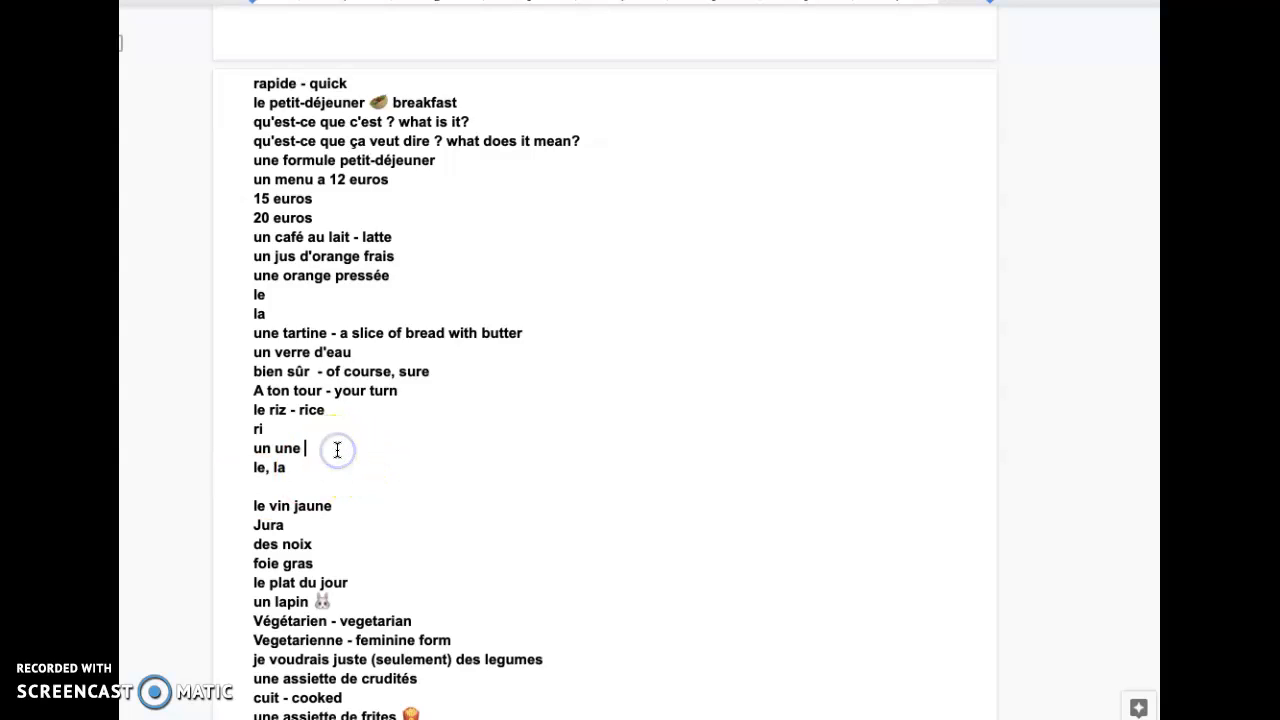
text(- an, a)
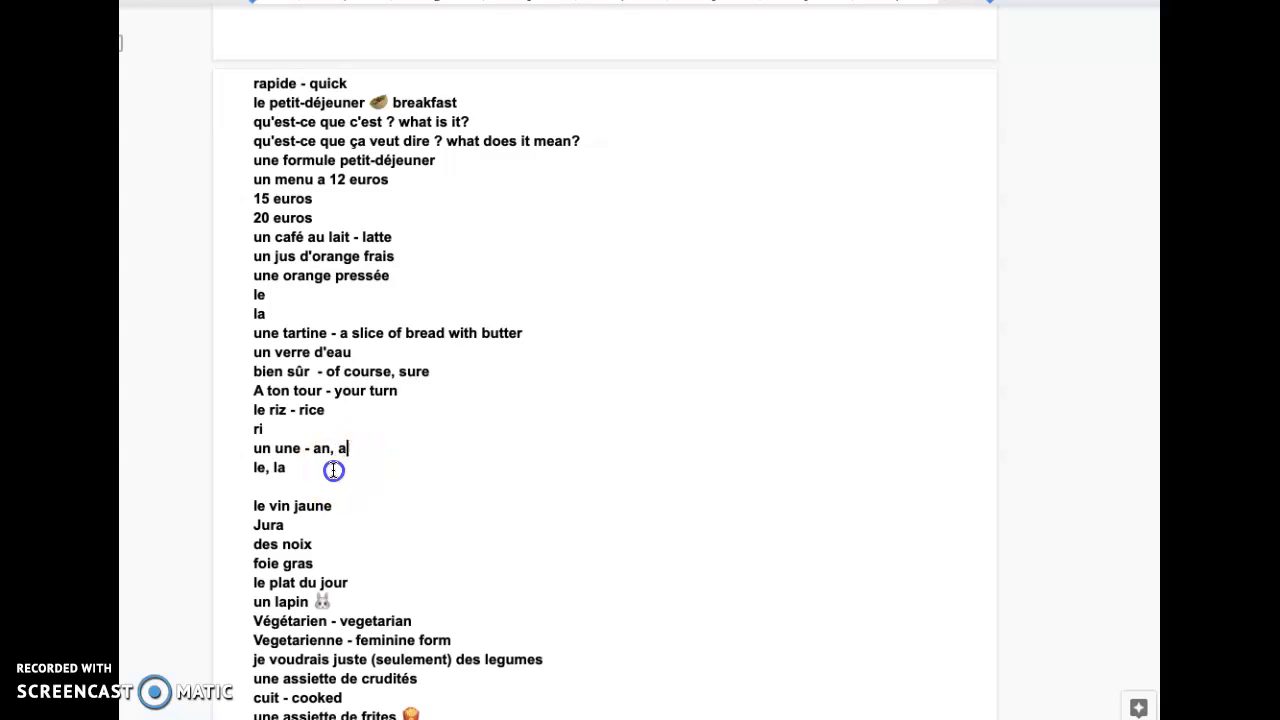
text(les,)
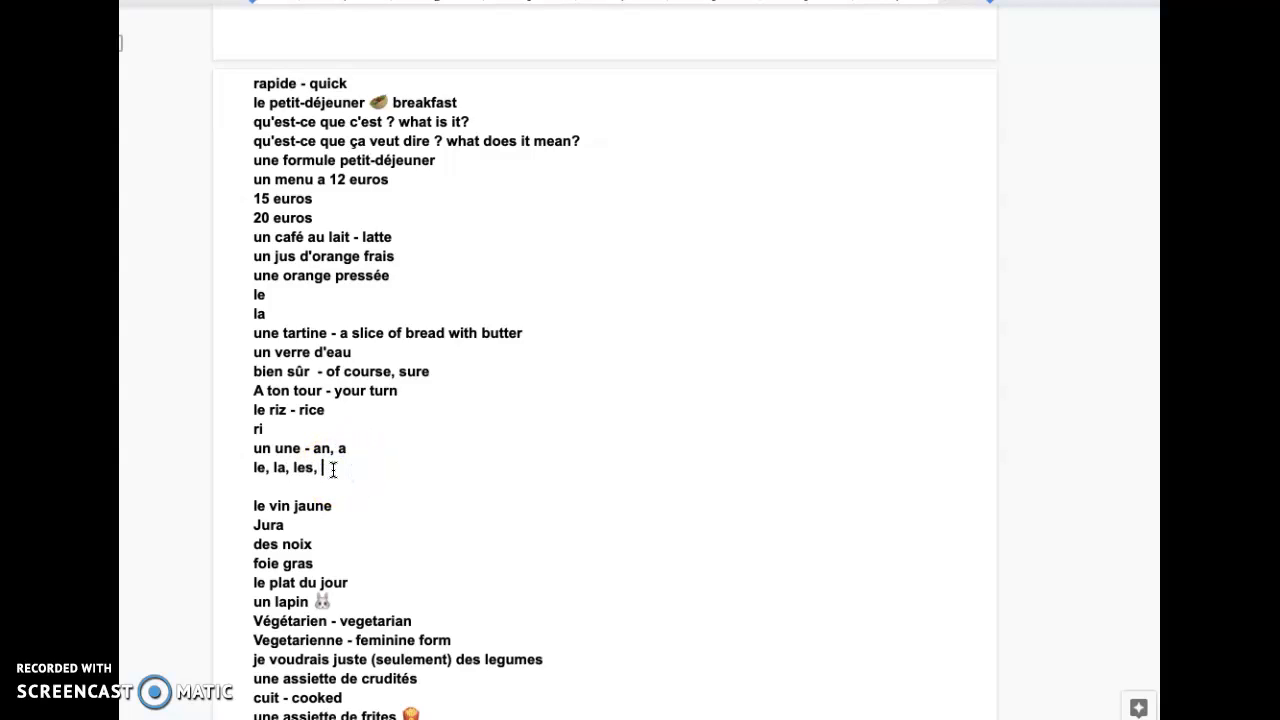
text(l')
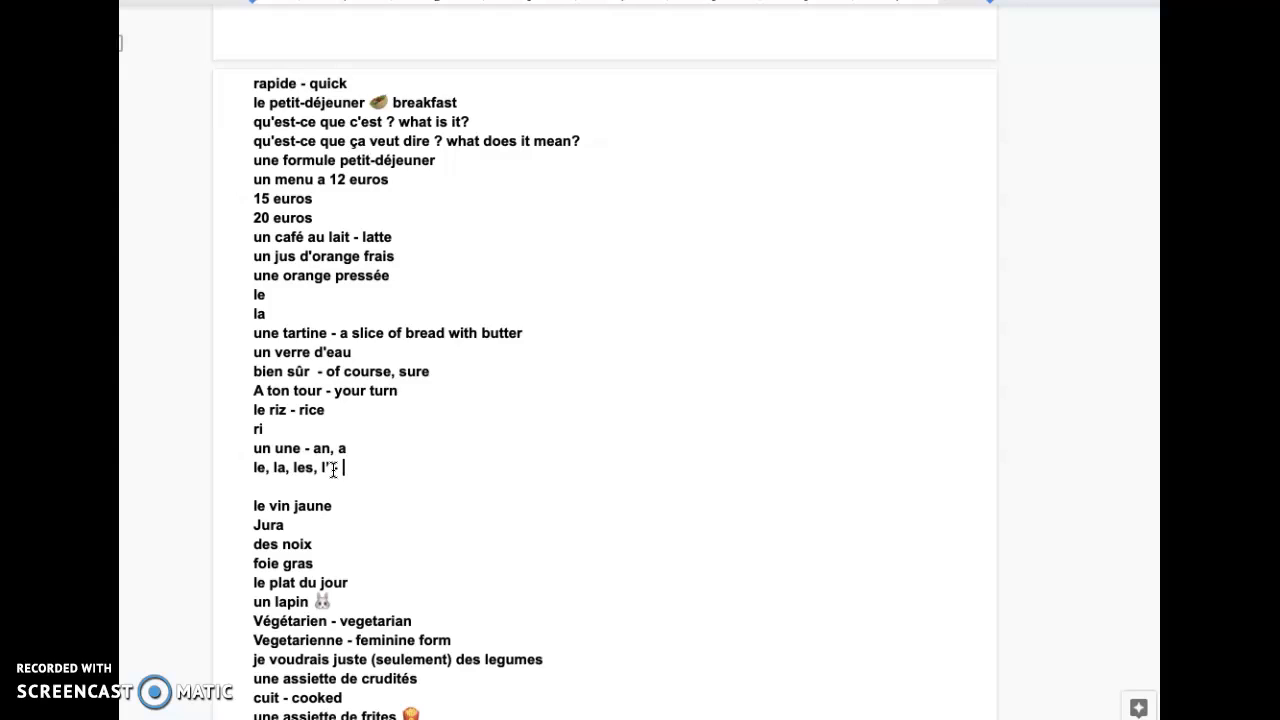
text(the)
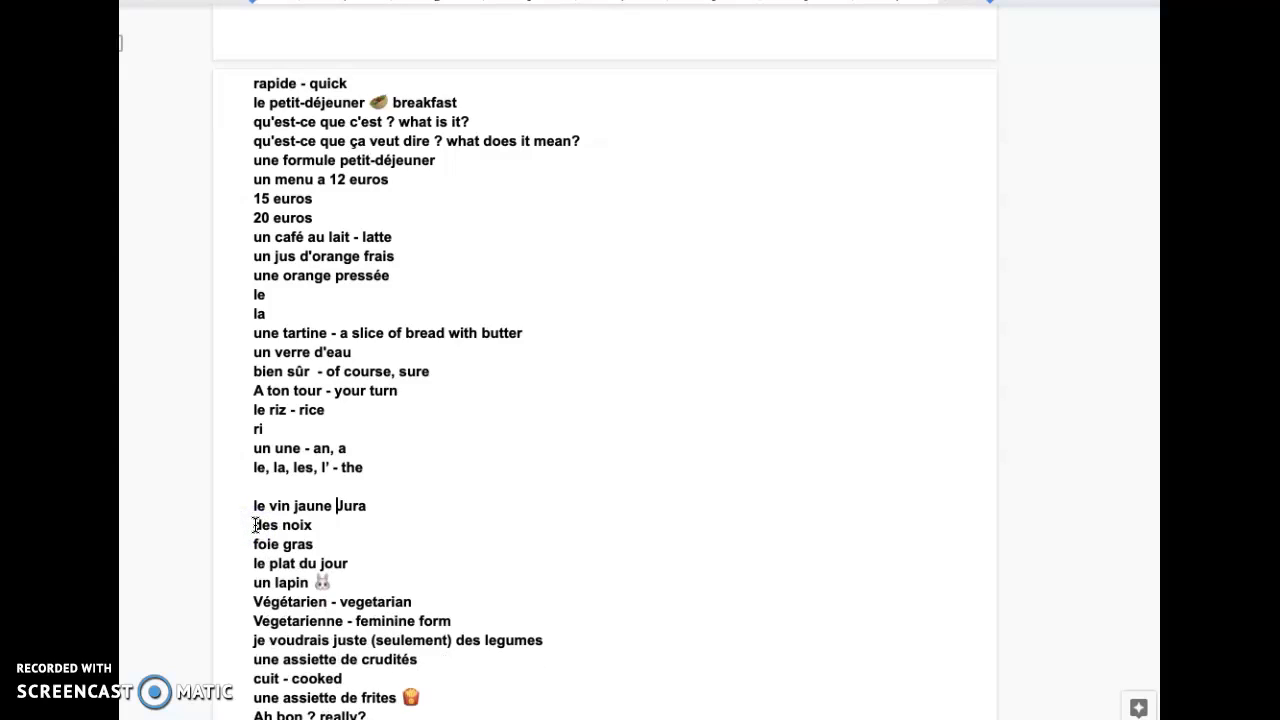
Note vin jaune as 'from Jura' and foie gras as '- du Comté'.
text(from)
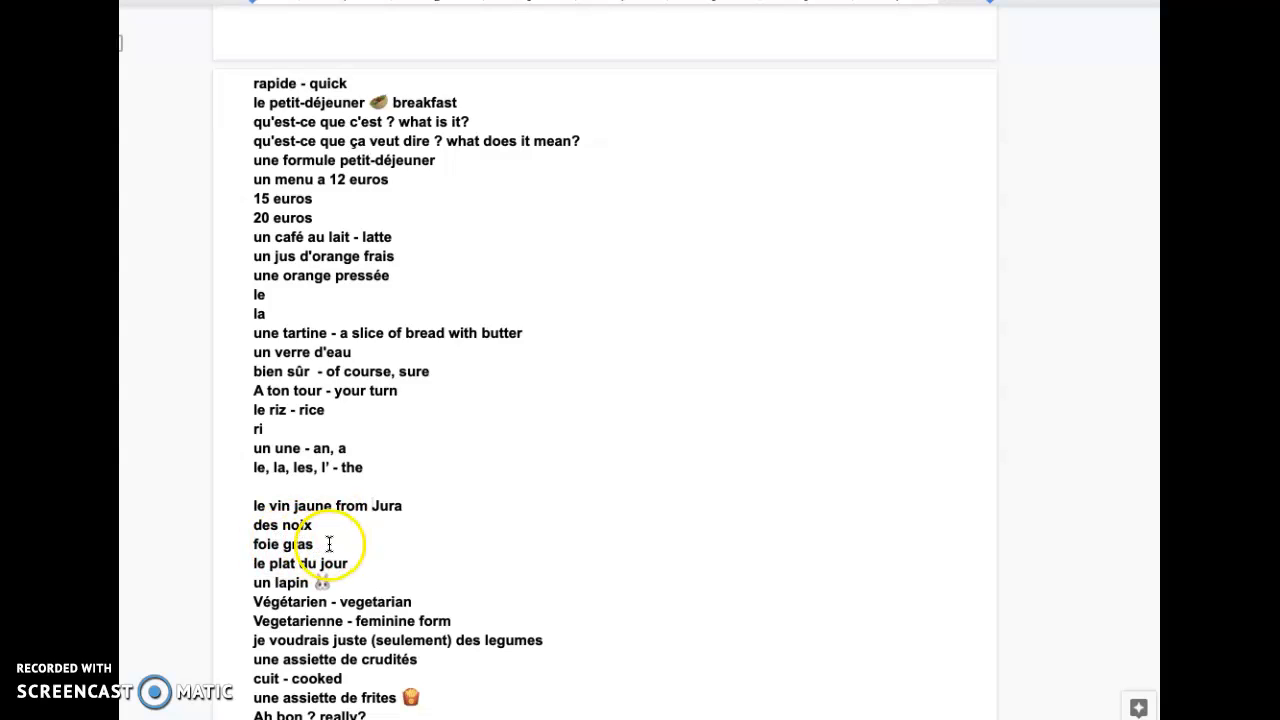
double_click(284, 544)
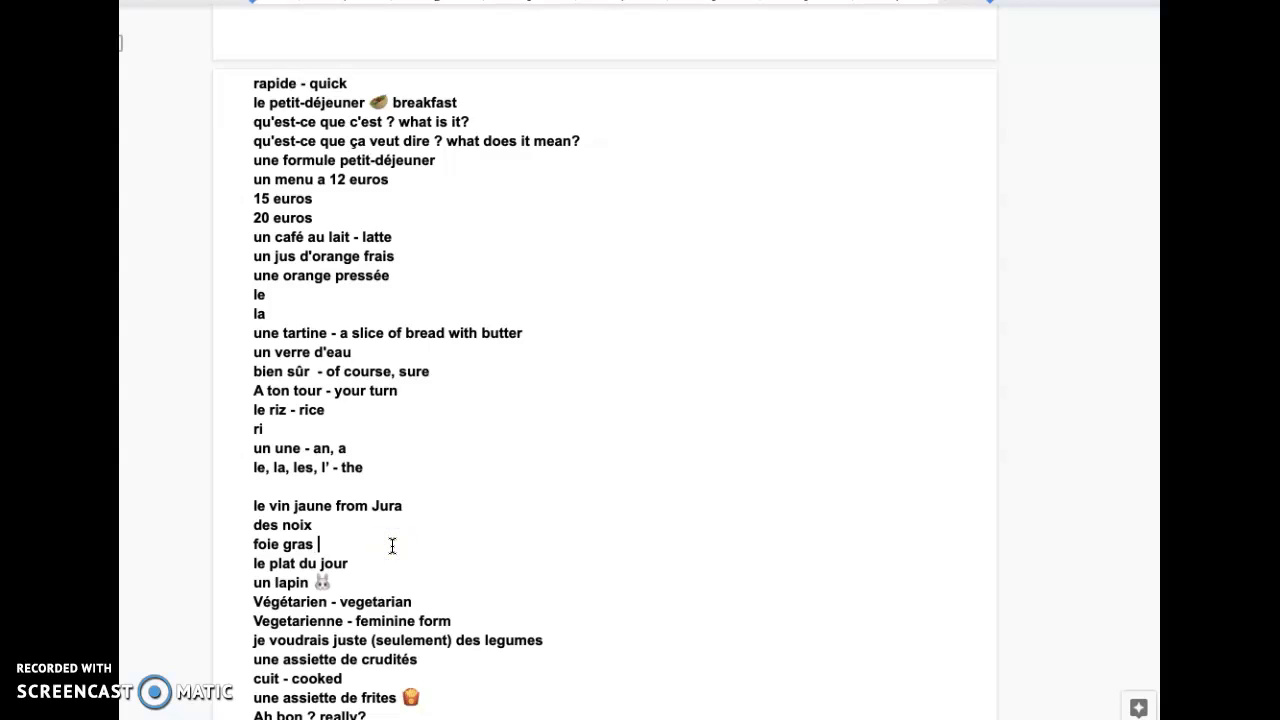
text(- du Com)
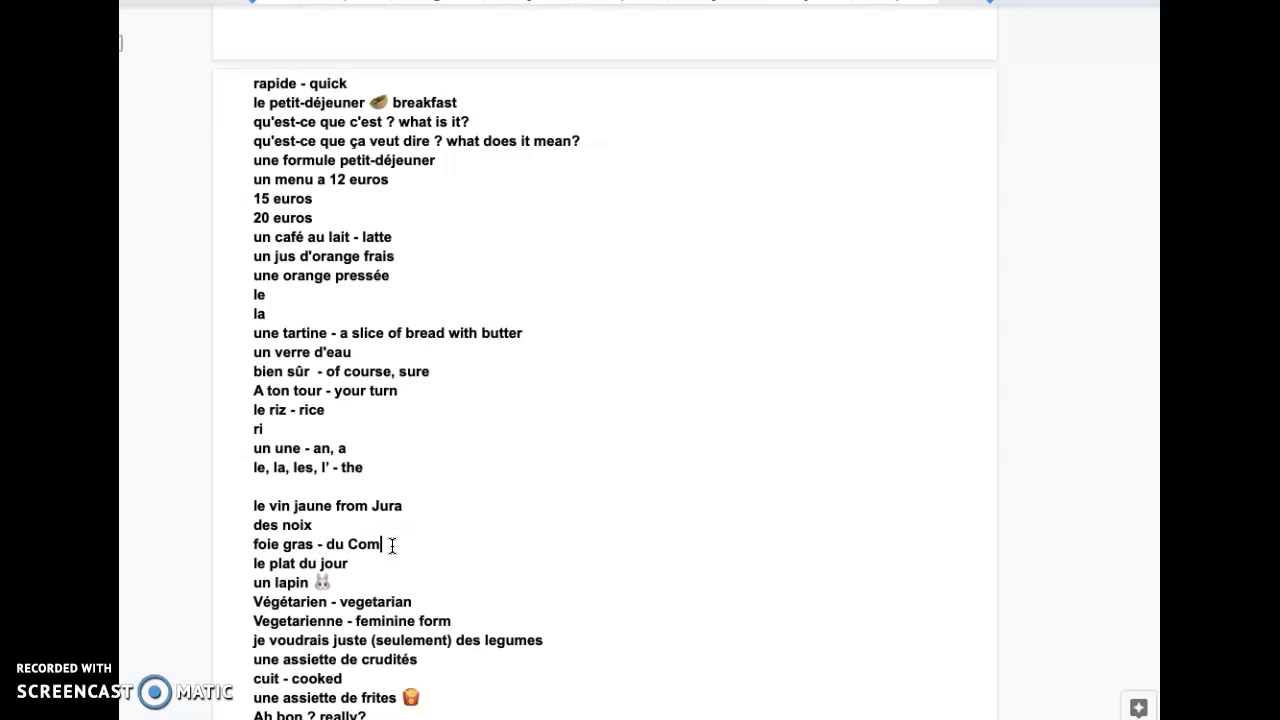
text(te)
click(300, 562)
text( - t)
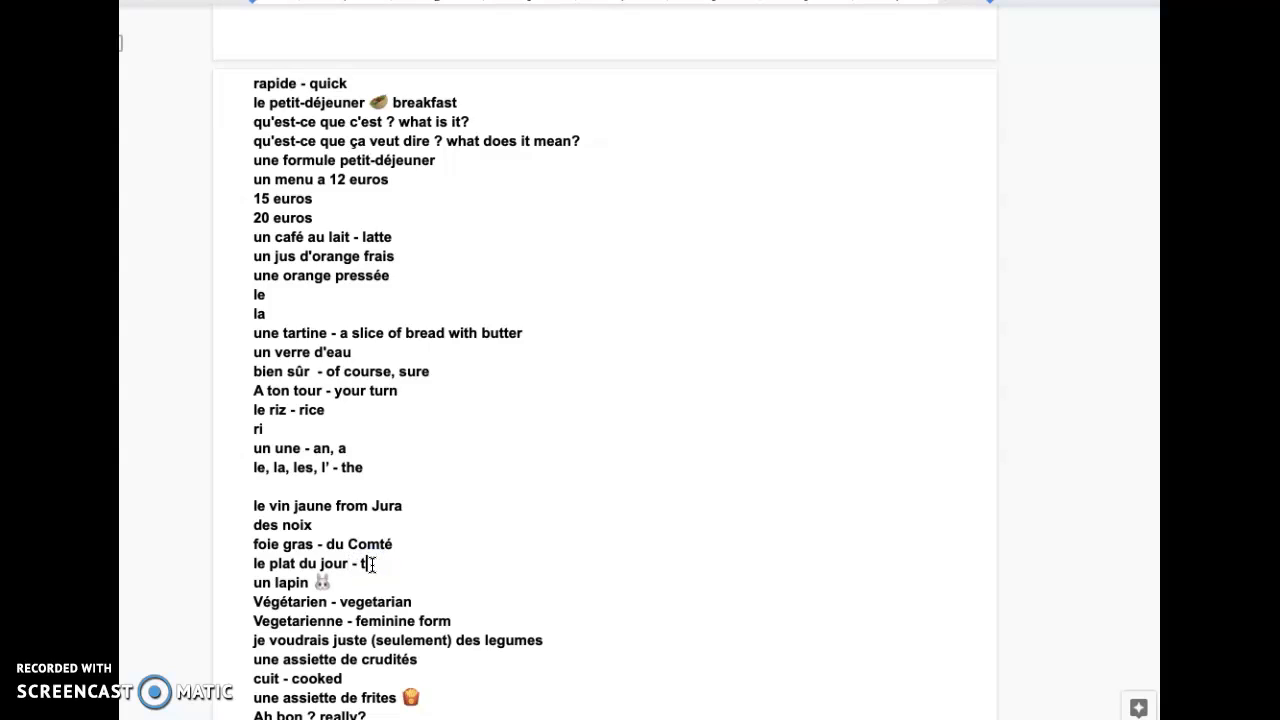
Translate plat du jour as 'the special of the day', un lapin as '- a rabbit', crudités as 'raw veggies'.
text(he special of the day)
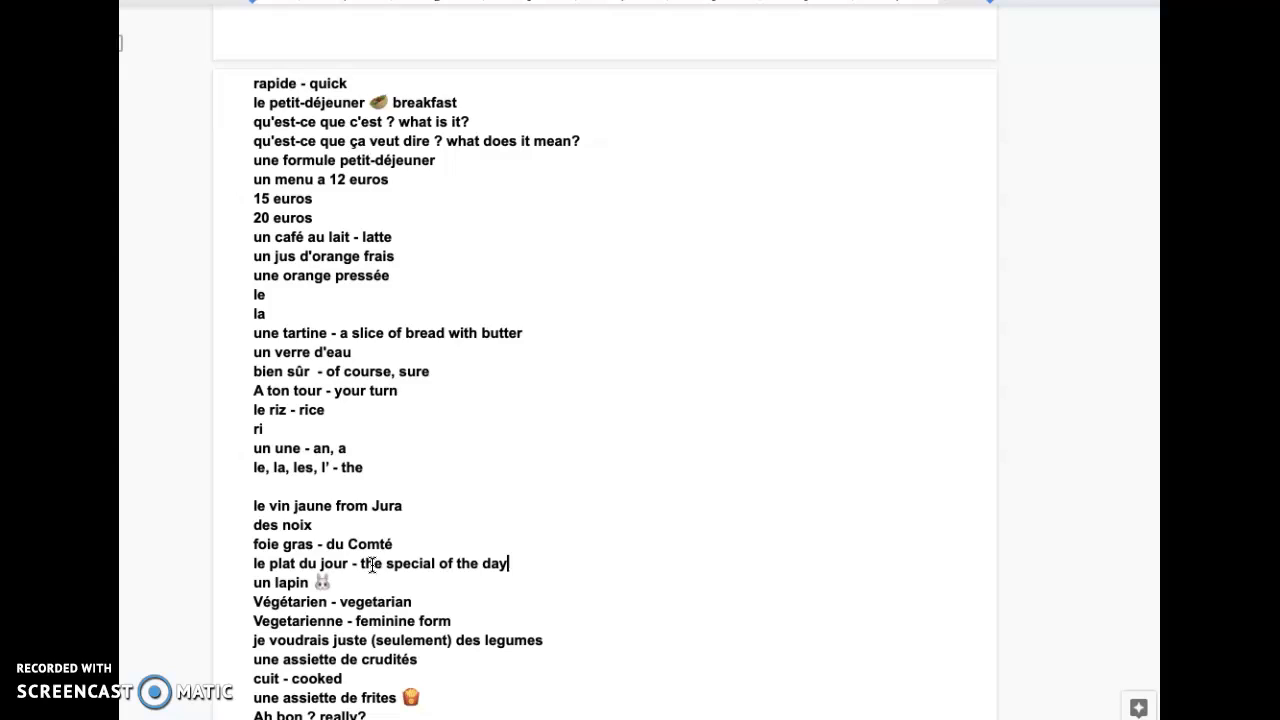
text(- a)
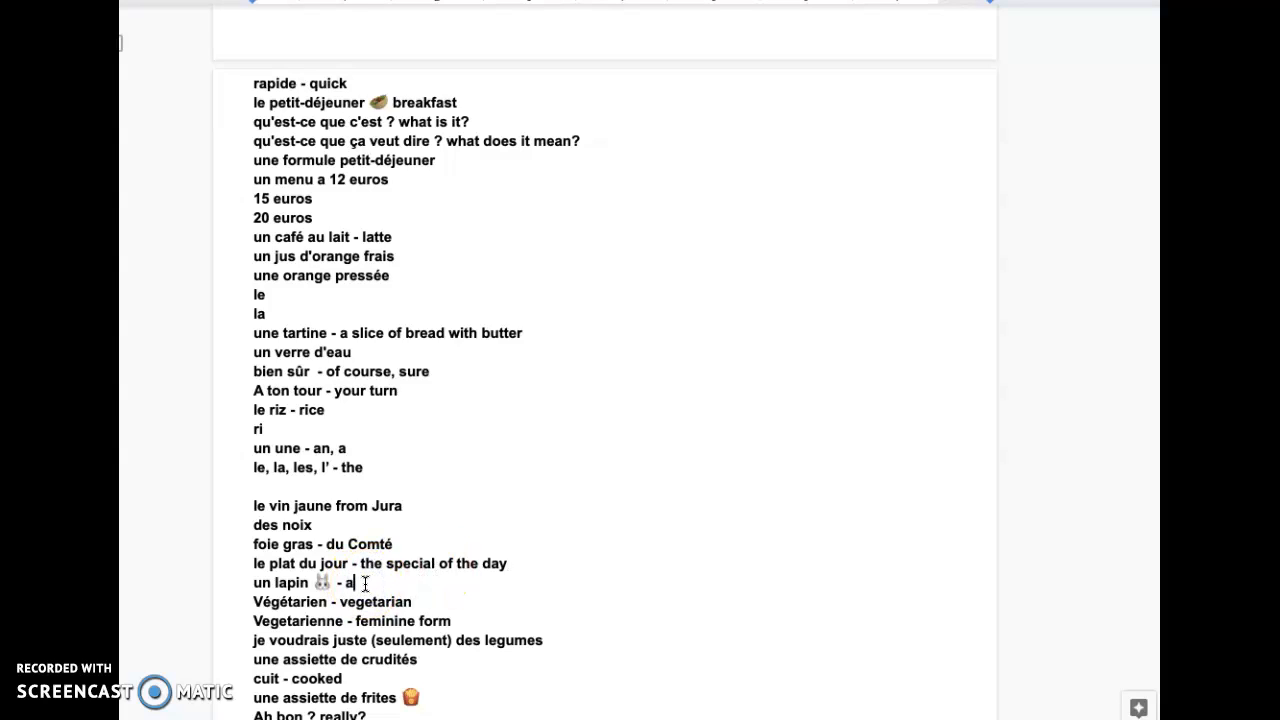
text(rabbit)
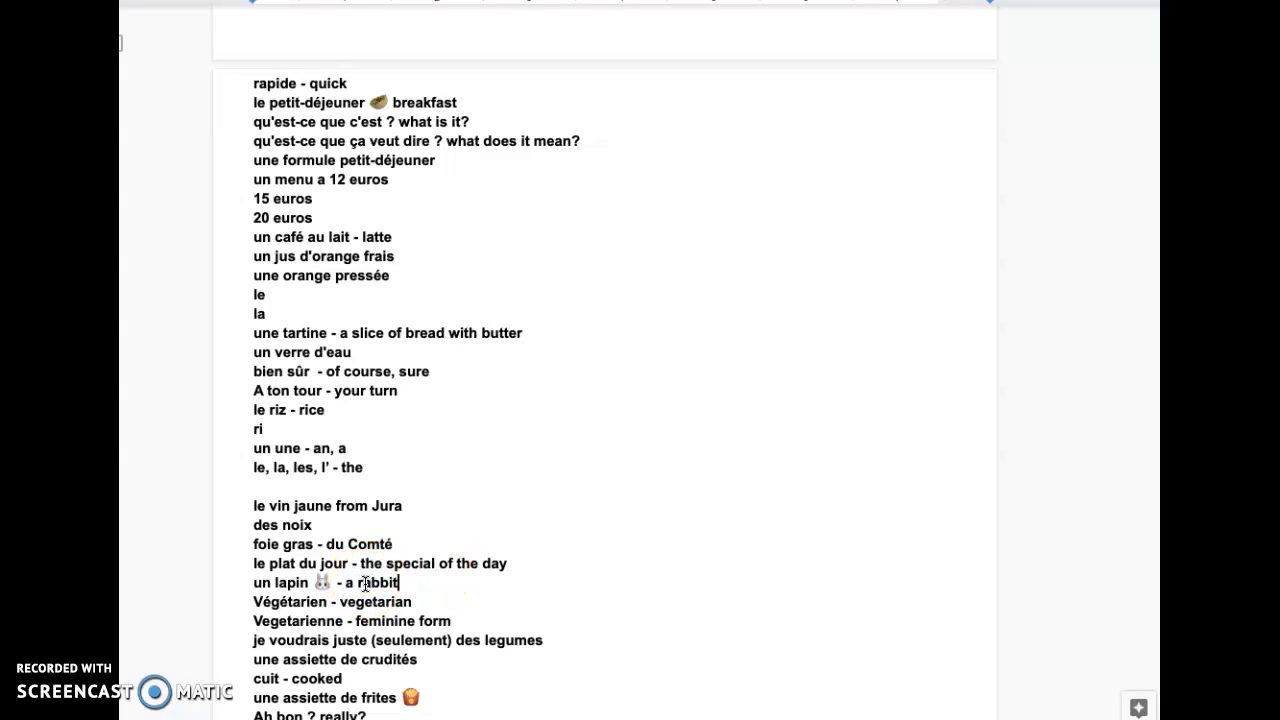
scroll(down, 3)
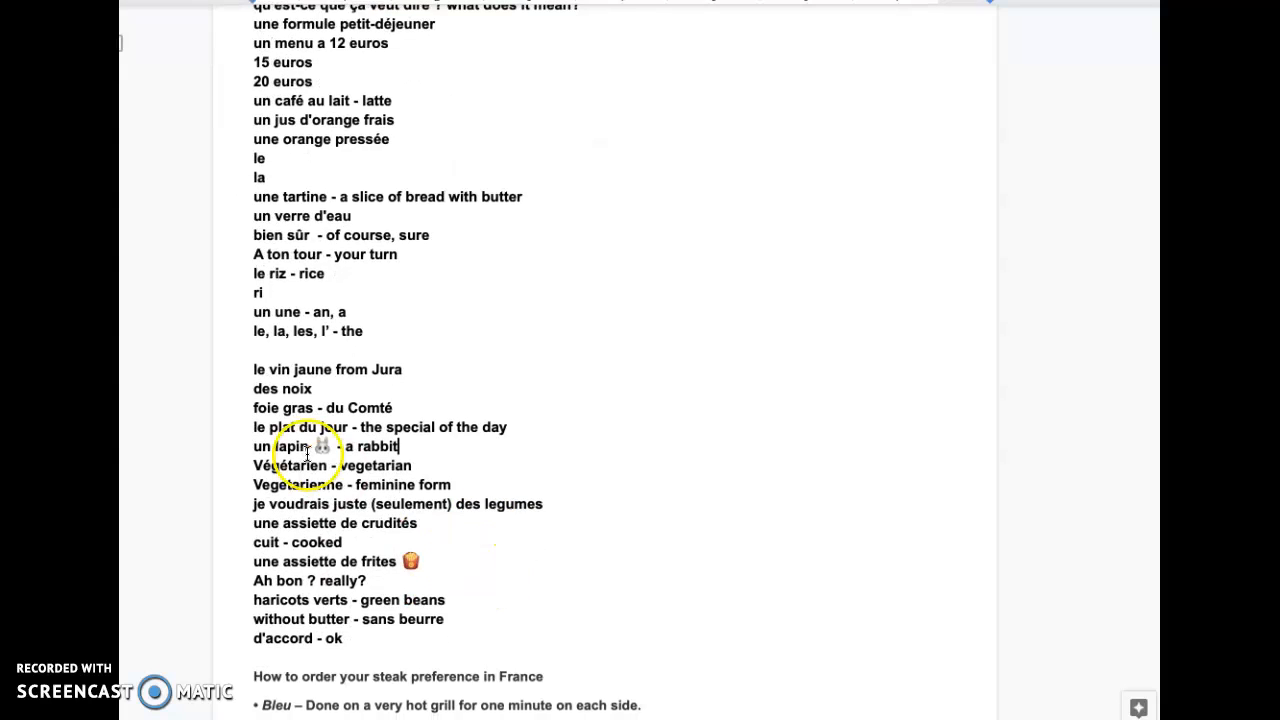
scroll(down, 3)
text( -)
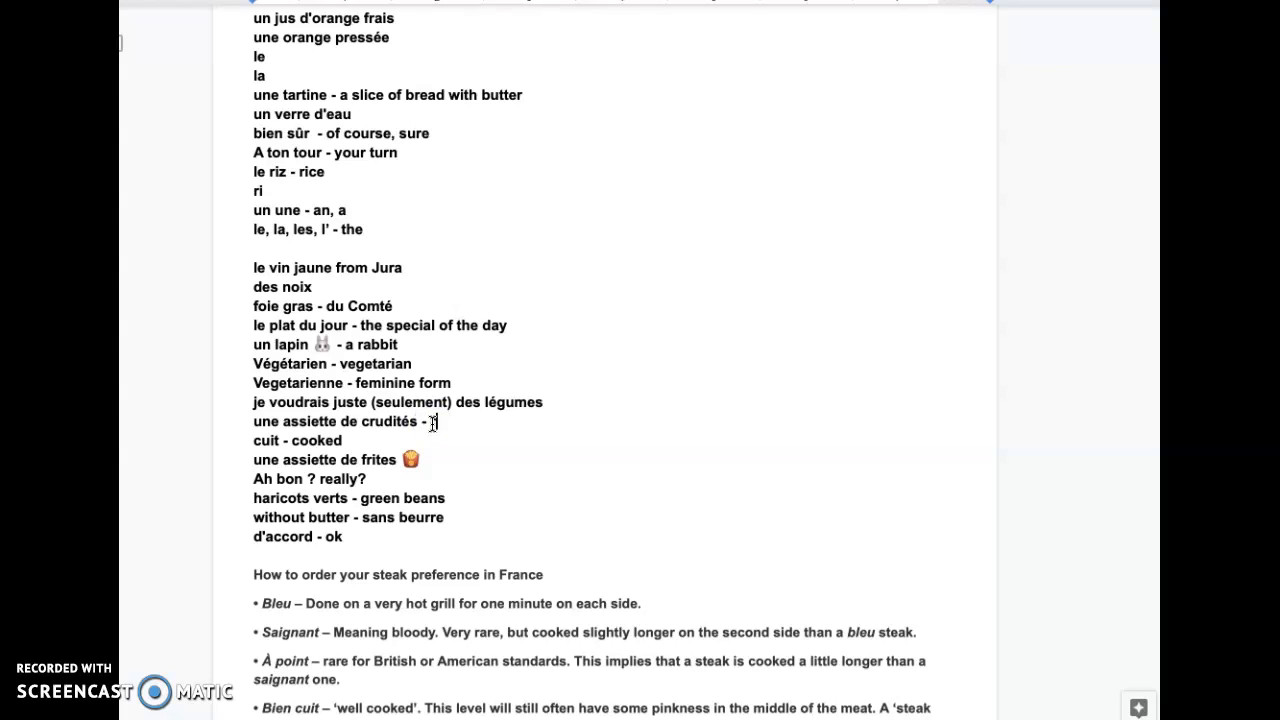
text(raw veggies)
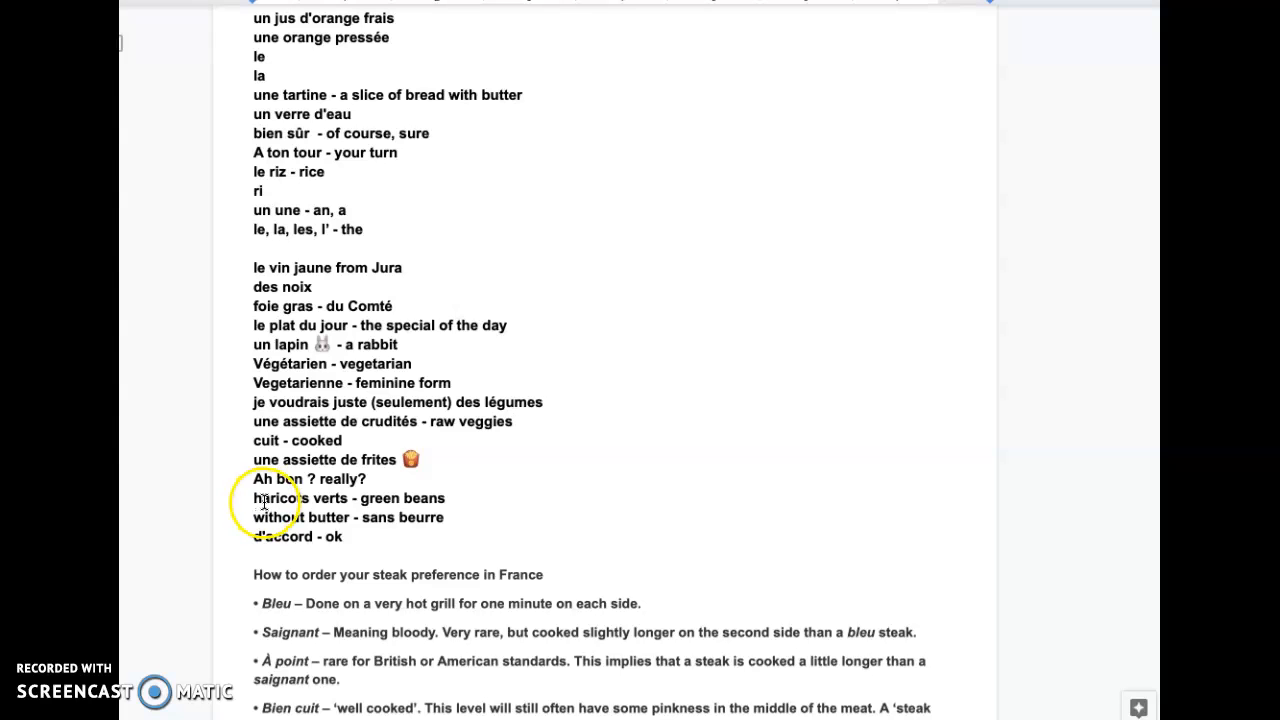
mouse_move(490, 524)
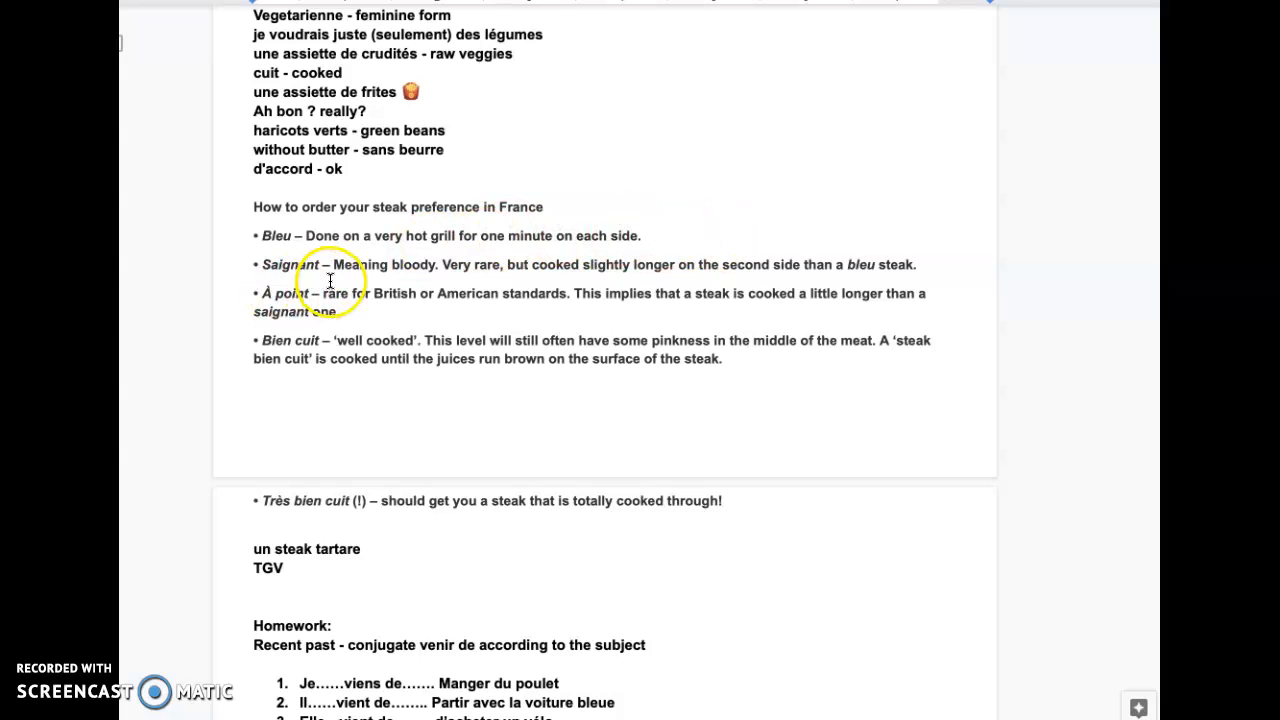
mouse_move(600, 280)
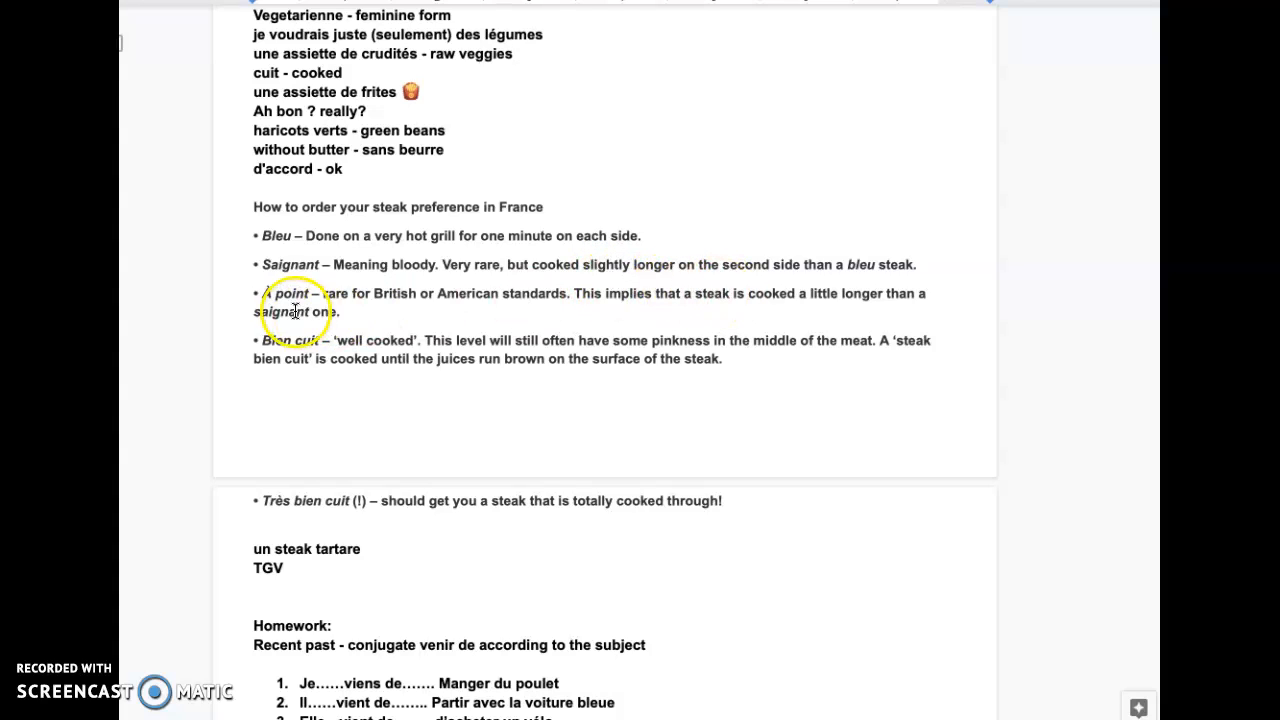
mouse_move(448, 316)
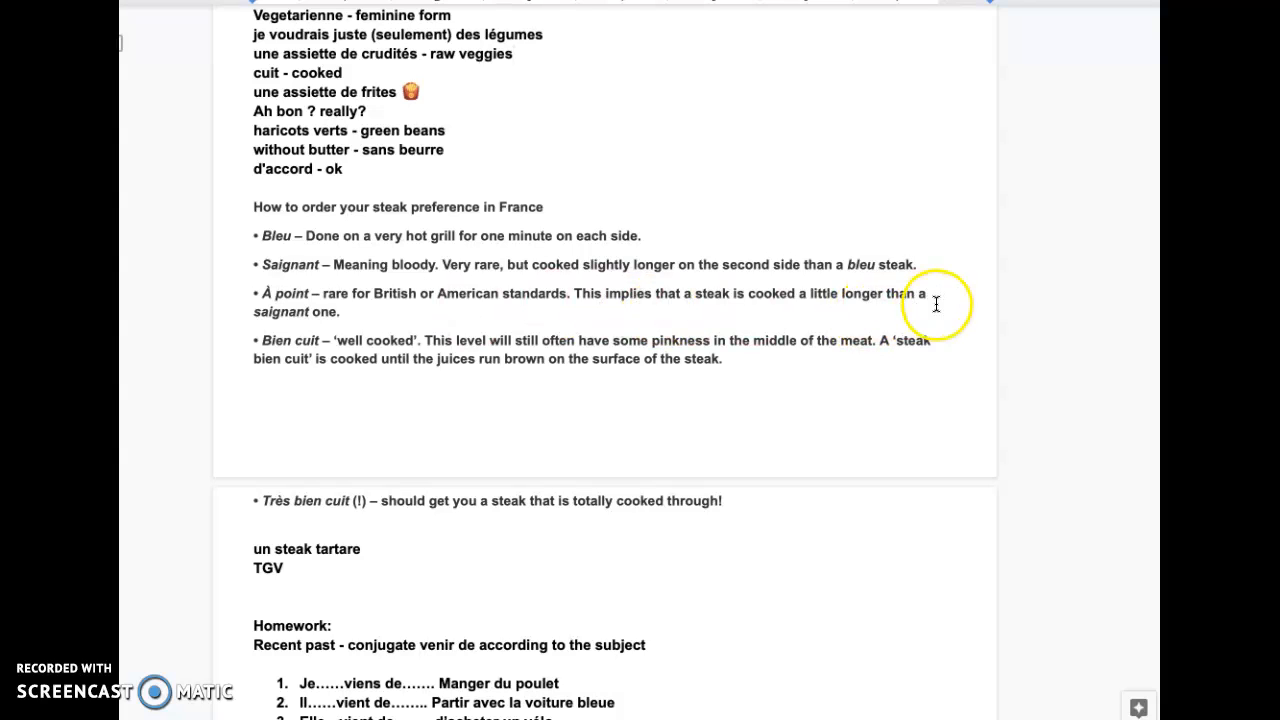
mouse_move(284, 304)
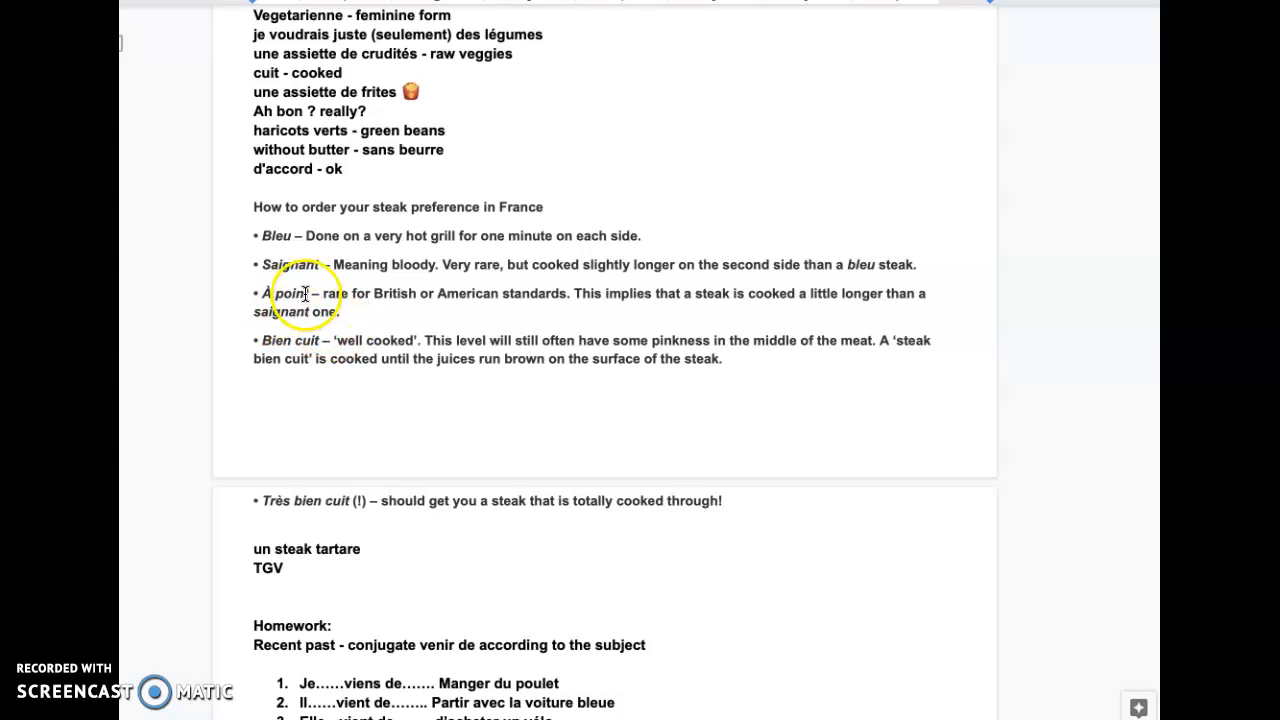
mouse_move(350, 352)
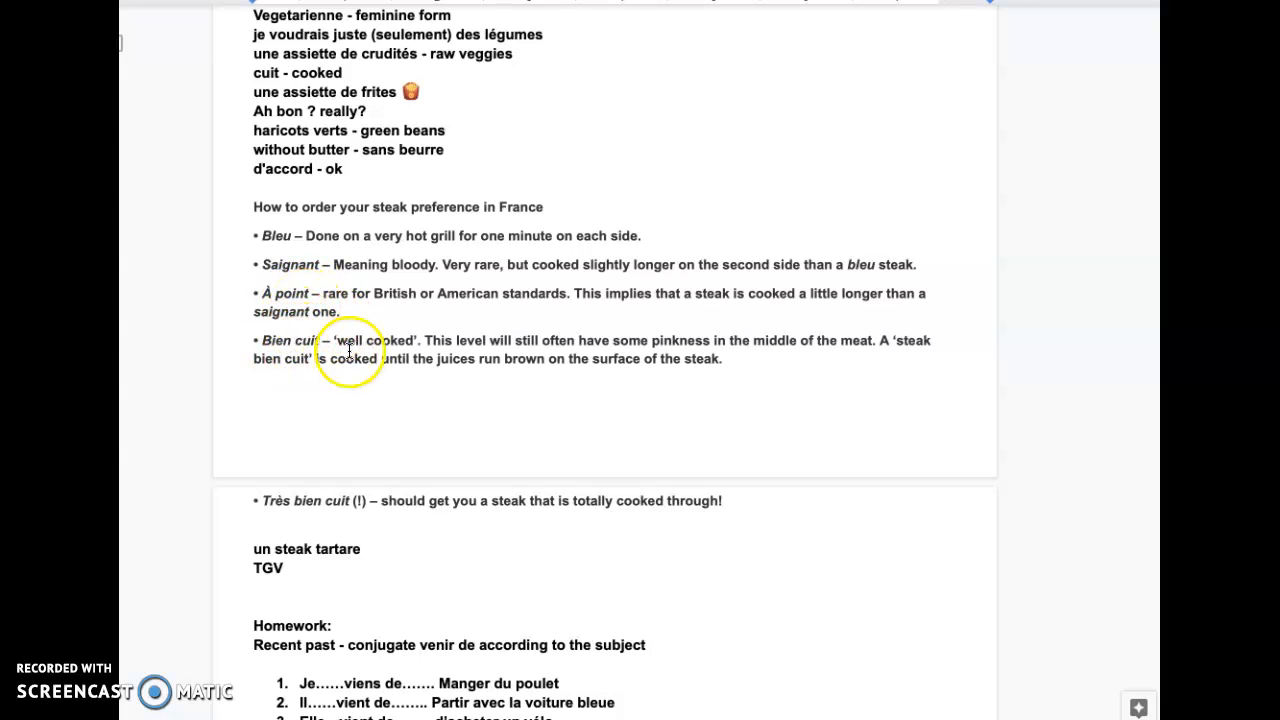
mouse_move(504, 344)
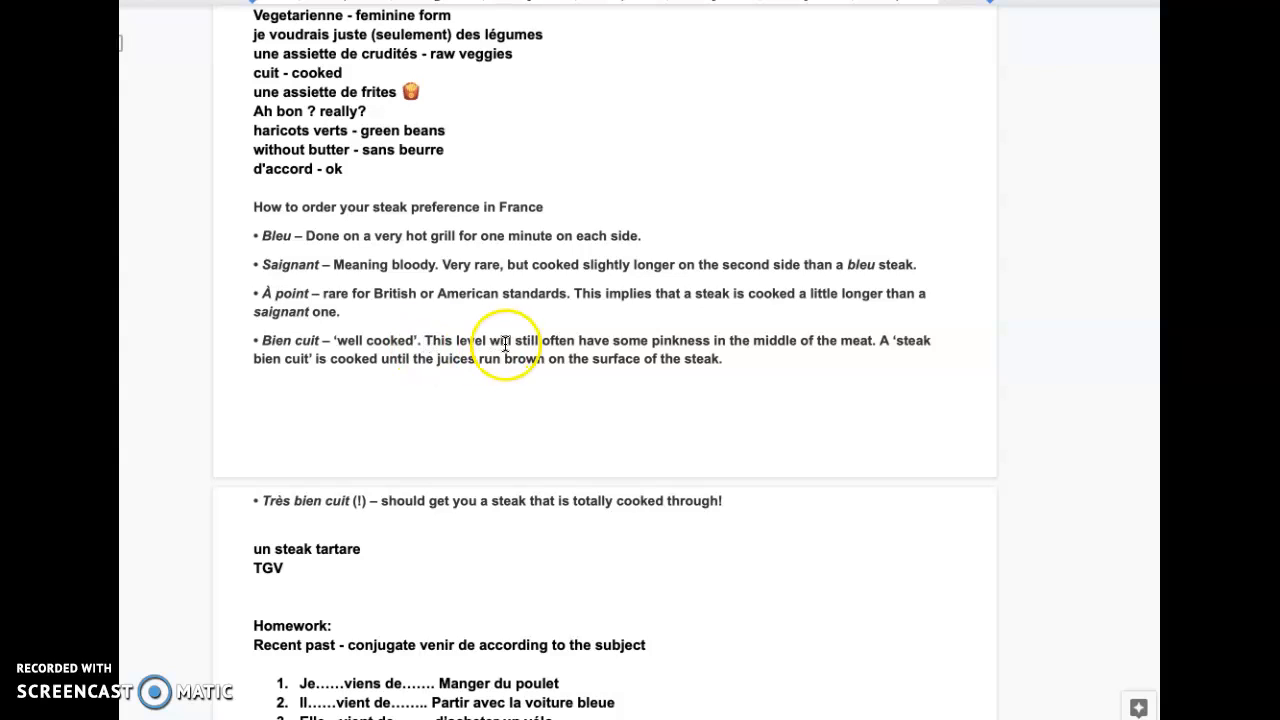
mouse_move(696, 340)
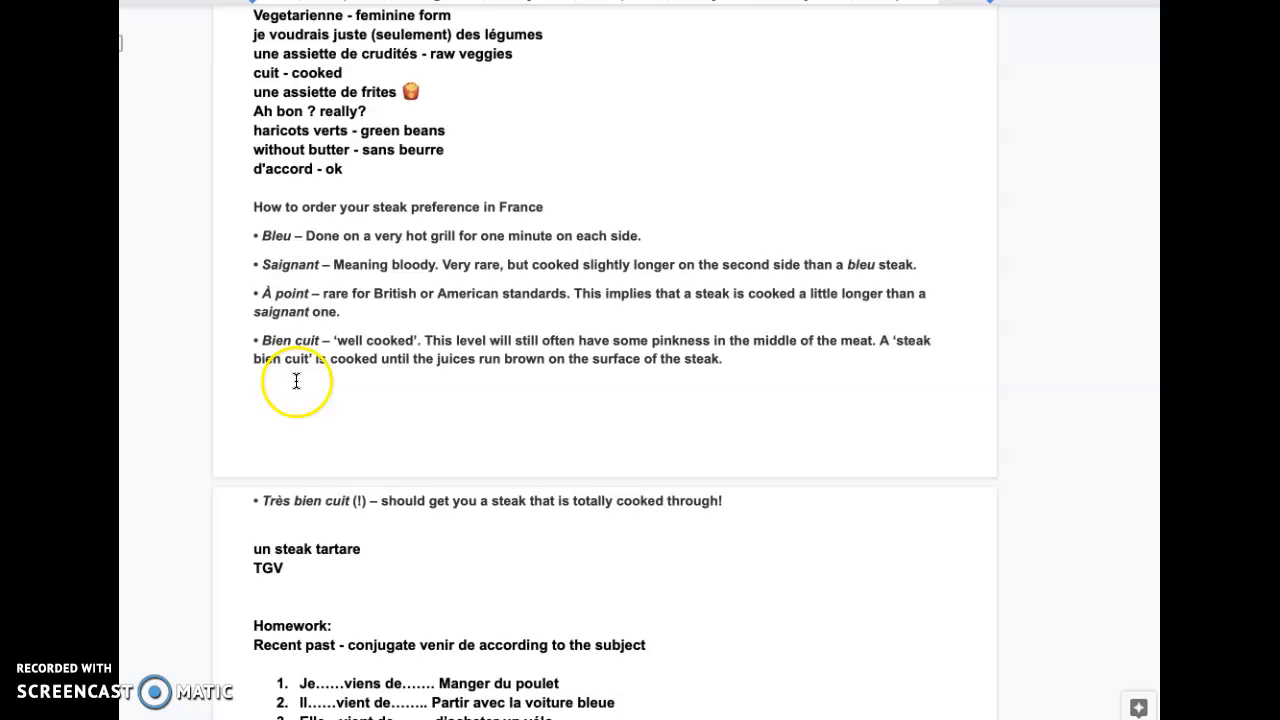
mouse_move(432, 372)
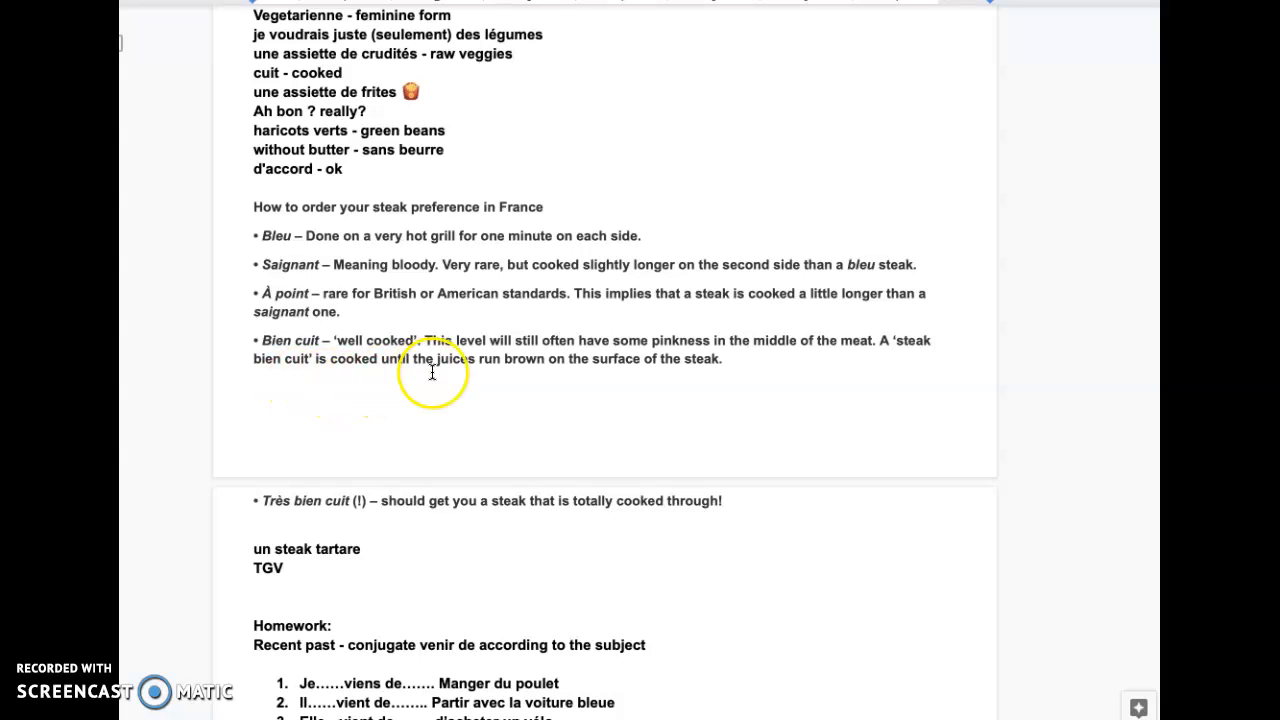
mouse_move(622, 368)
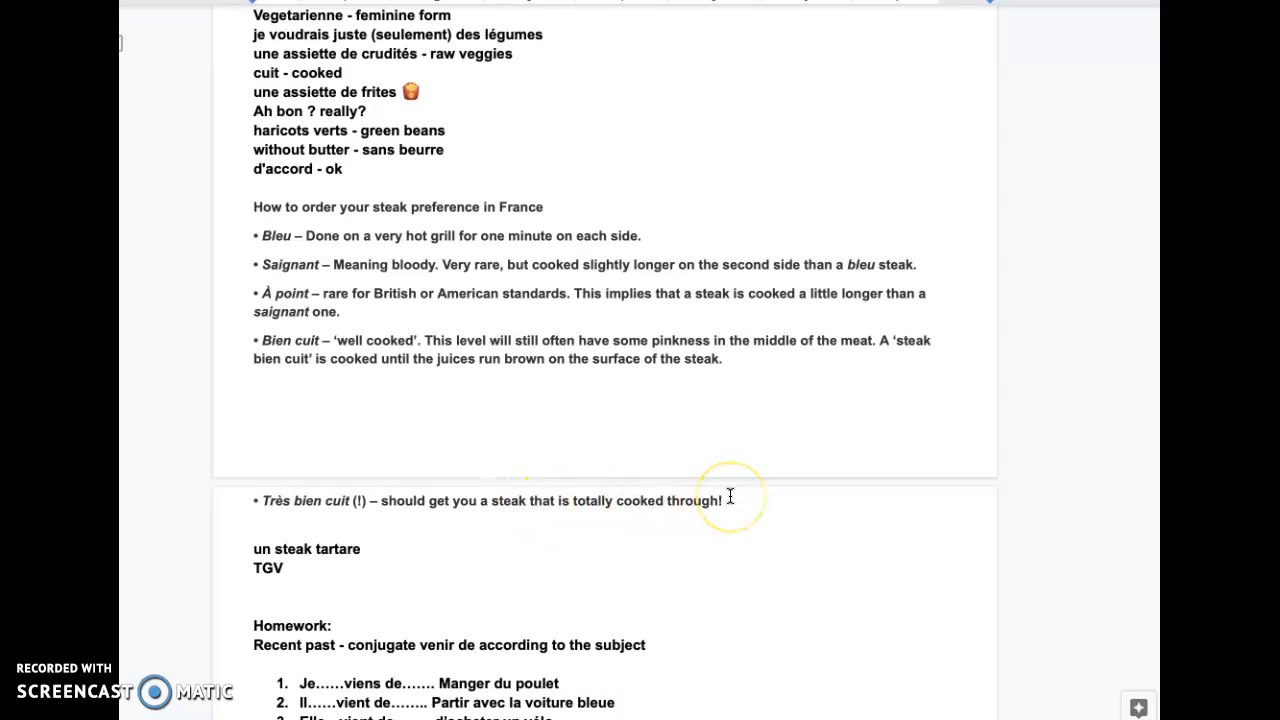
scroll(down, 3)
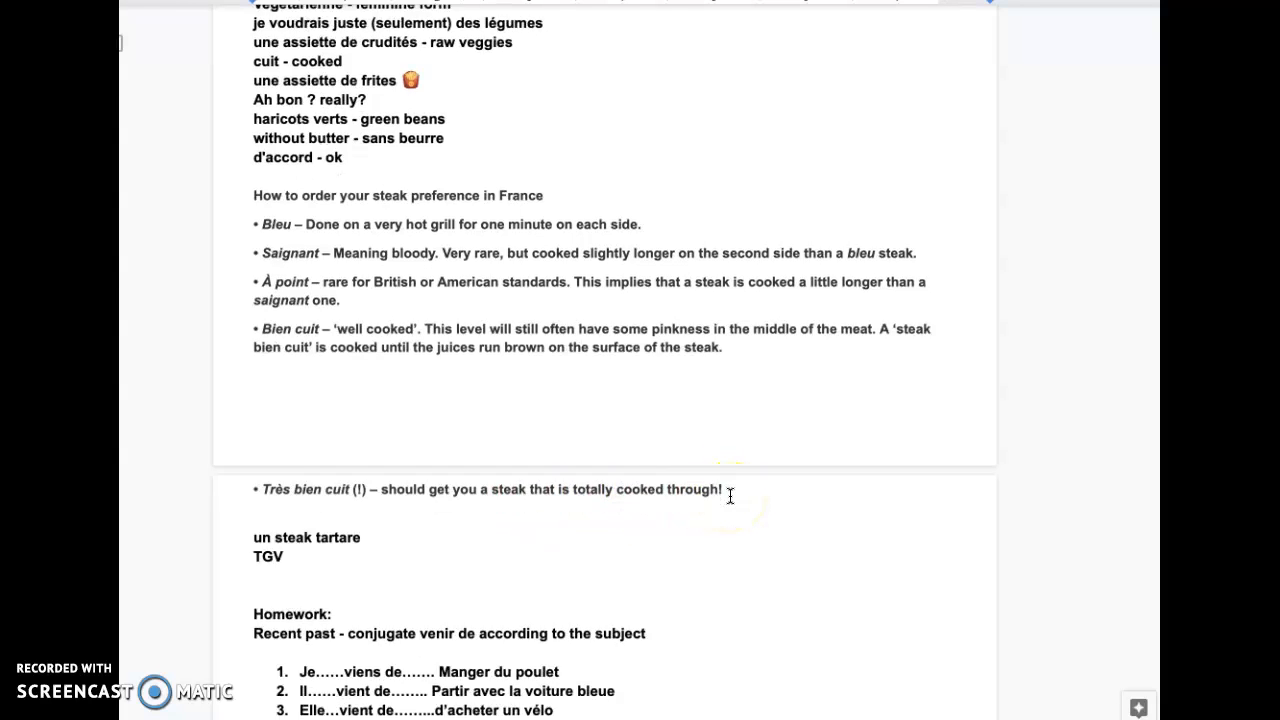
scroll(down, 3)
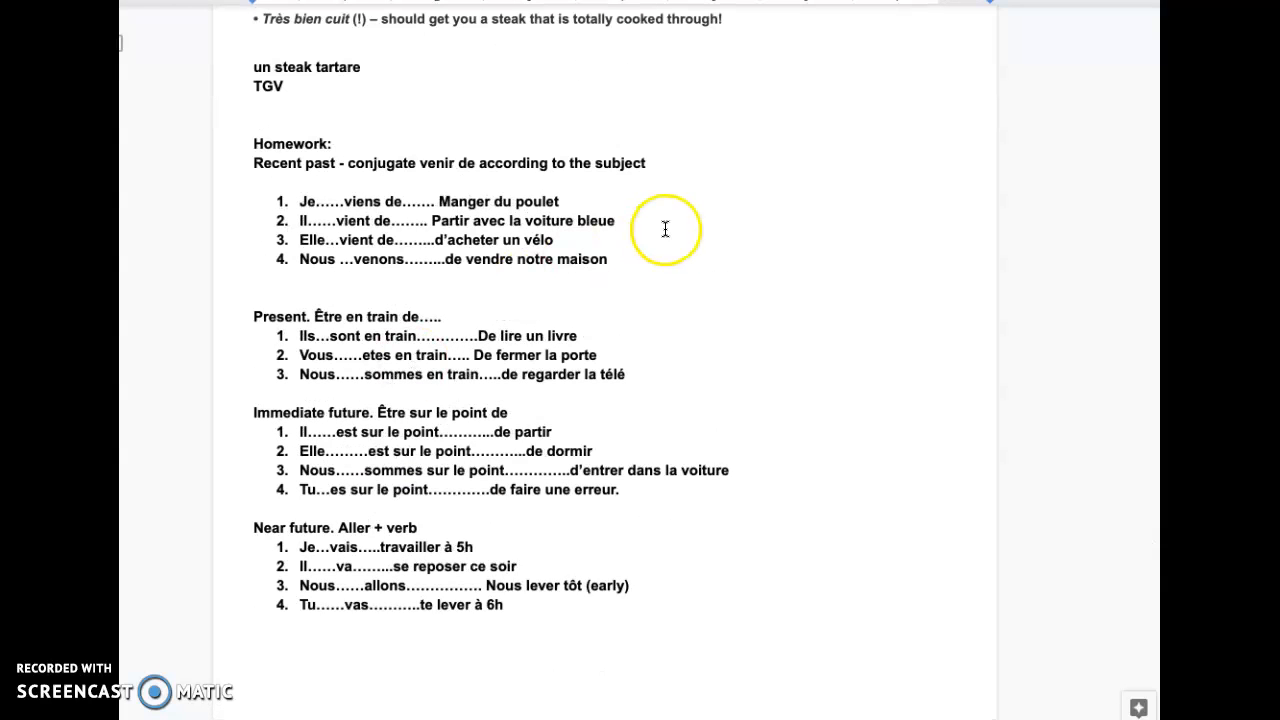
mouse_move(540, 620)
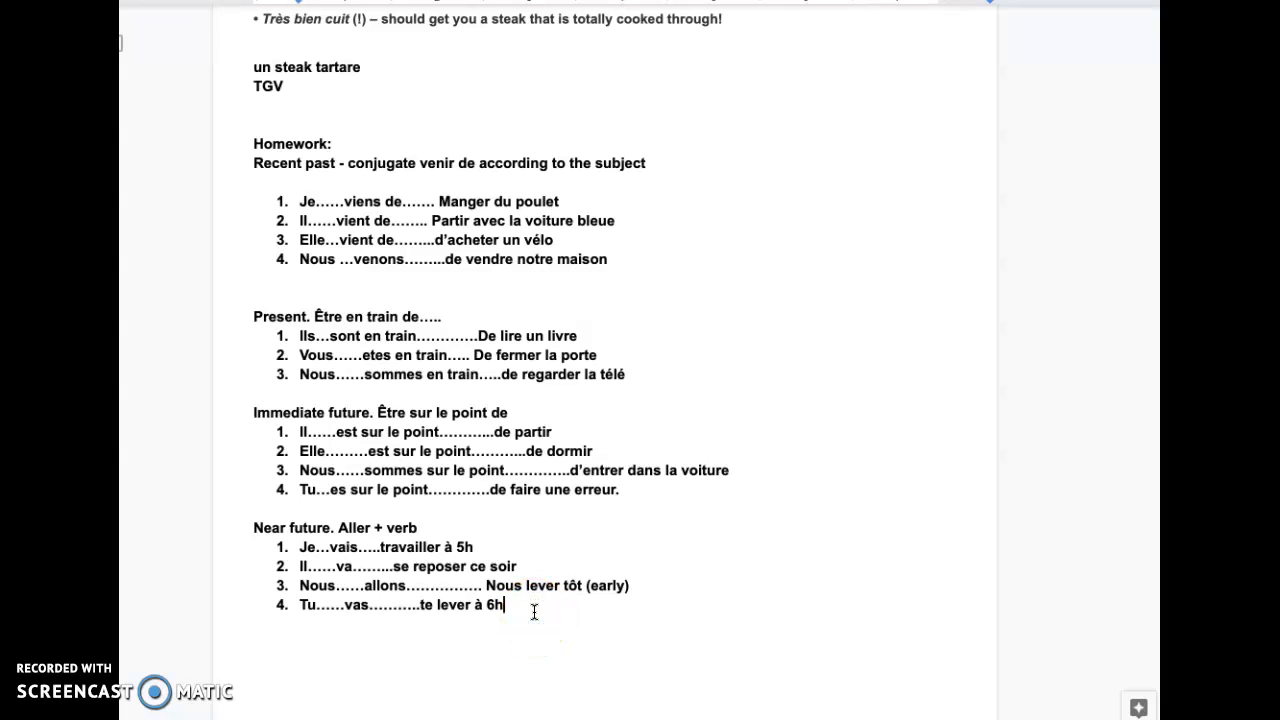
Add a row of dashes on a new line below the last Near future sentence.
key(enter)
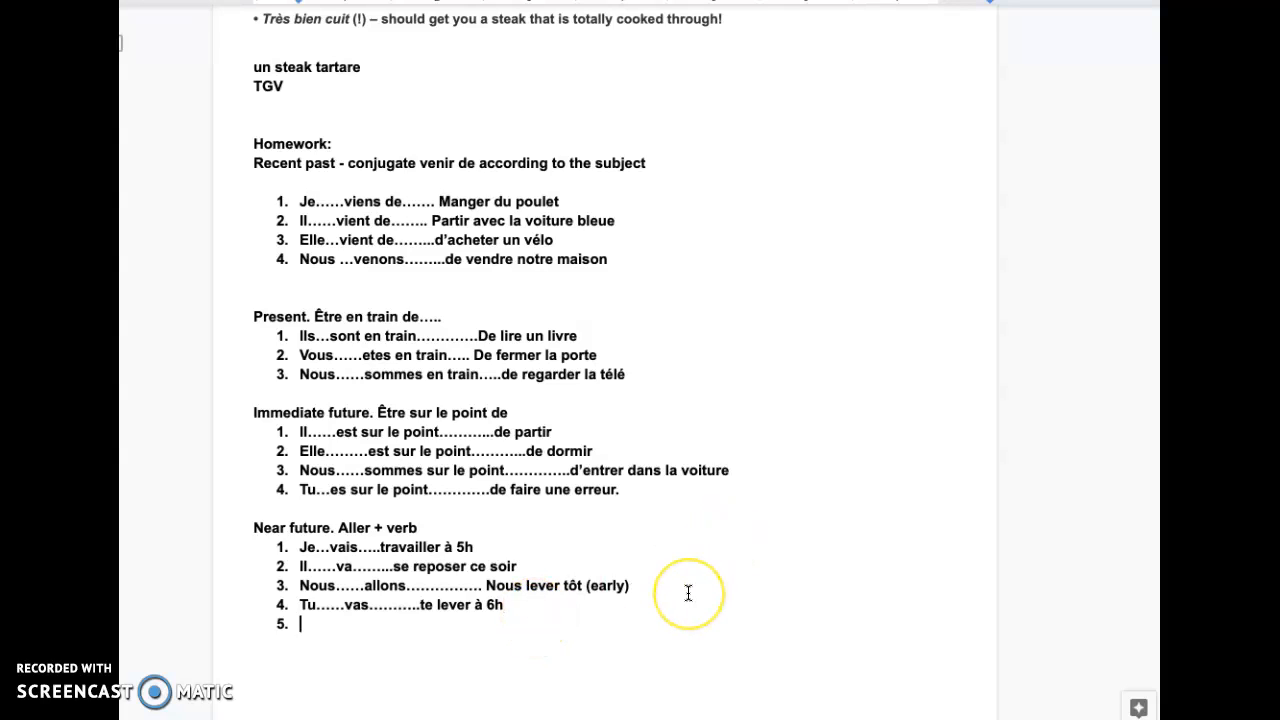
text(-----)
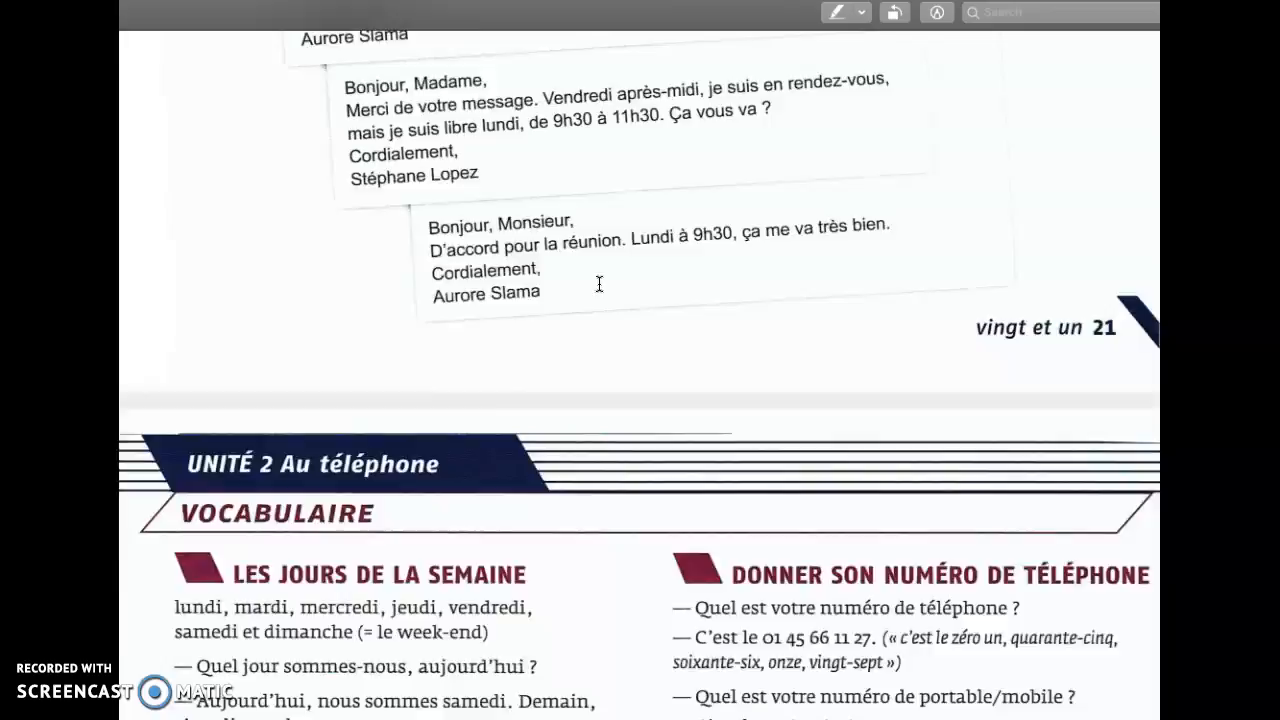
Scroll through the Unité 1 Au café dialogues to 'Un dîner simple' and 'Le petit-déjeuner'.
scroll(down, 3)
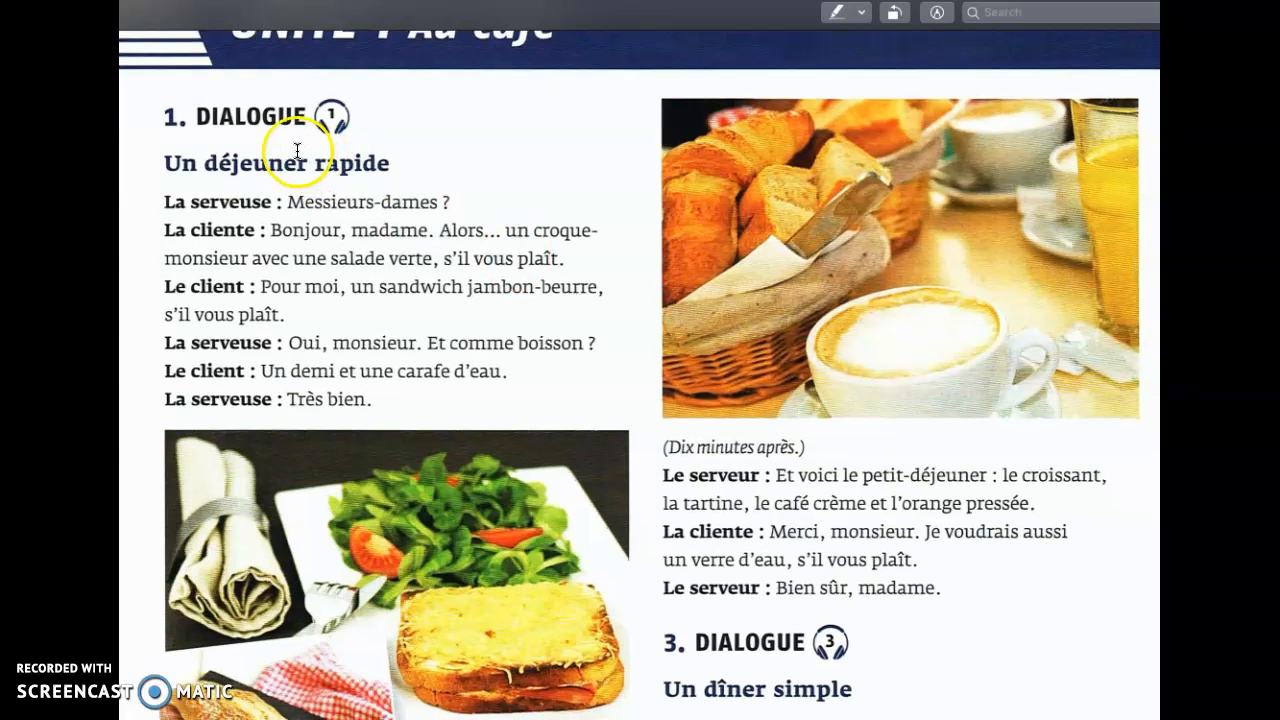
mouse_move(348, 212)
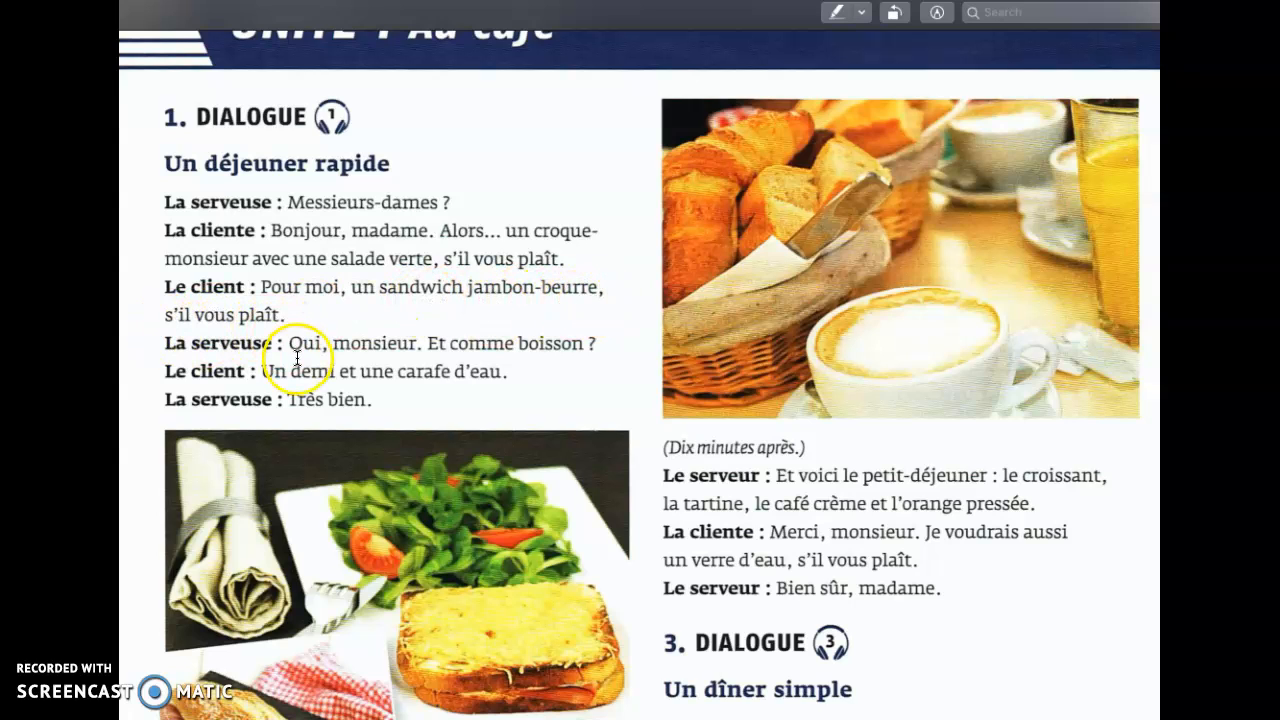
mouse_move(222, 384)
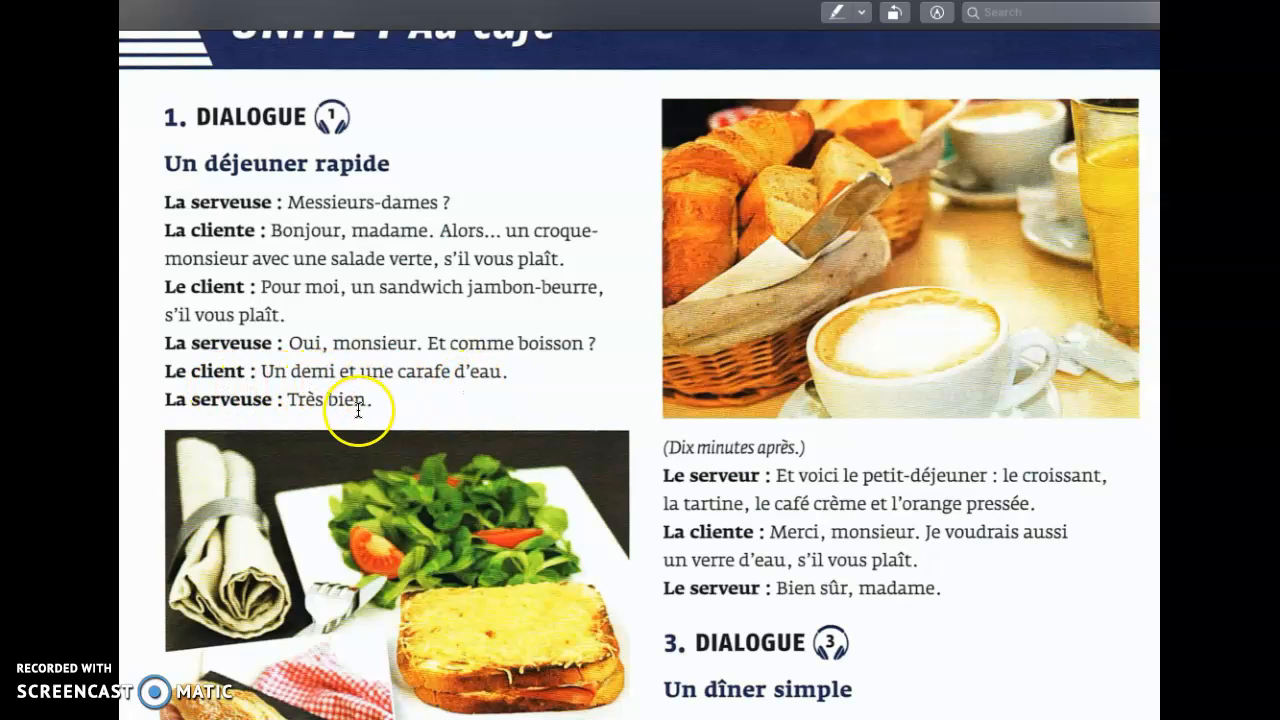
scroll(down, 3)
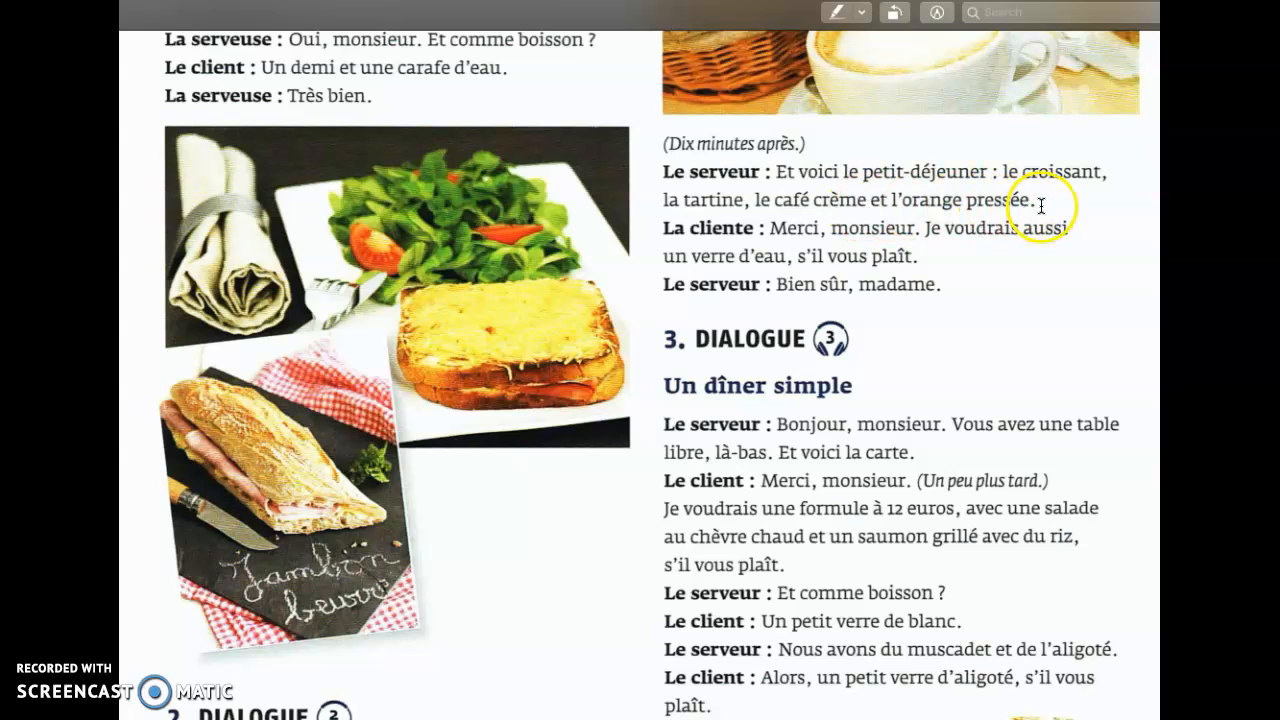
mouse_move(1056, 240)
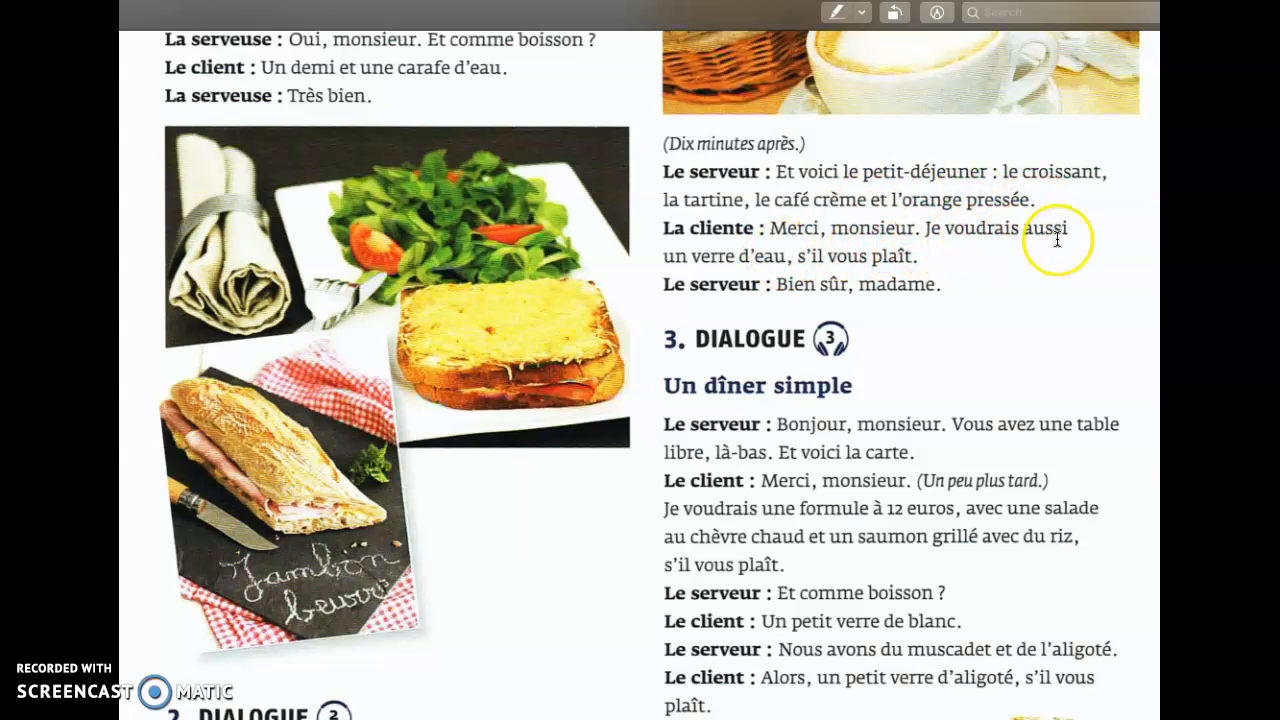
scroll(down, 3)
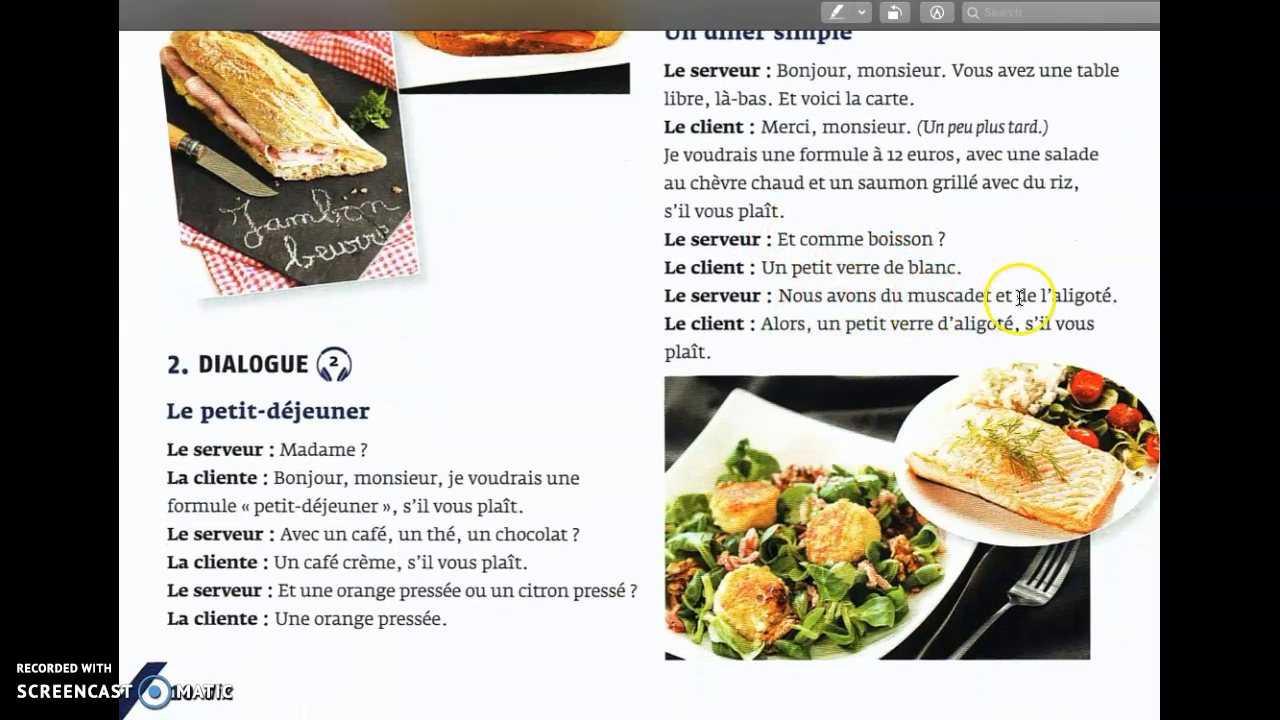
mouse_move(800, 356)
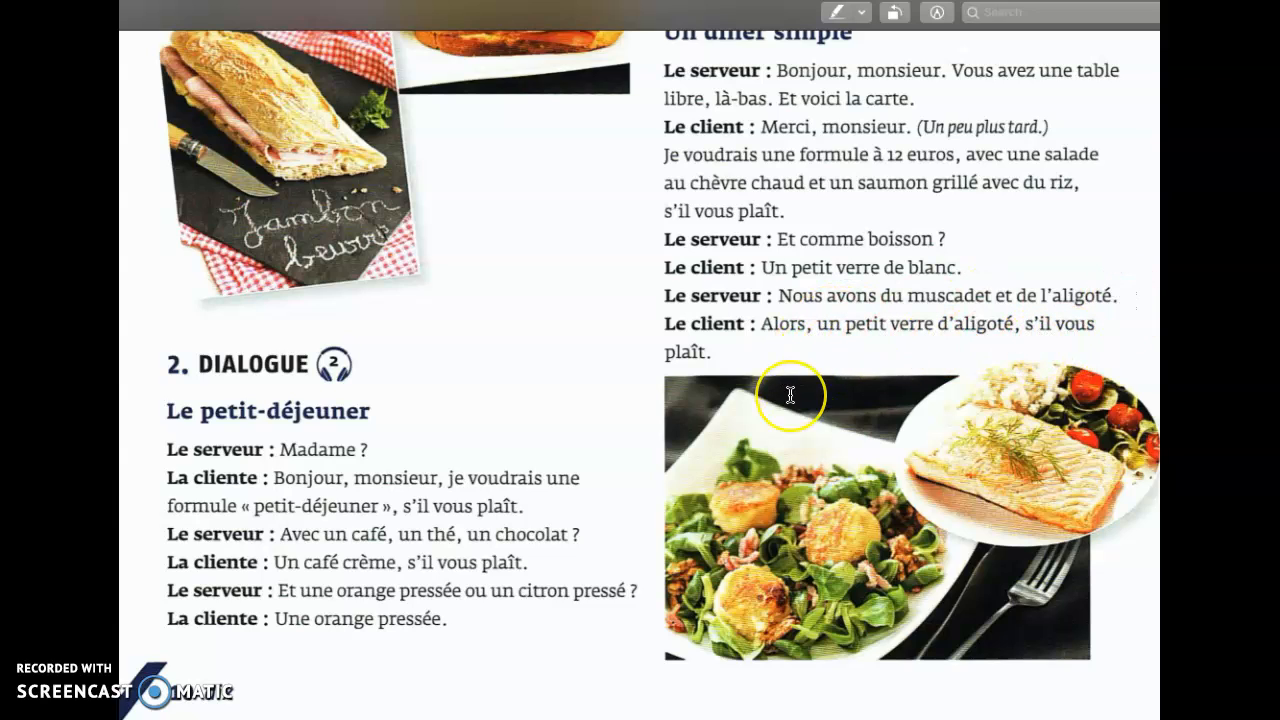
Scroll the textbook past Dialogue 4 and the vocabulary to the "Les chiffres de 0 à 20" table on page 13.
scroll(down, 3)
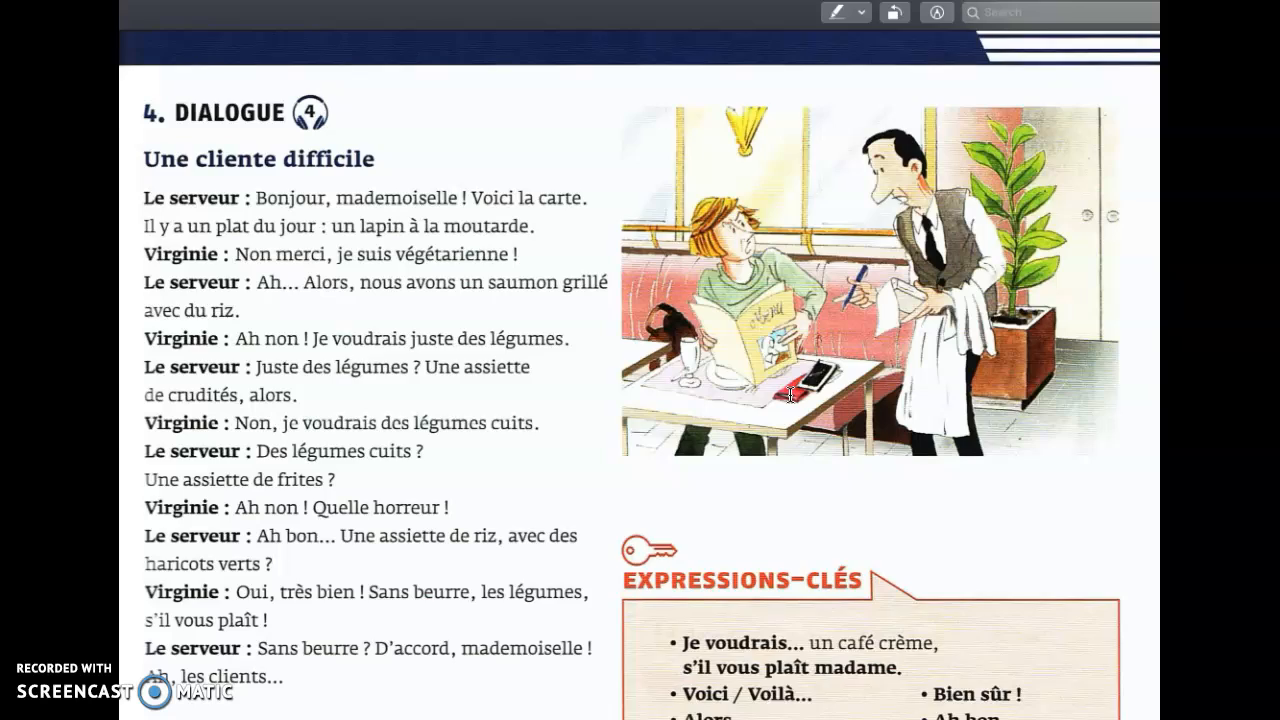
scroll(down, 3)
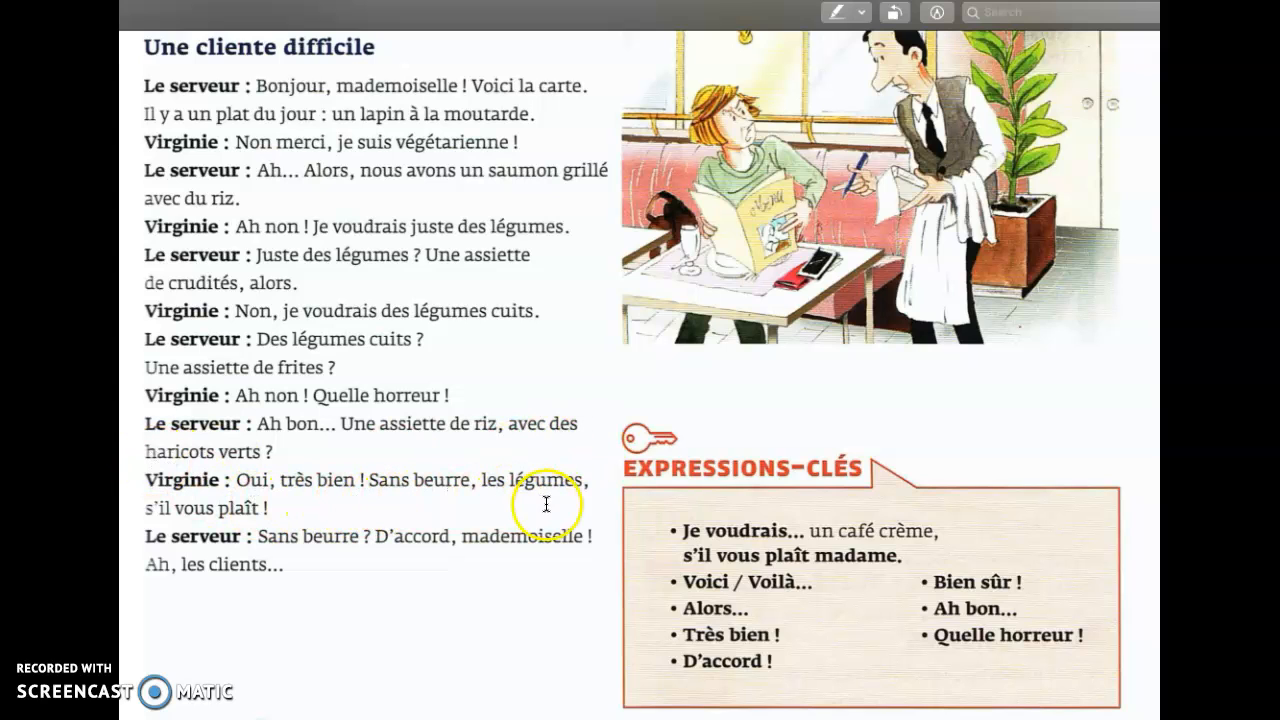
mouse_move(380, 552)
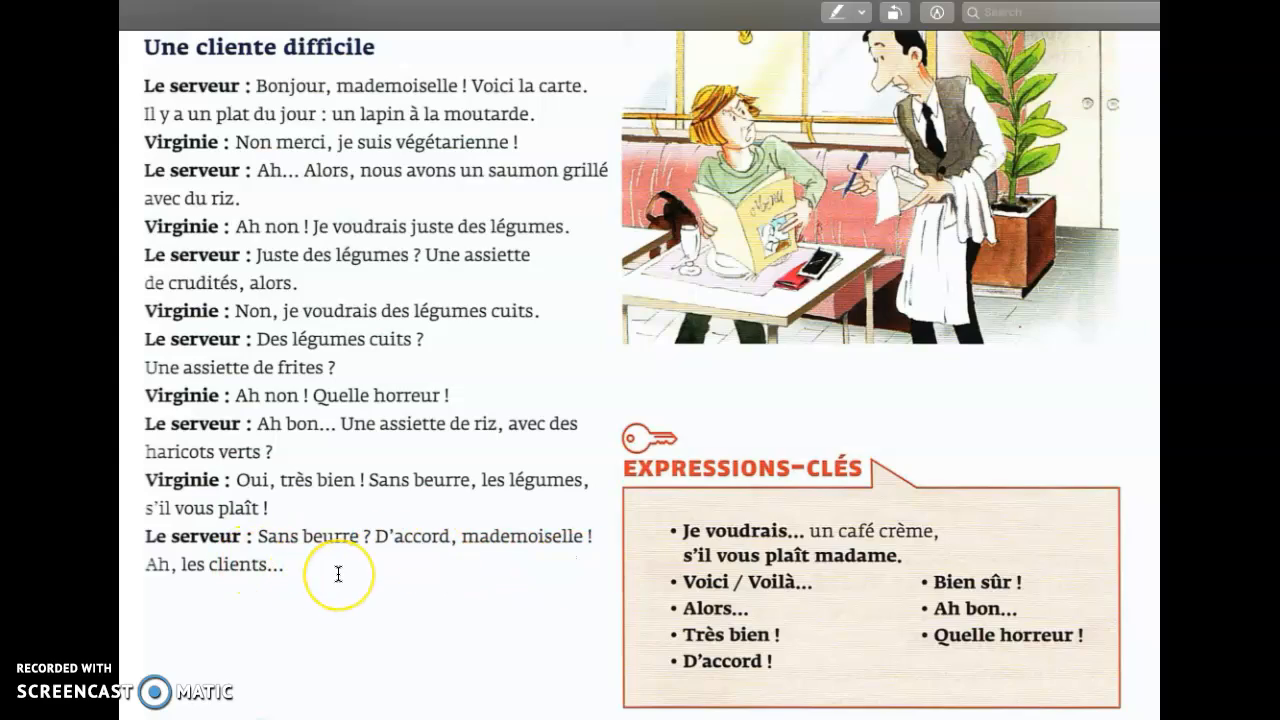
scroll(down, 3)
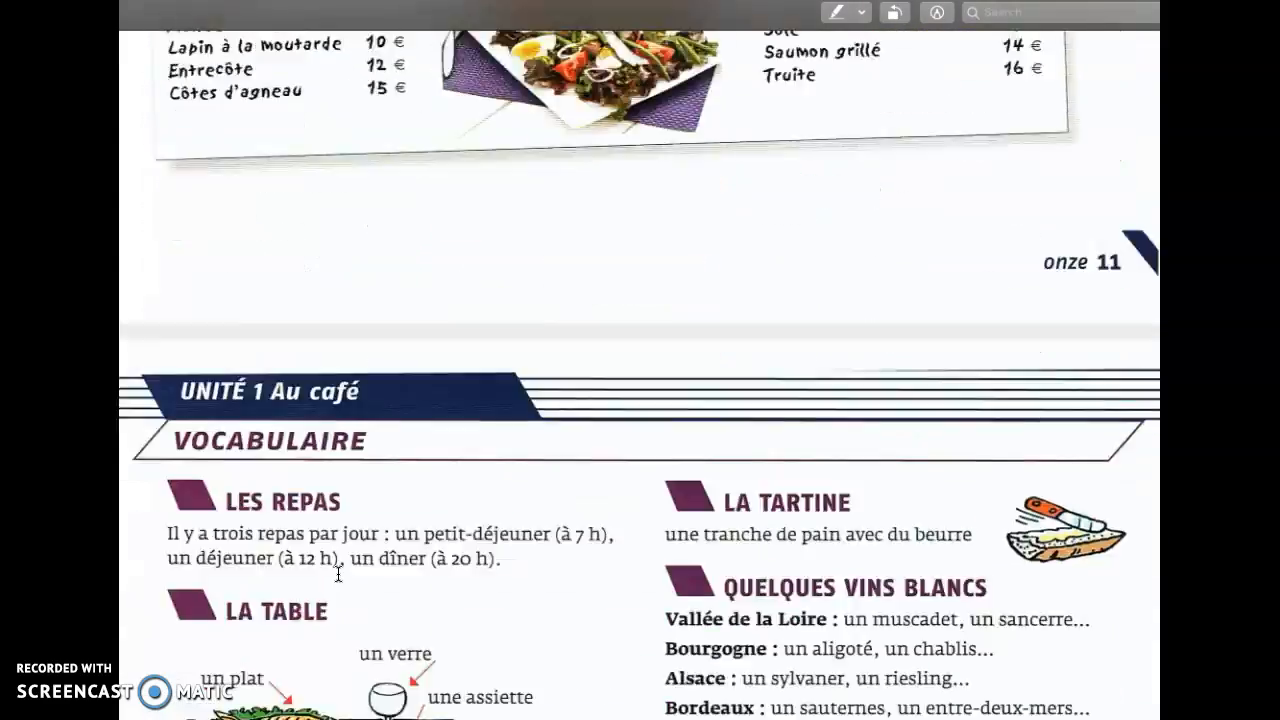
scroll(down, 3)
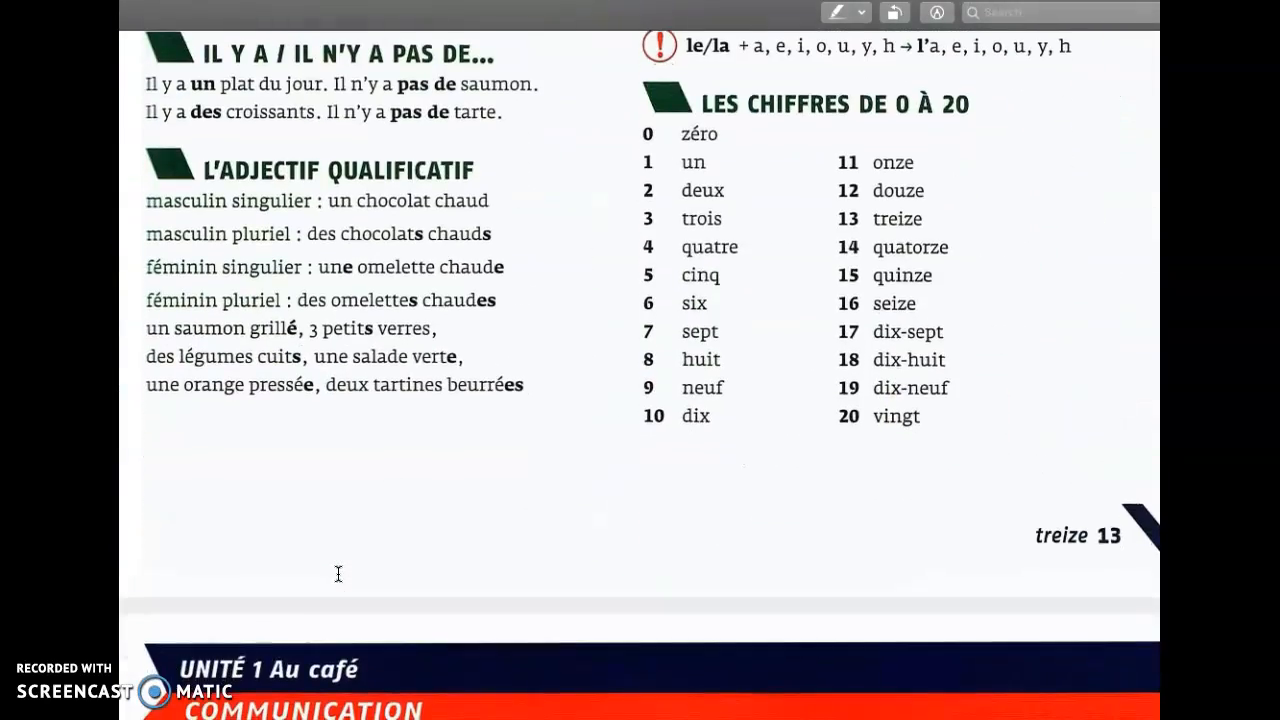
mouse_move(924, 310)
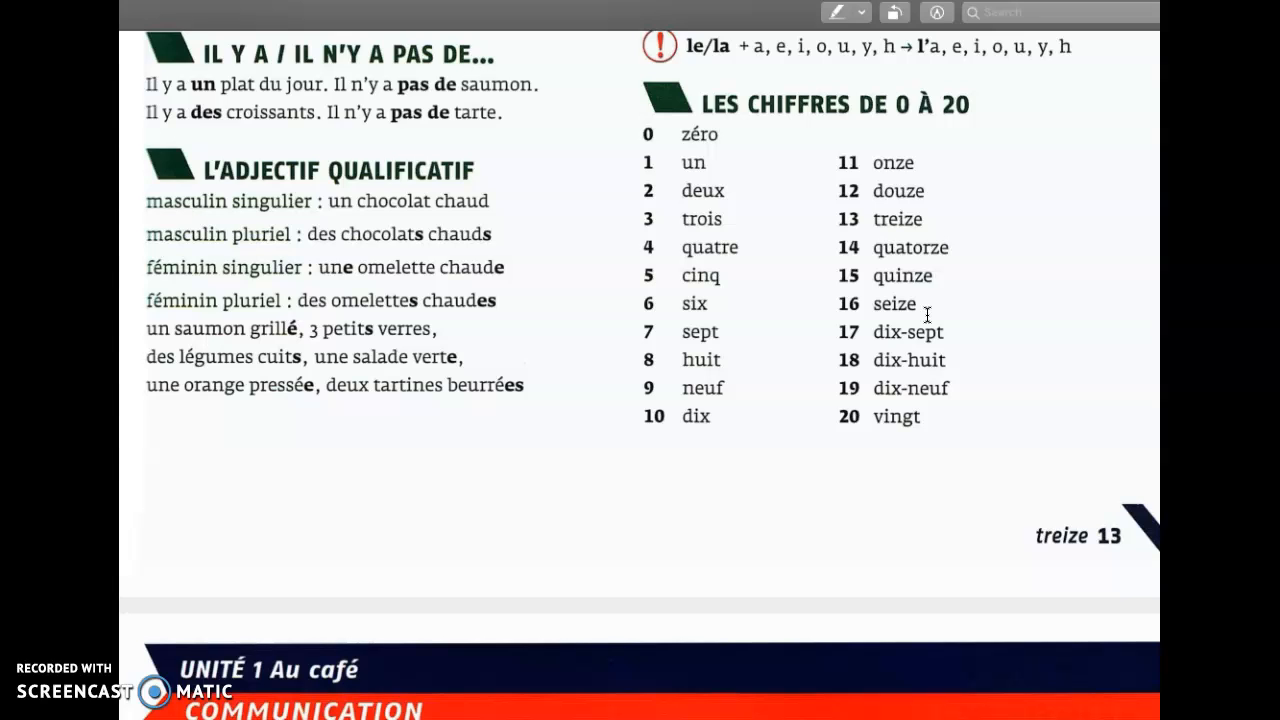
mouse_move(964, 144)
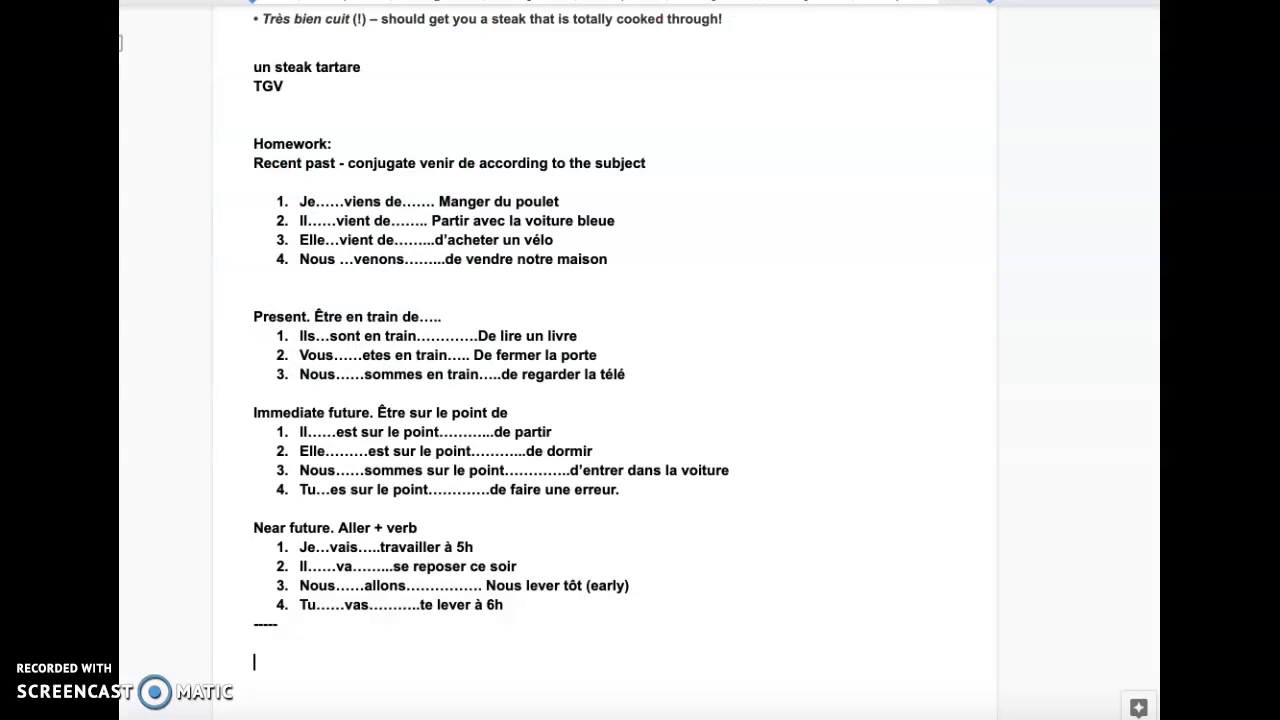
Write the homework line "Practice numbers on page 13 vite et Bien" under the dashes.
text(Pract)
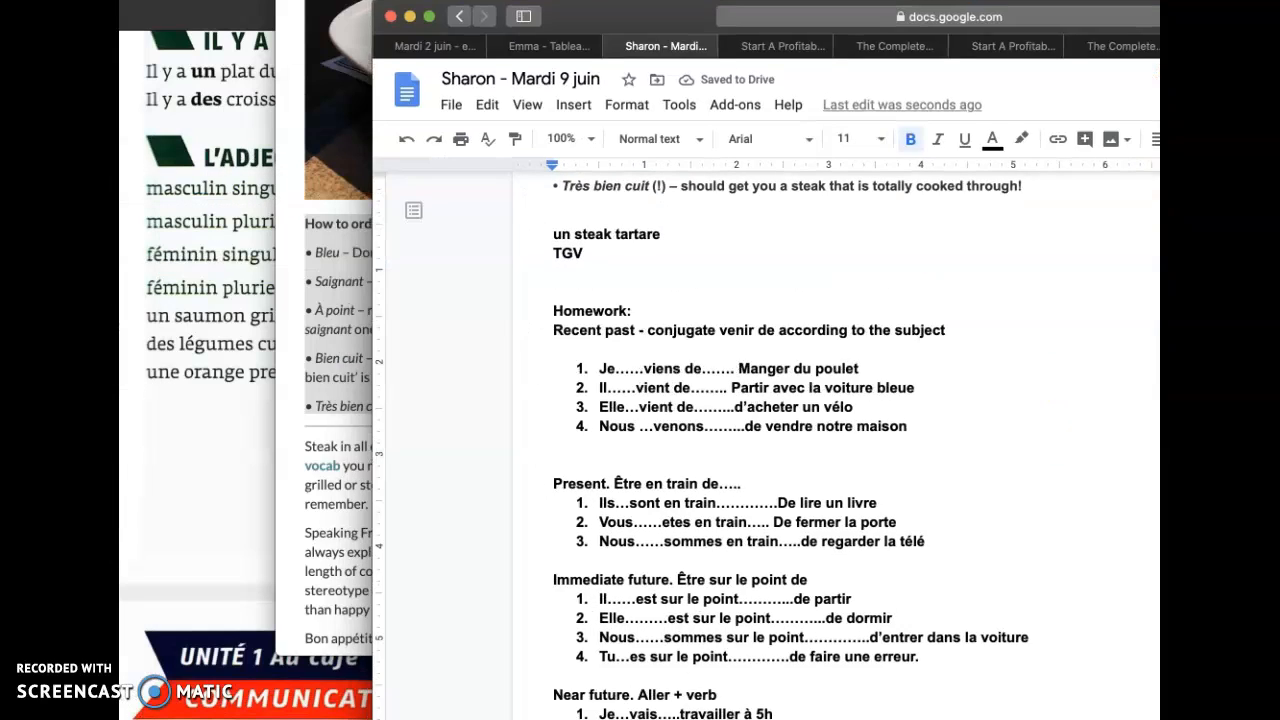
scroll(down, 3)
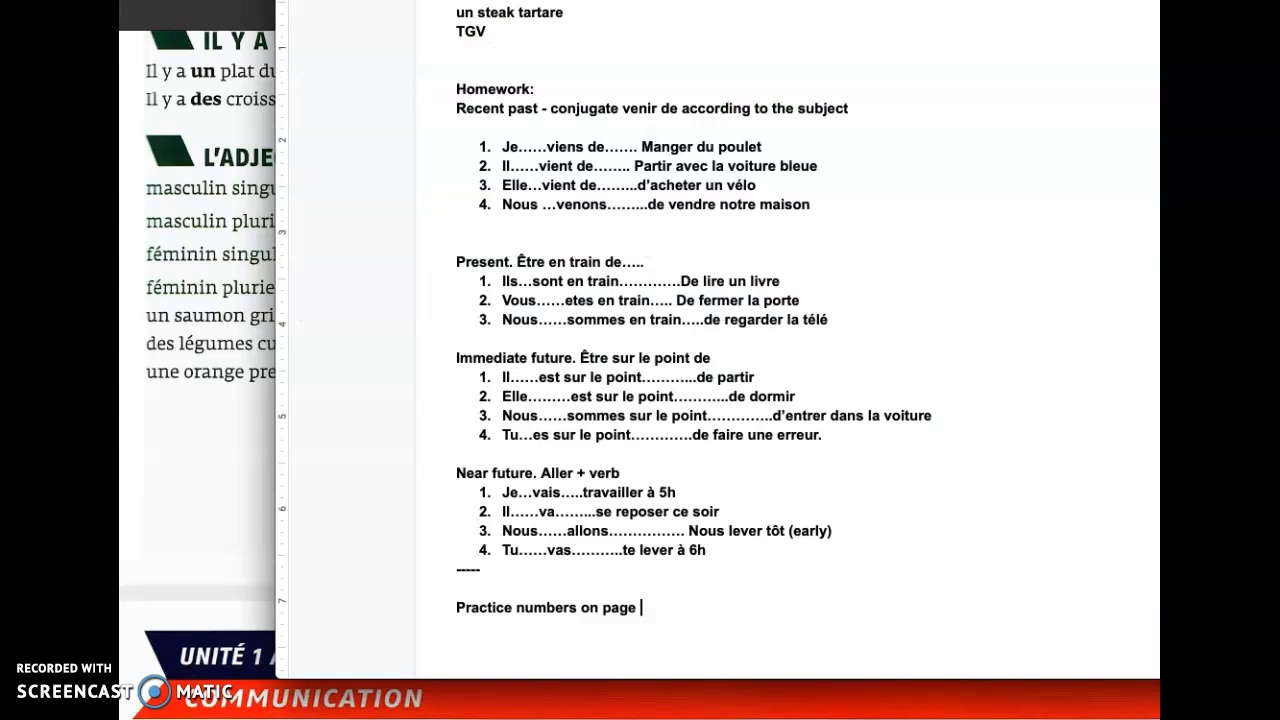
text(13)
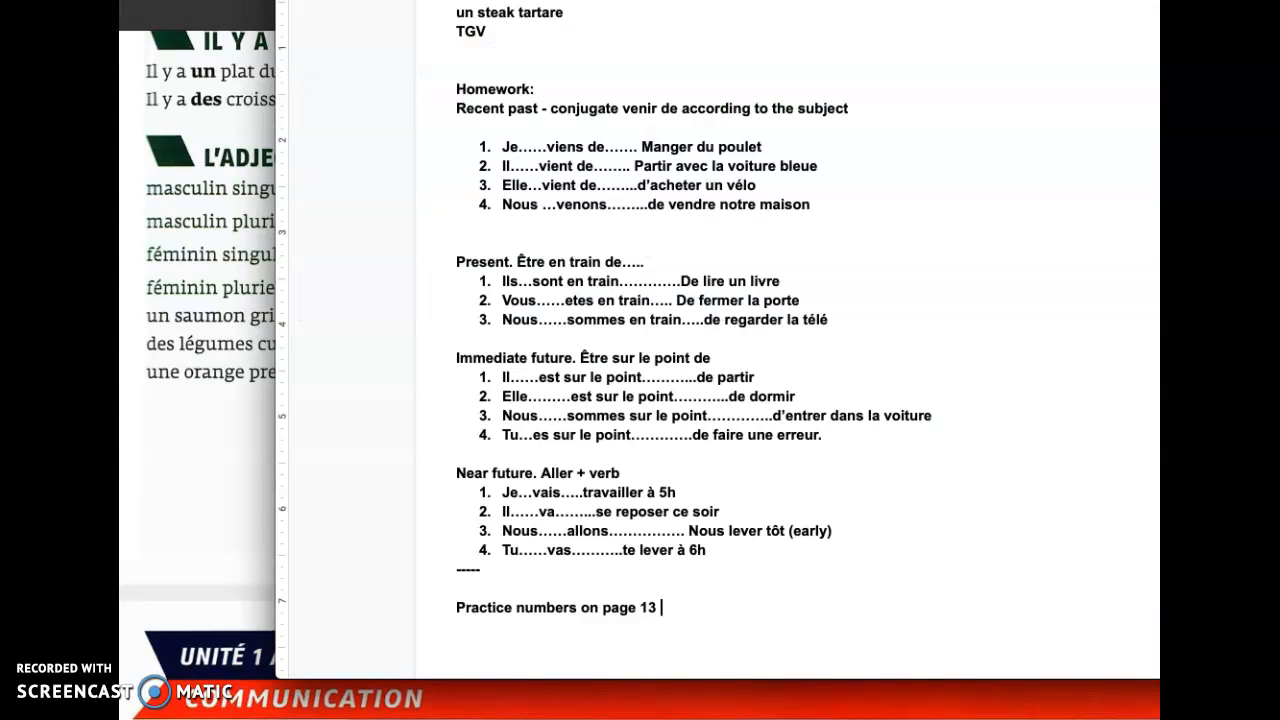
text(vite et Bie)
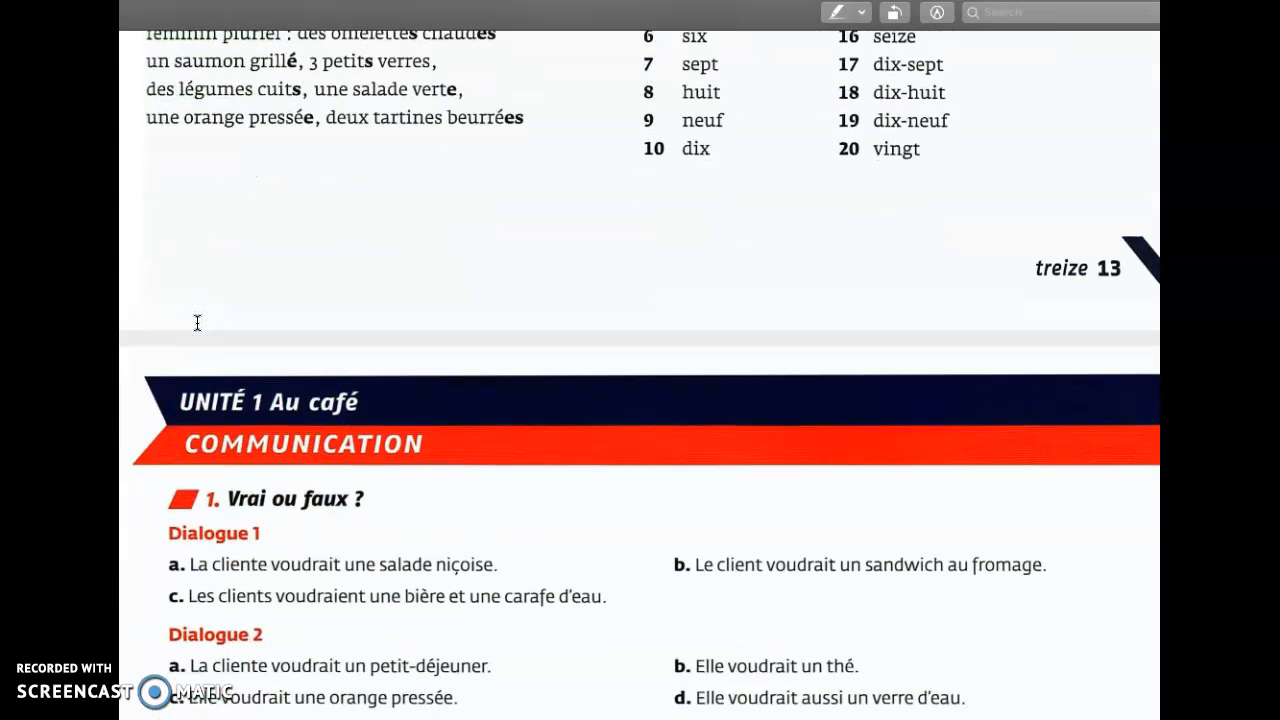
Scroll the textbook down to the Unit 1 Communication exercises after page 13.
scroll(down, 3)
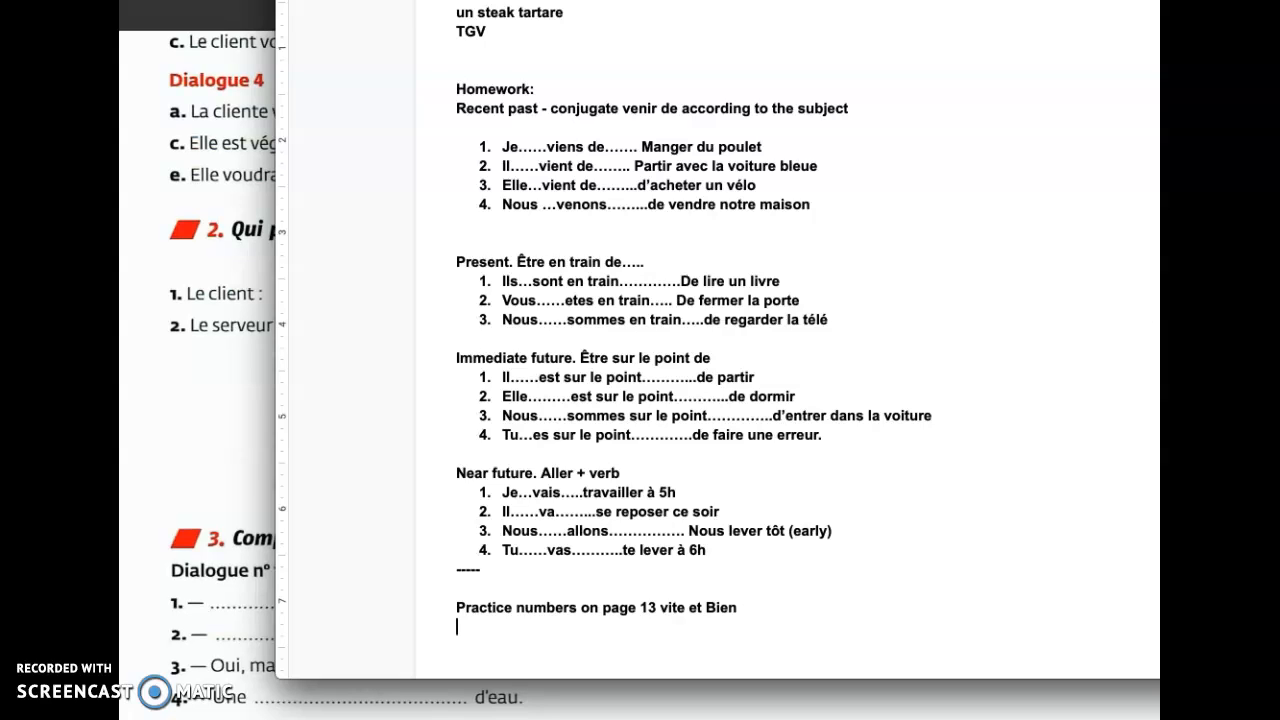
Write a second homework line "Les exercices page 14 - vite et bien".
text(Les sexercices)
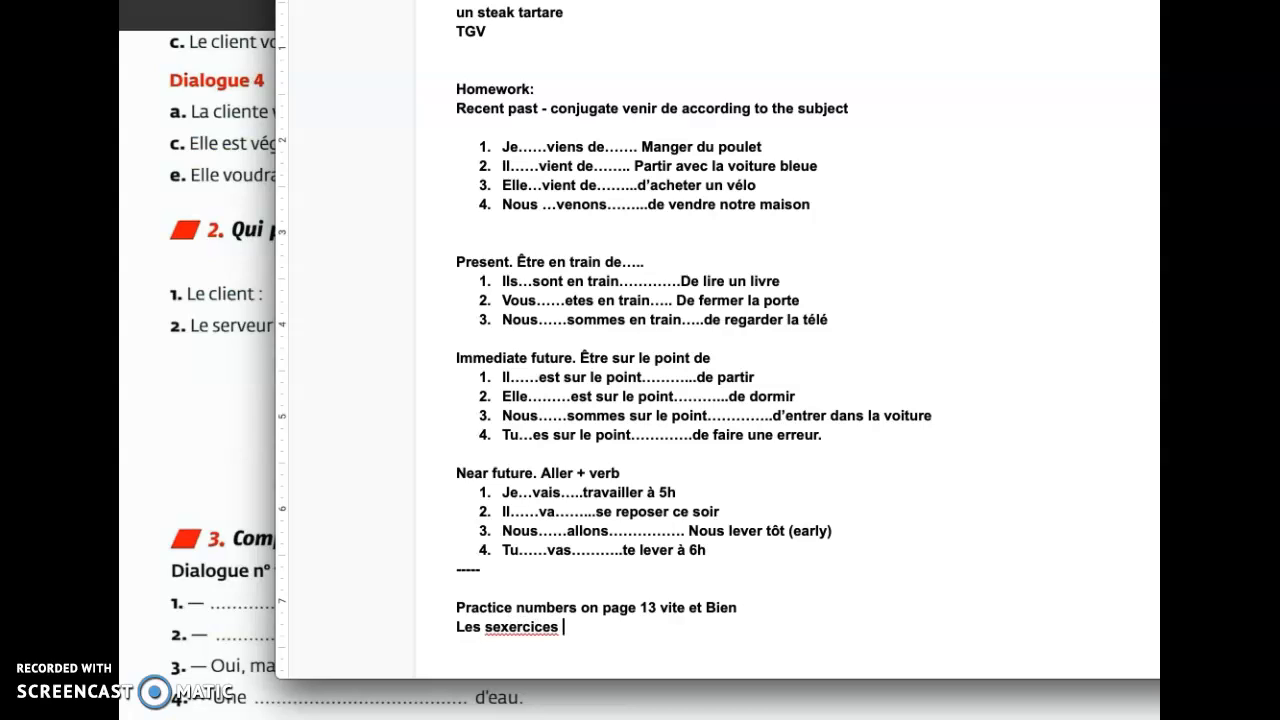
text(page)
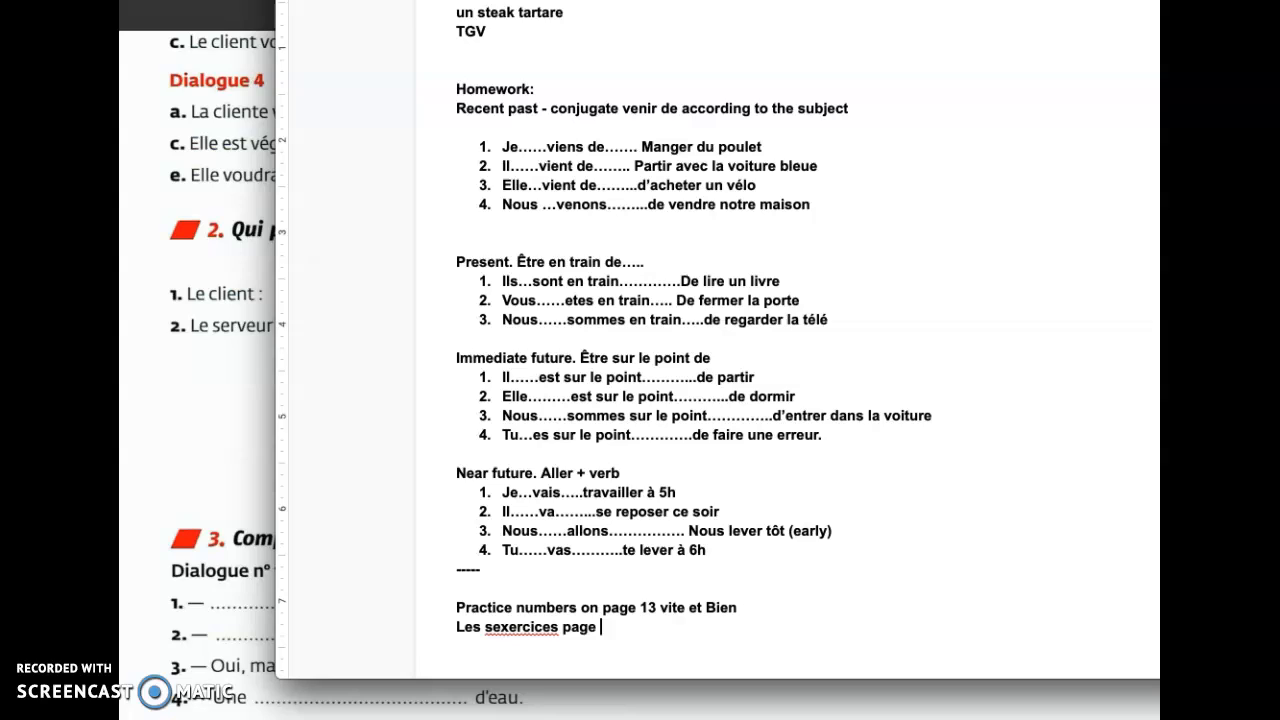
text(14 -)
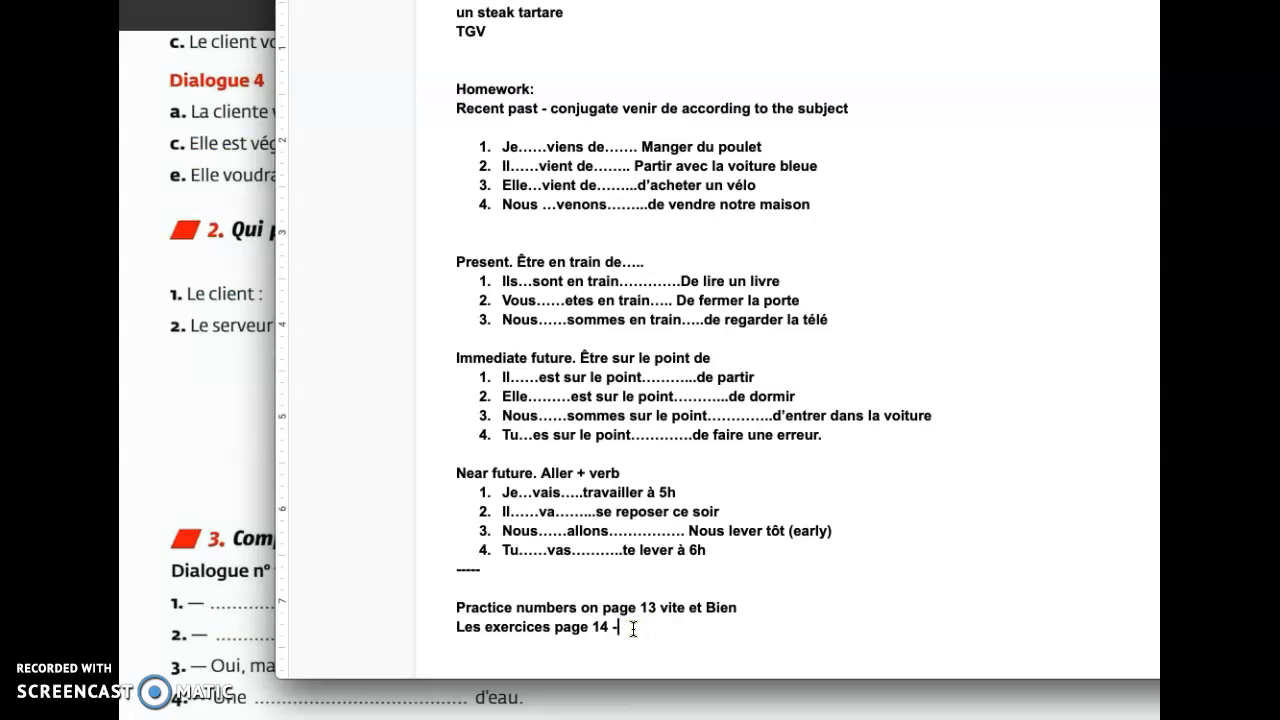
text(vite et bien)
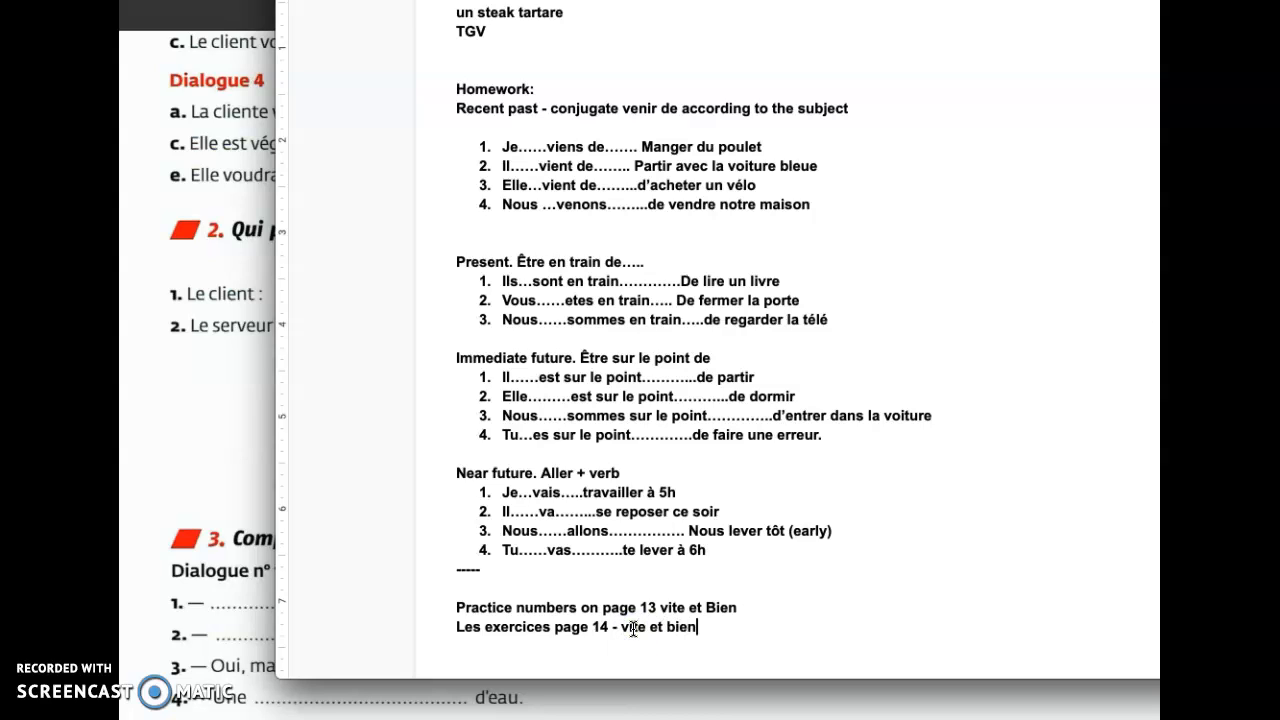